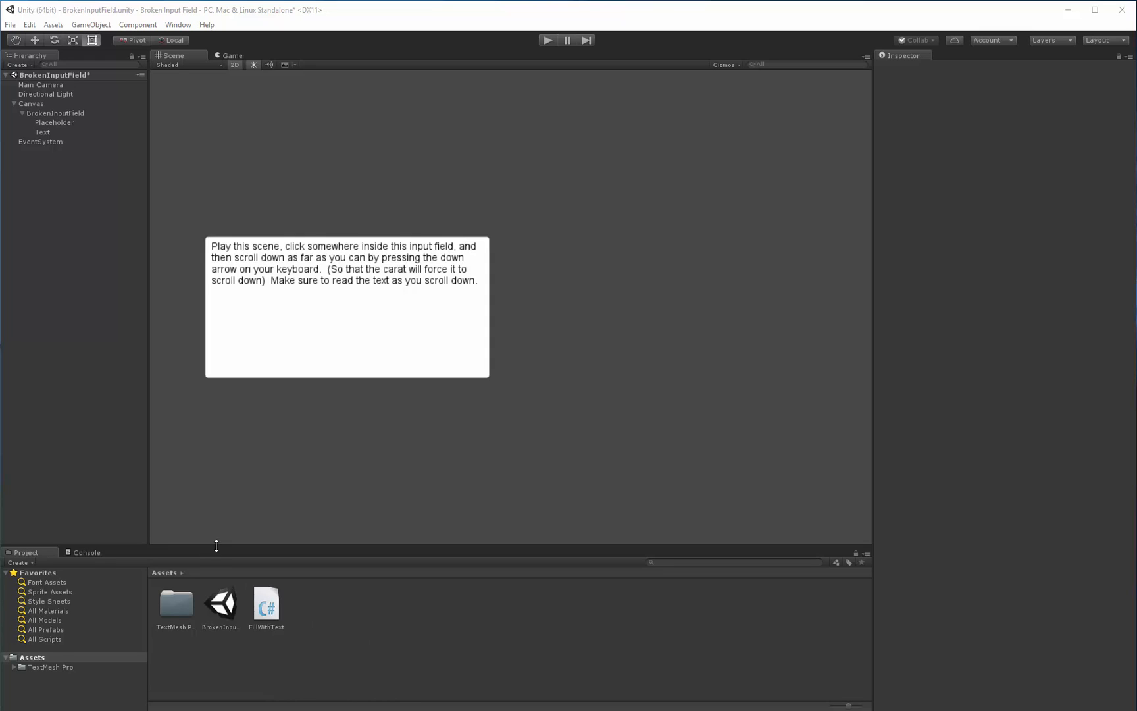
mouse_move(11, 680)
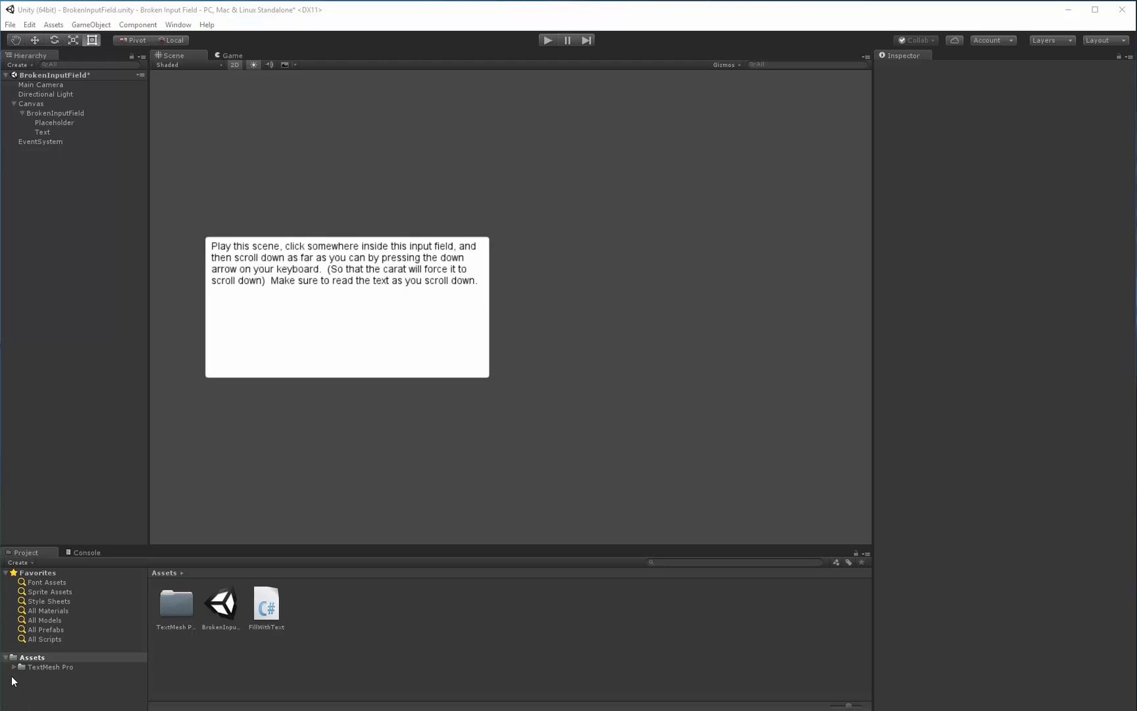
mouse_move(71, 679)
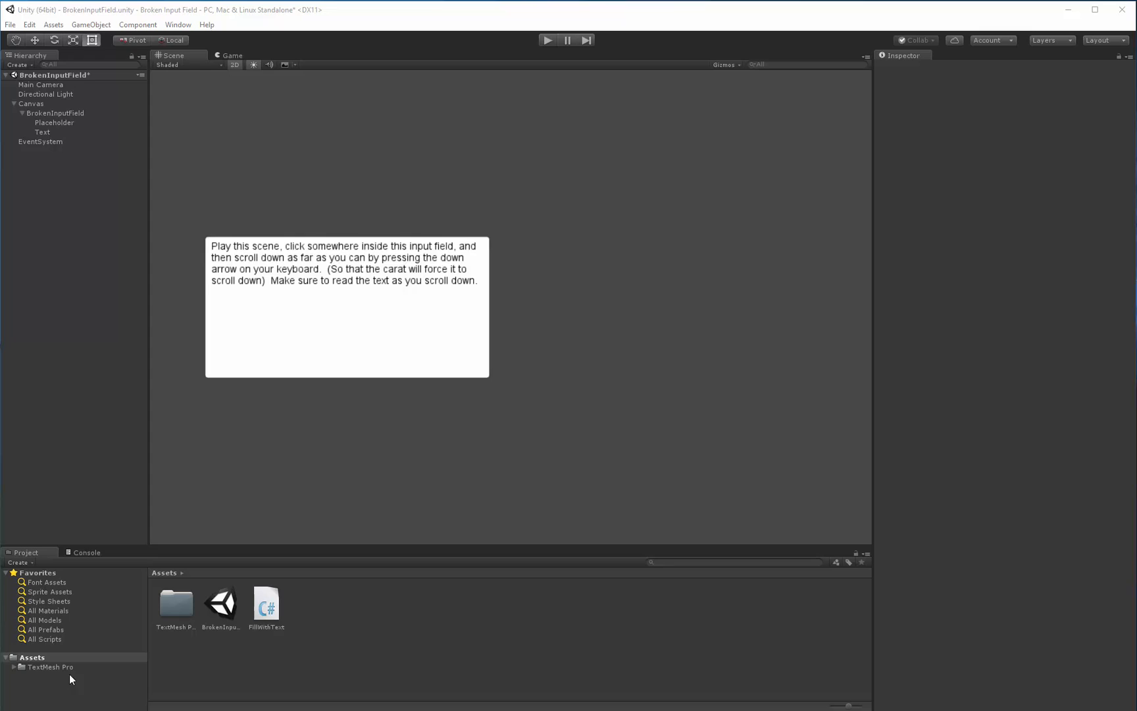
mouse_move(17, 172)
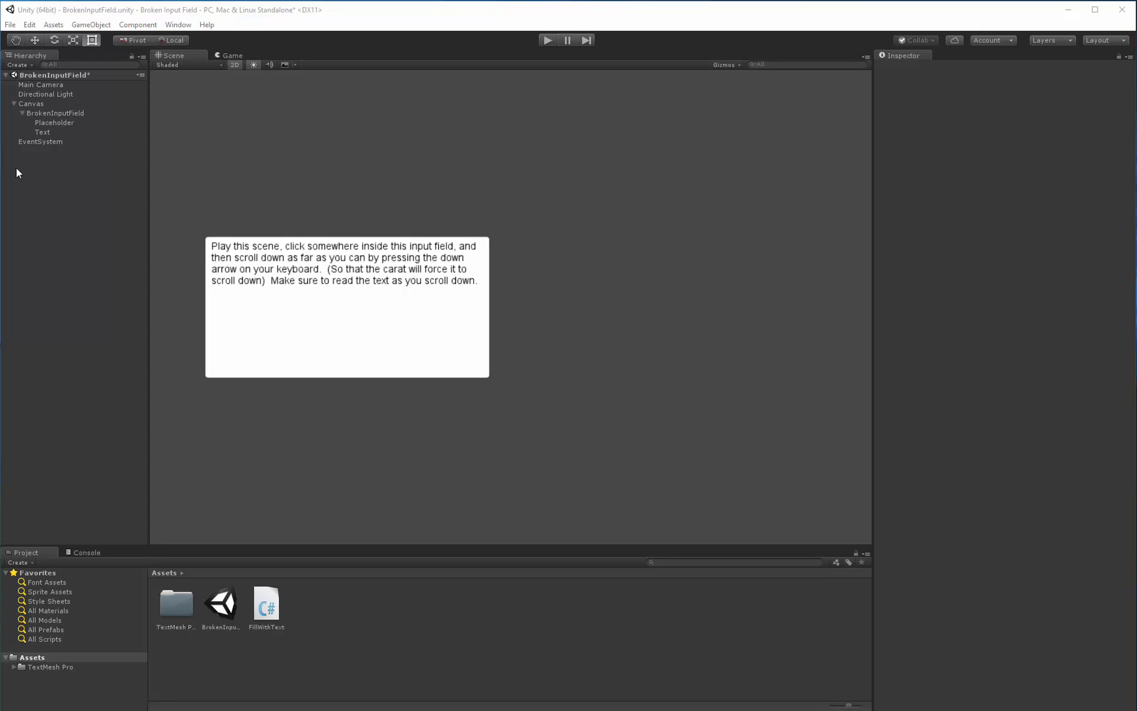
mouse_move(97, 684)
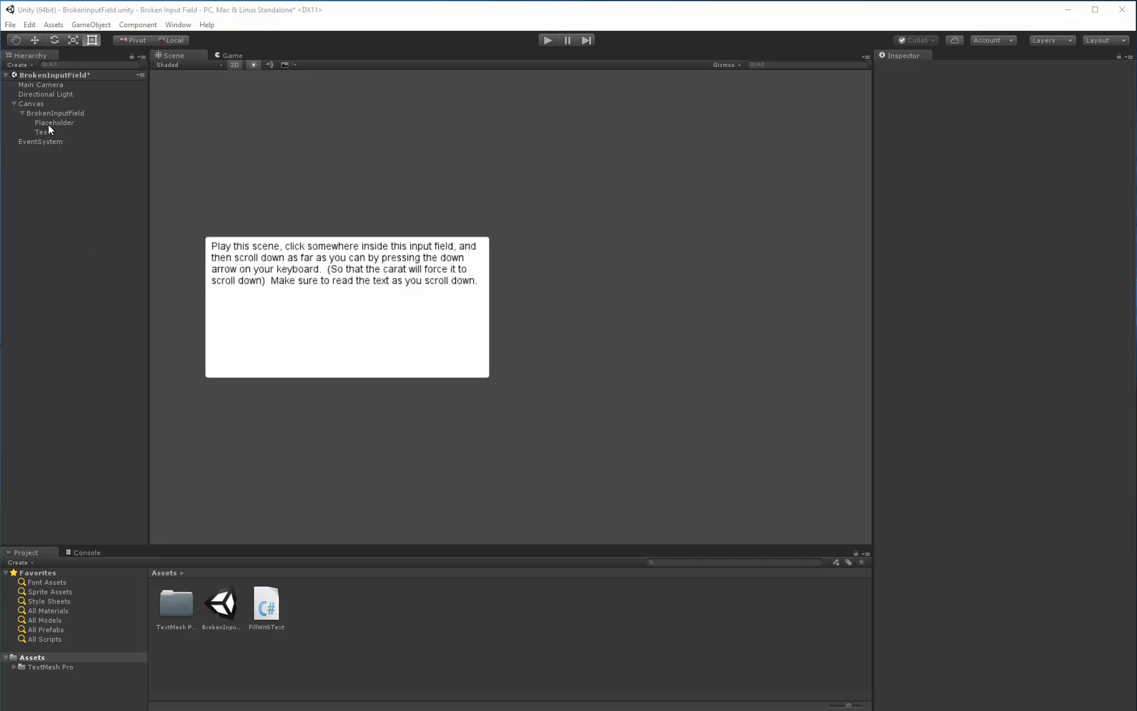
Step: Create a TextMeshPro - Input Field under Canvas and expand it to show its children
right_click(30, 103)
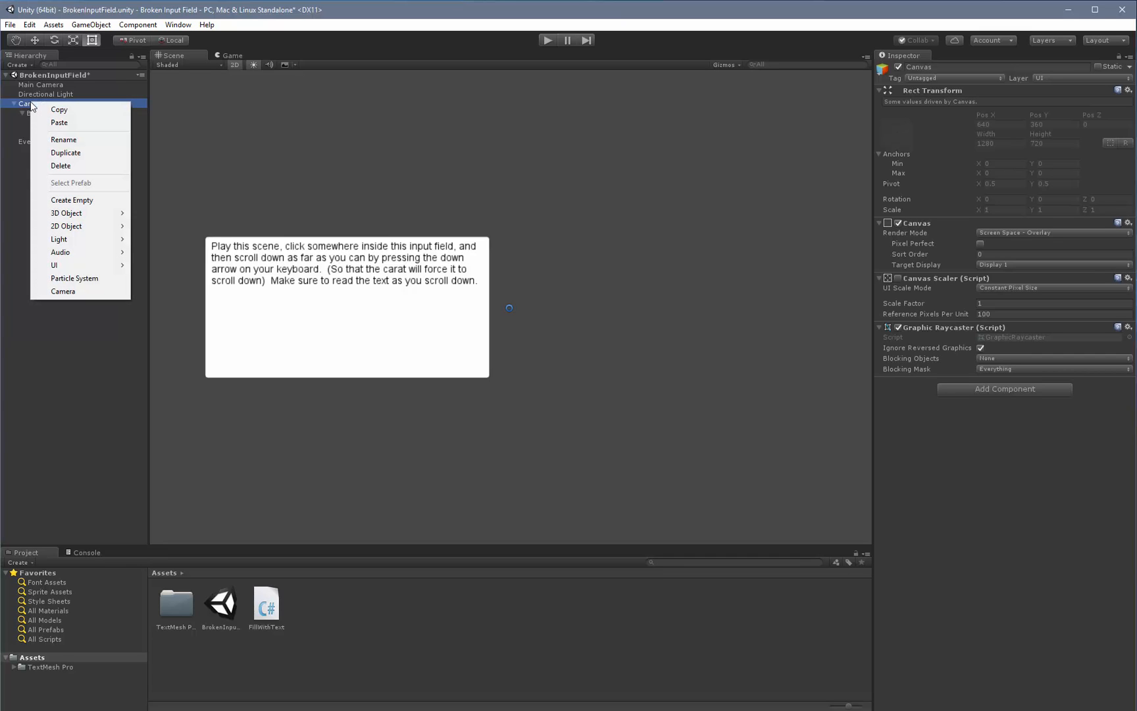
mouse_move(59, 109)
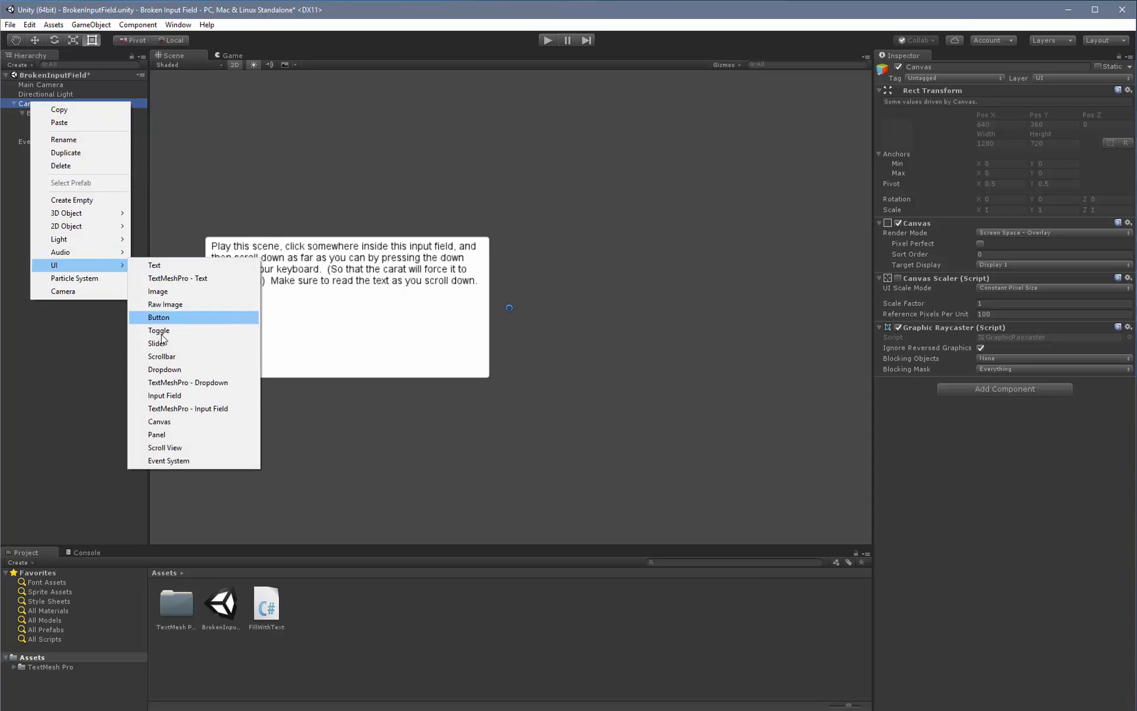
mouse_move(188, 408)
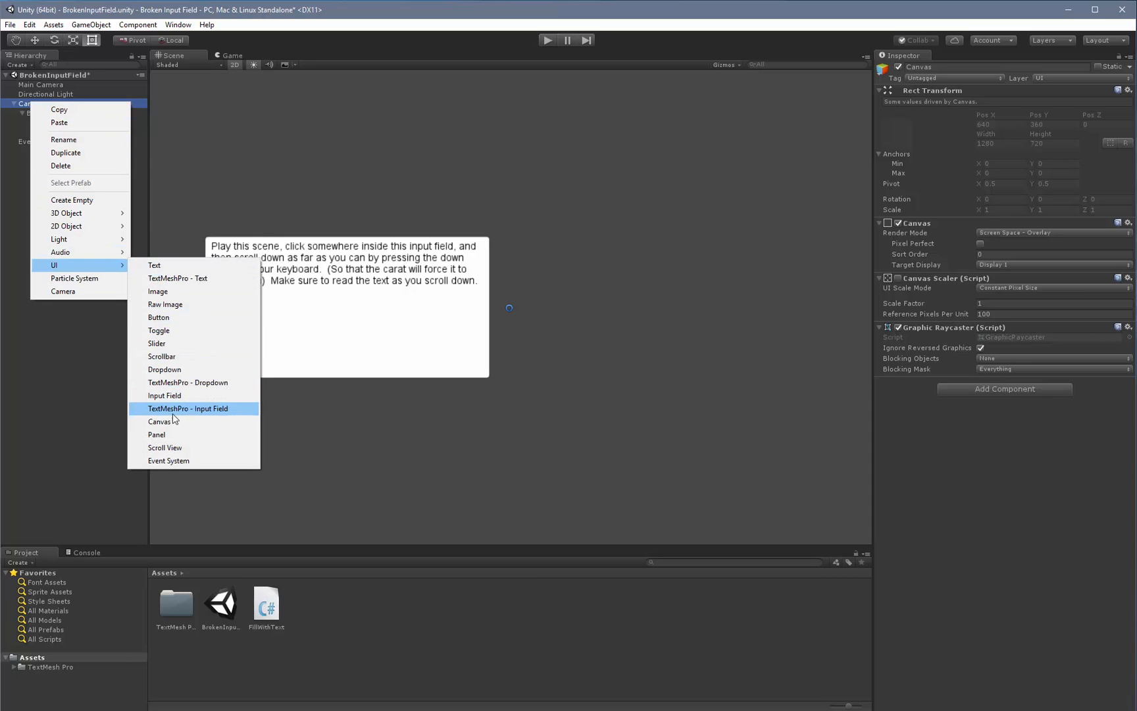
click(188, 408)
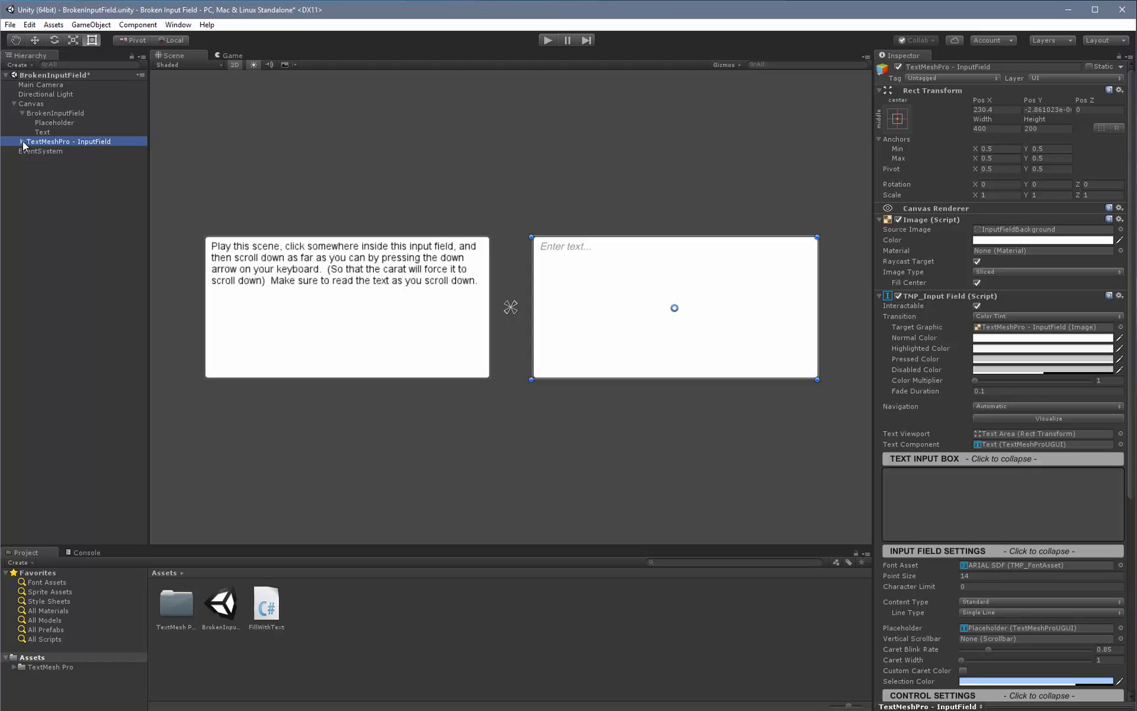
click(16, 141)
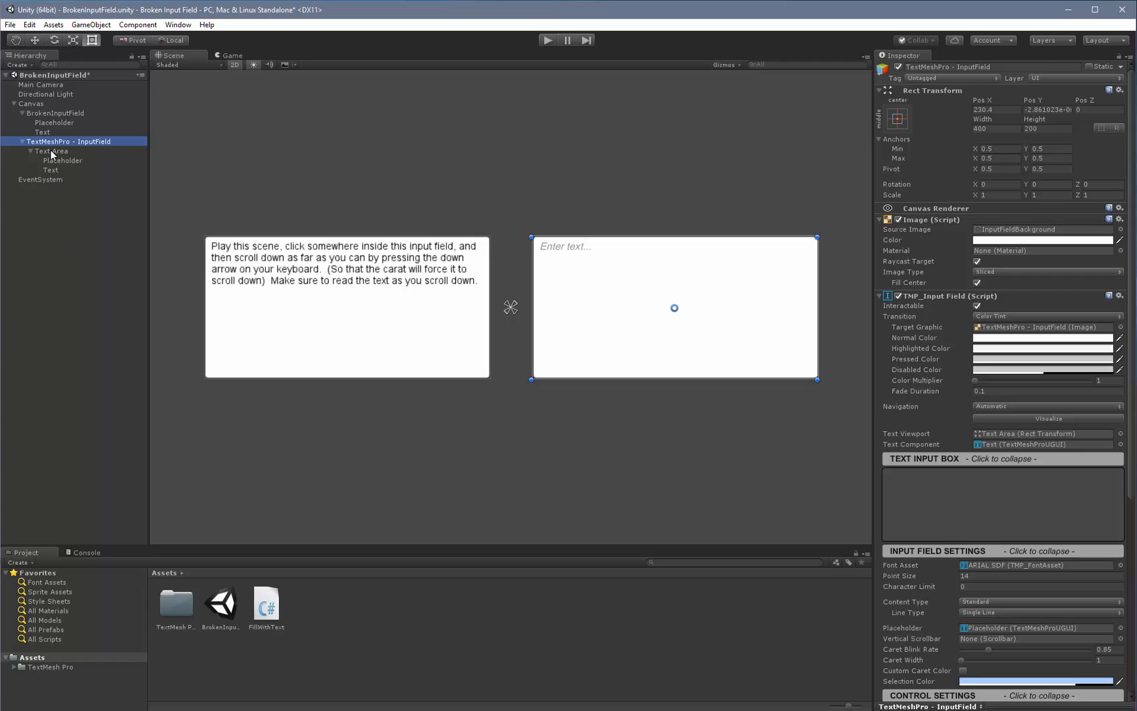
Step: Inspect the new field's Text Area, then BrokenInputField with its Fill With Text script
click(51, 150)
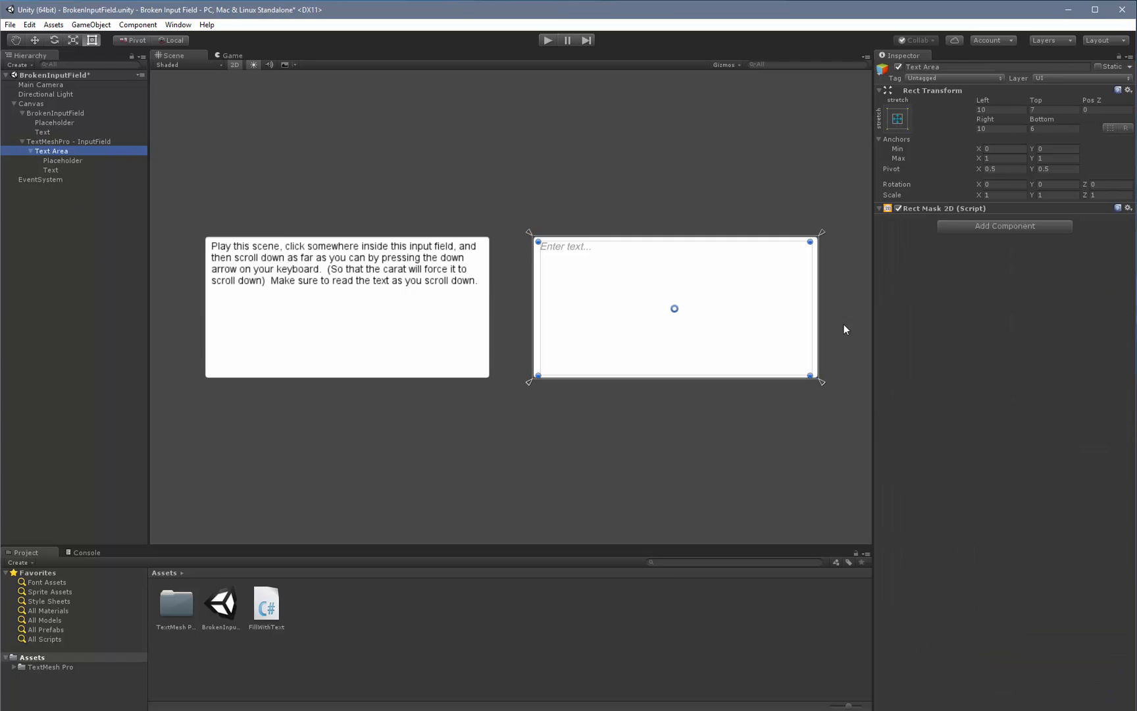
mouse_move(1007, 330)
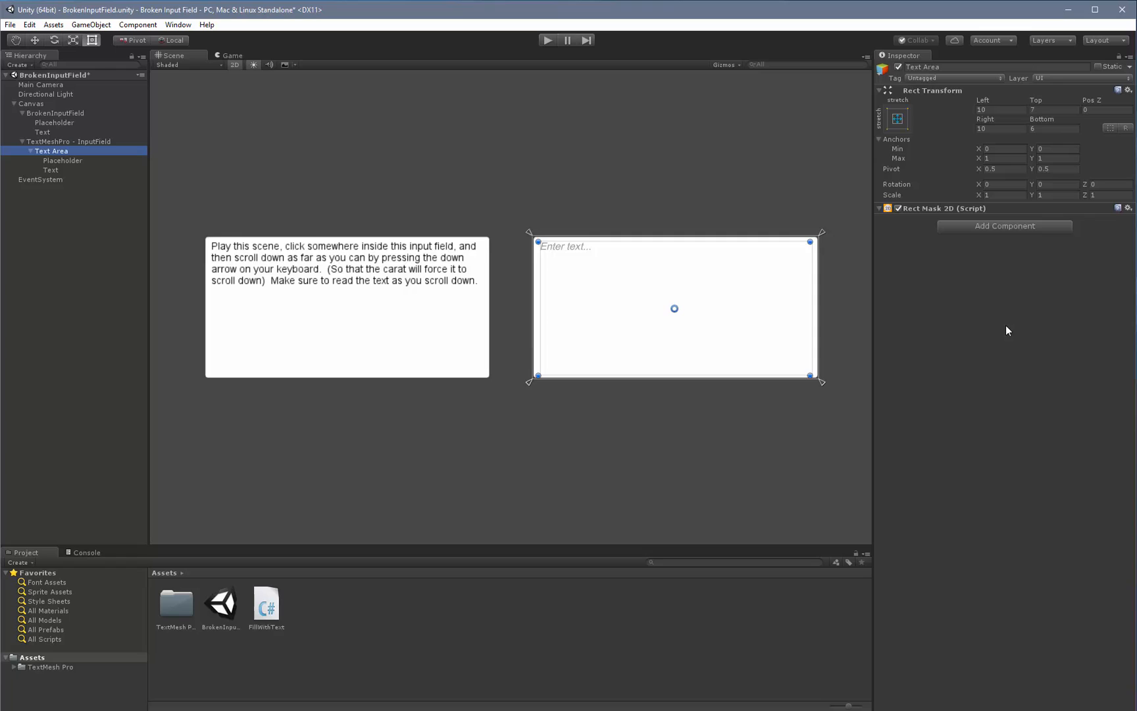
mouse_move(664, 259)
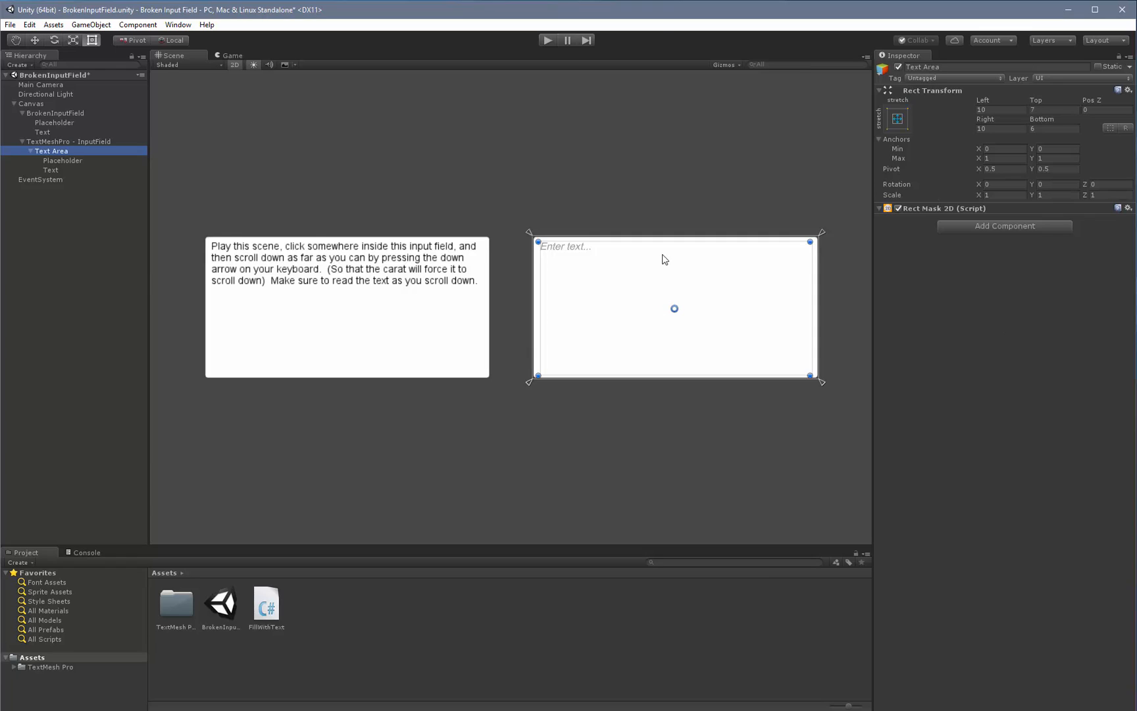
mouse_move(687, 428)
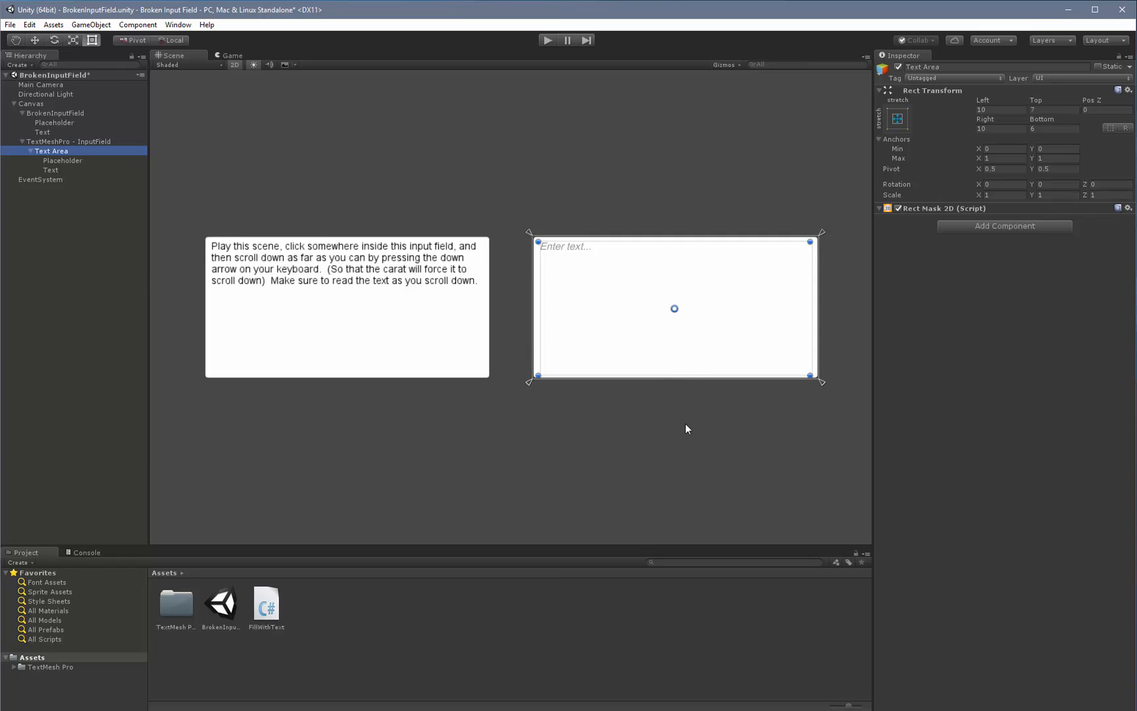
mouse_move(646, 343)
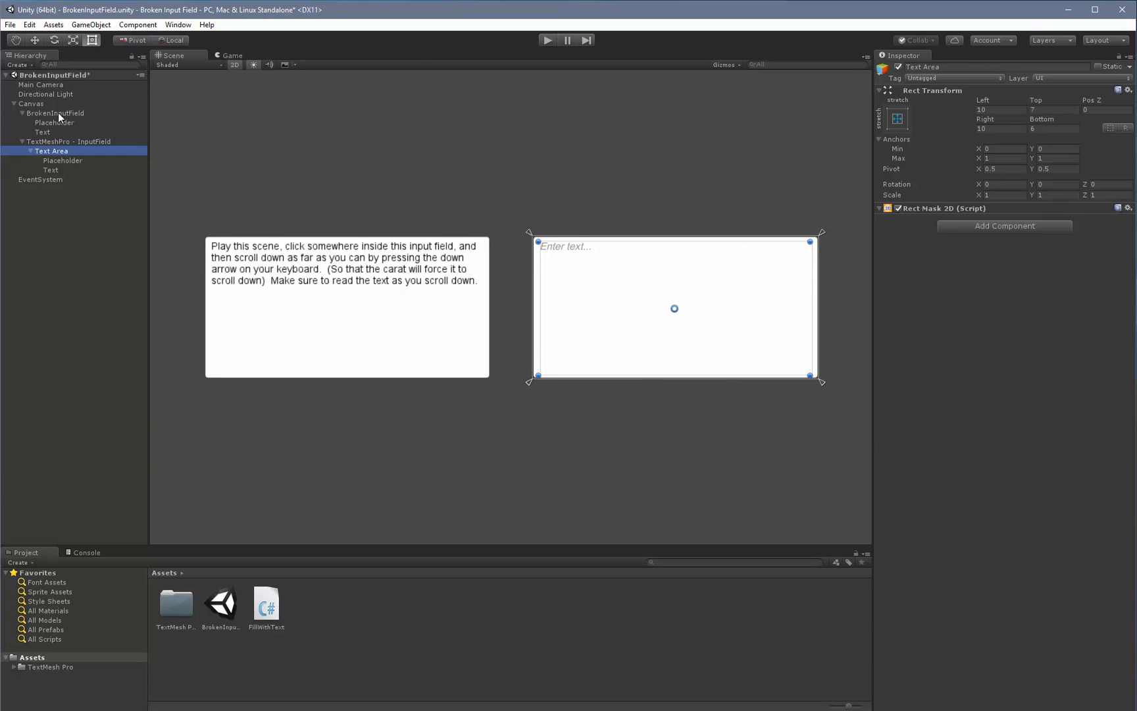
click(54, 112)
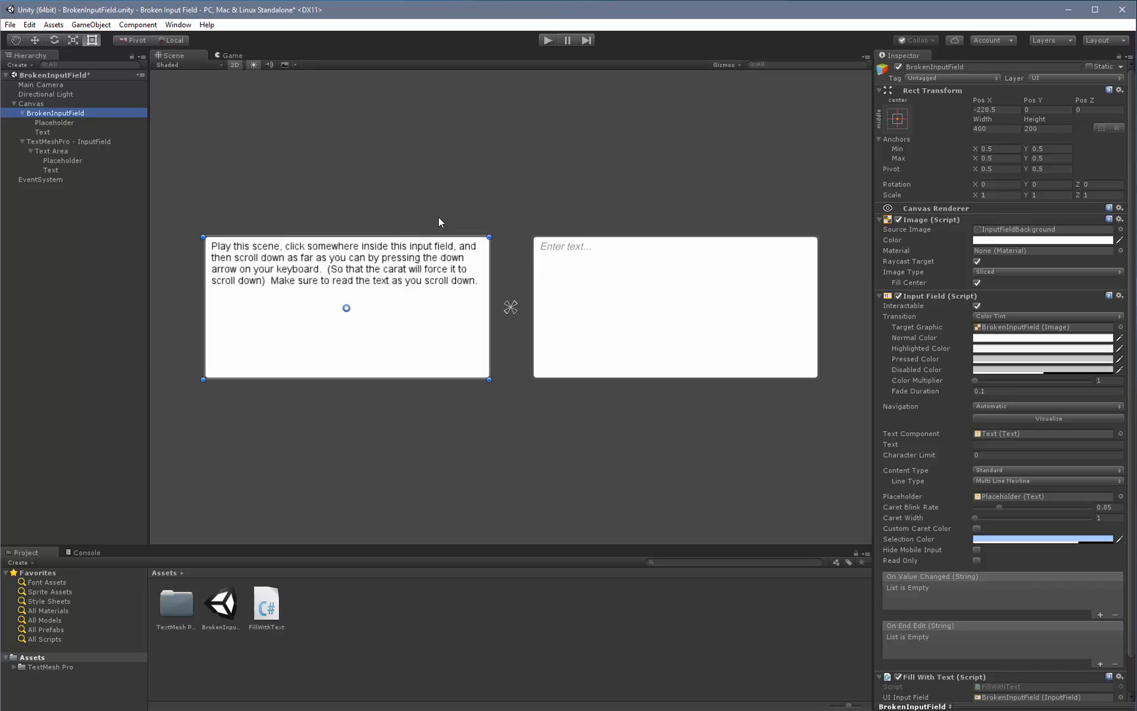
mouse_move(258, 295)
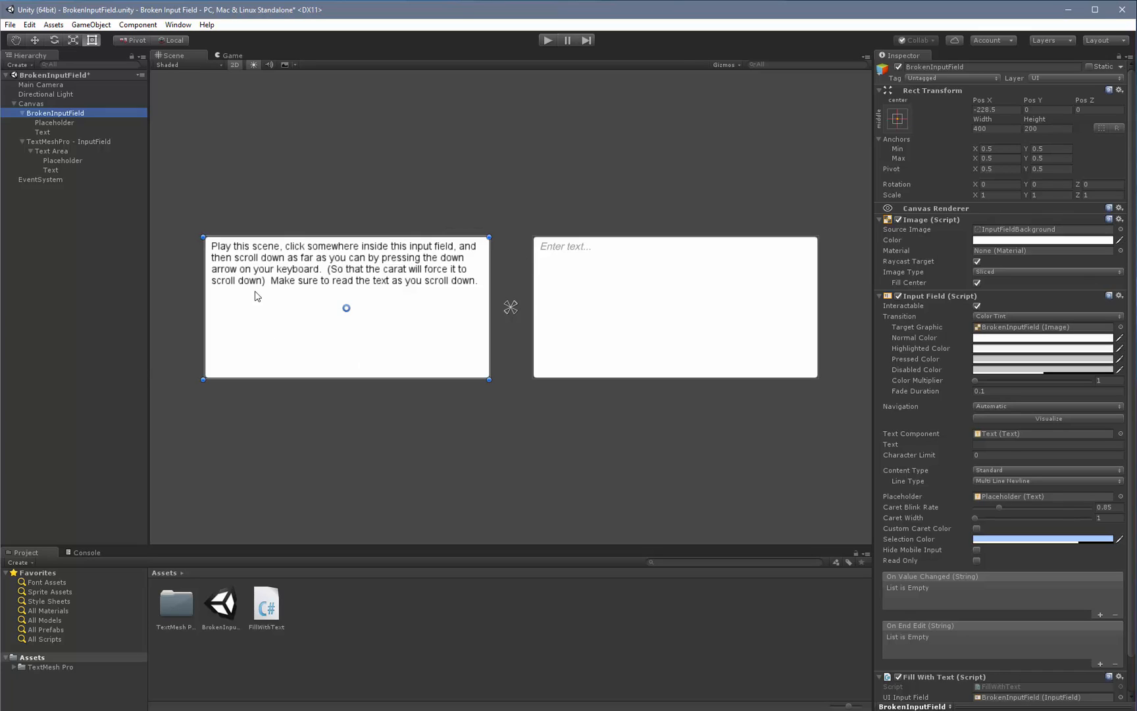
mouse_move(384, 337)
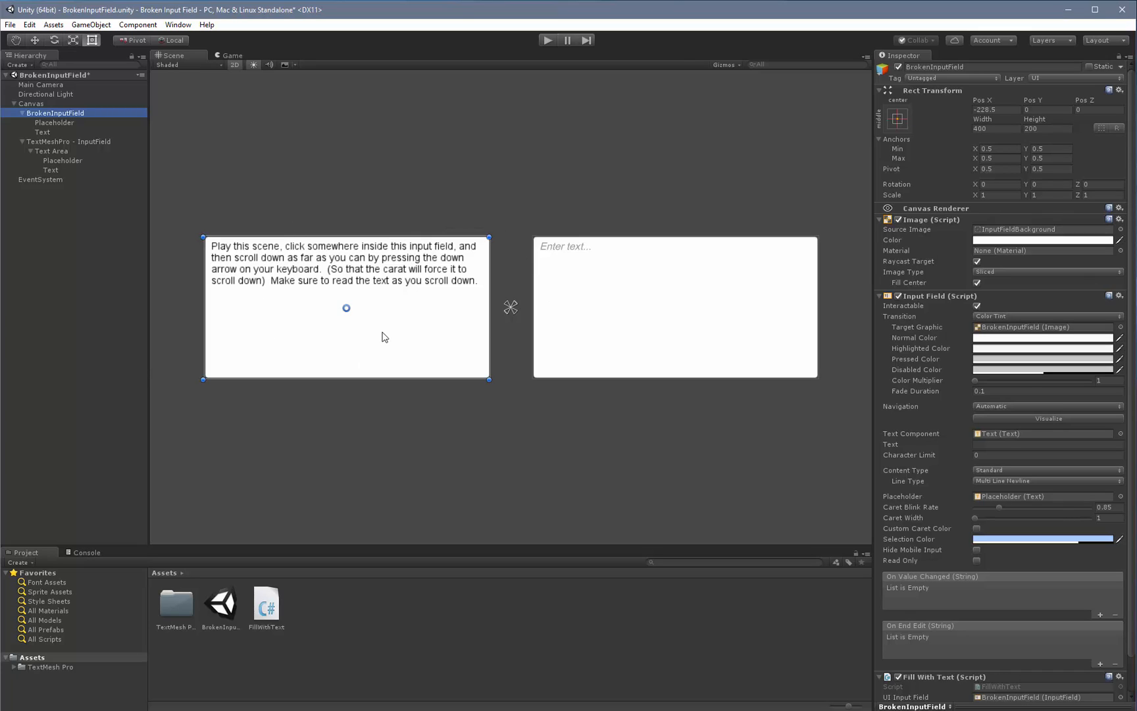
mouse_move(365, 321)
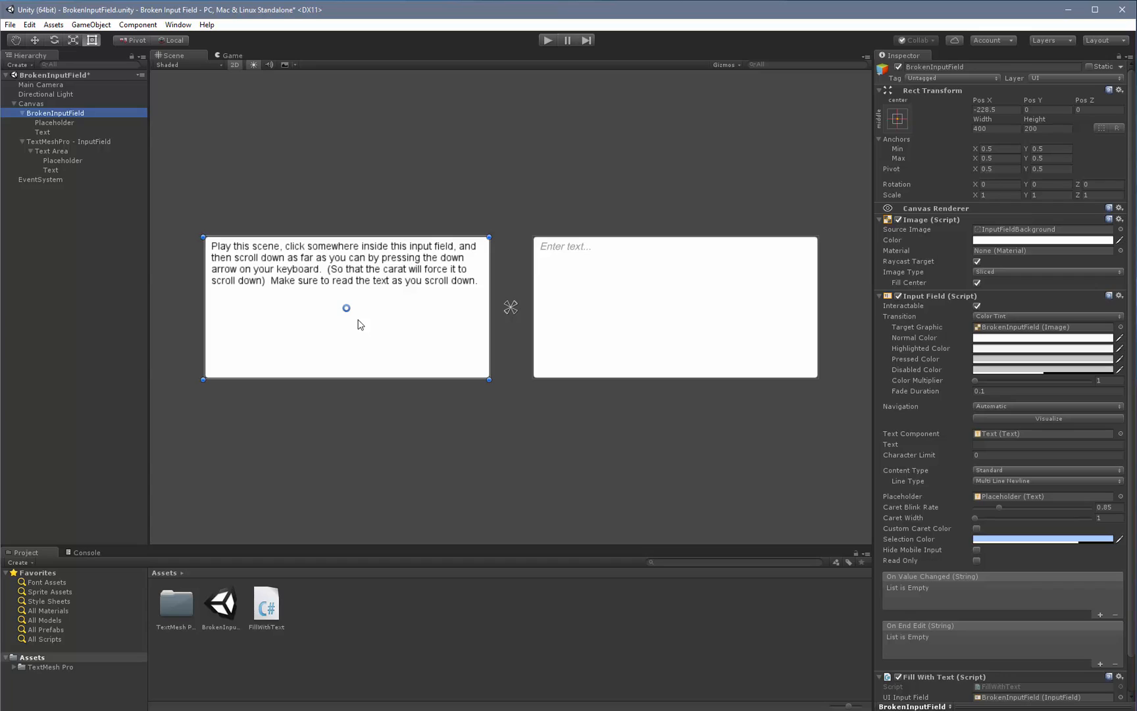
mouse_move(350, 221)
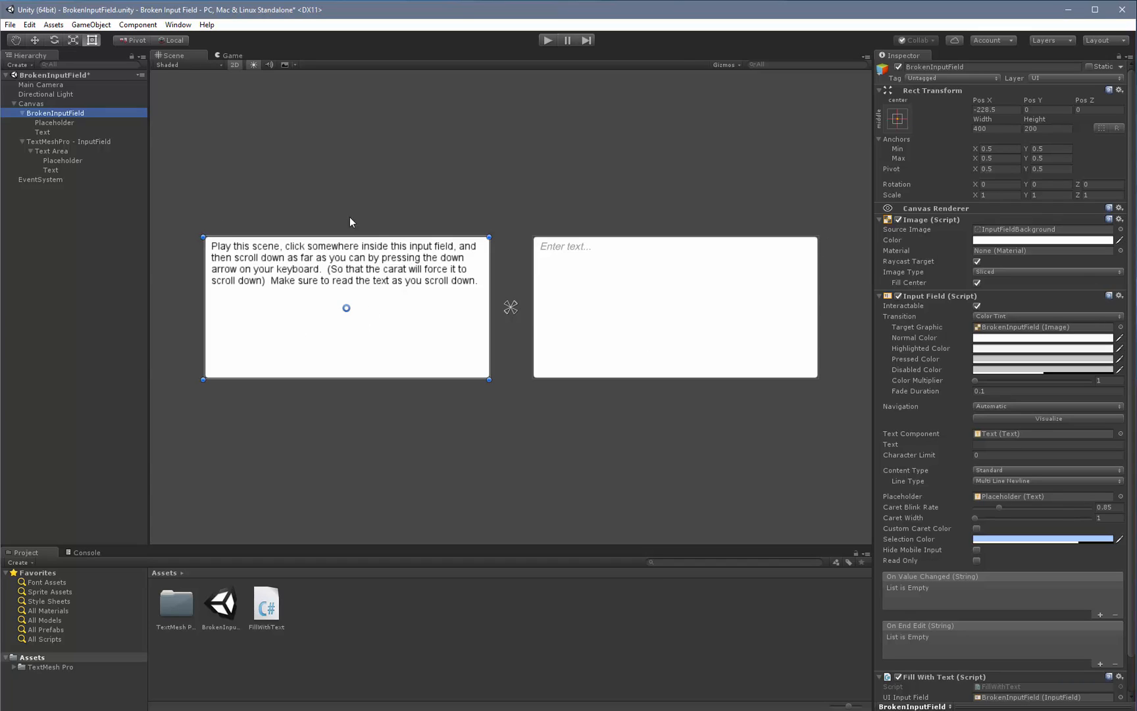
mouse_move(310, 321)
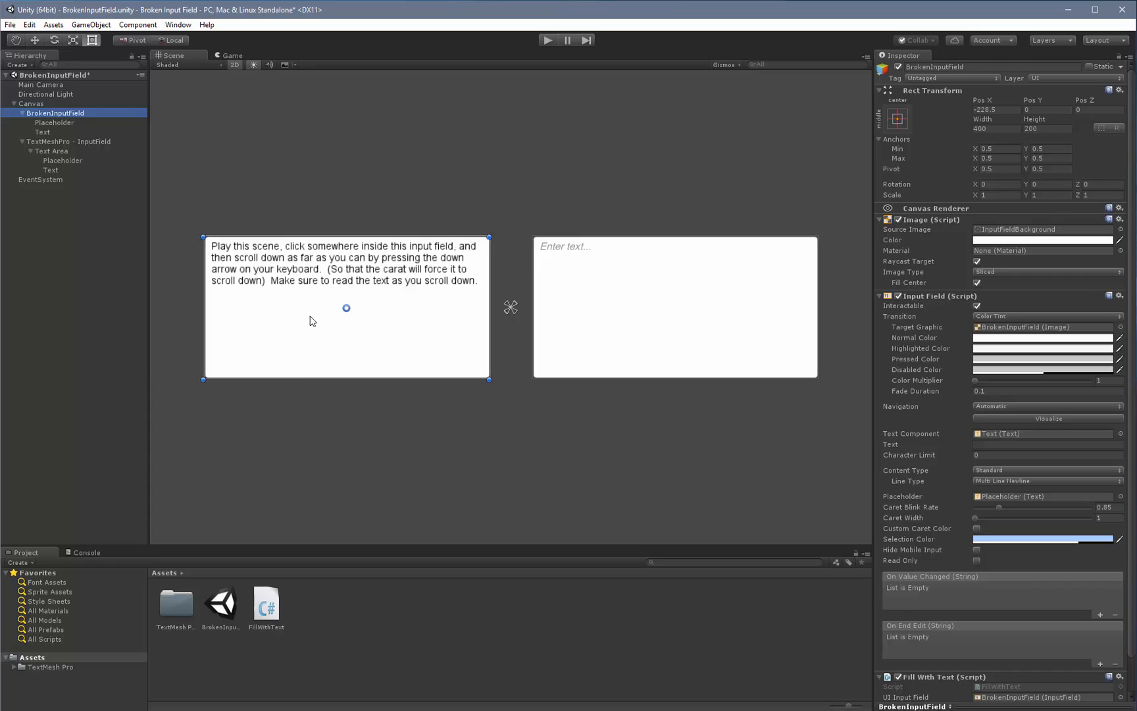
mouse_move(727, 437)
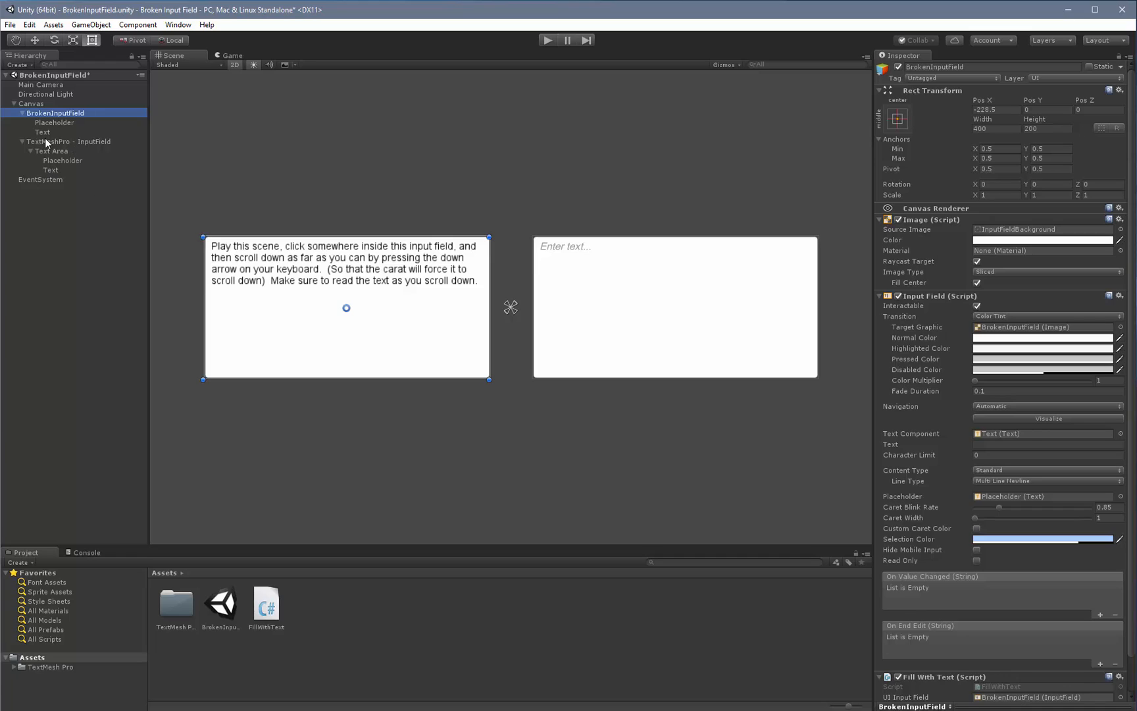
Step: Inspect the TextMeshPro - InputField's TMP Input Field settings for comparison
click(72, 141)
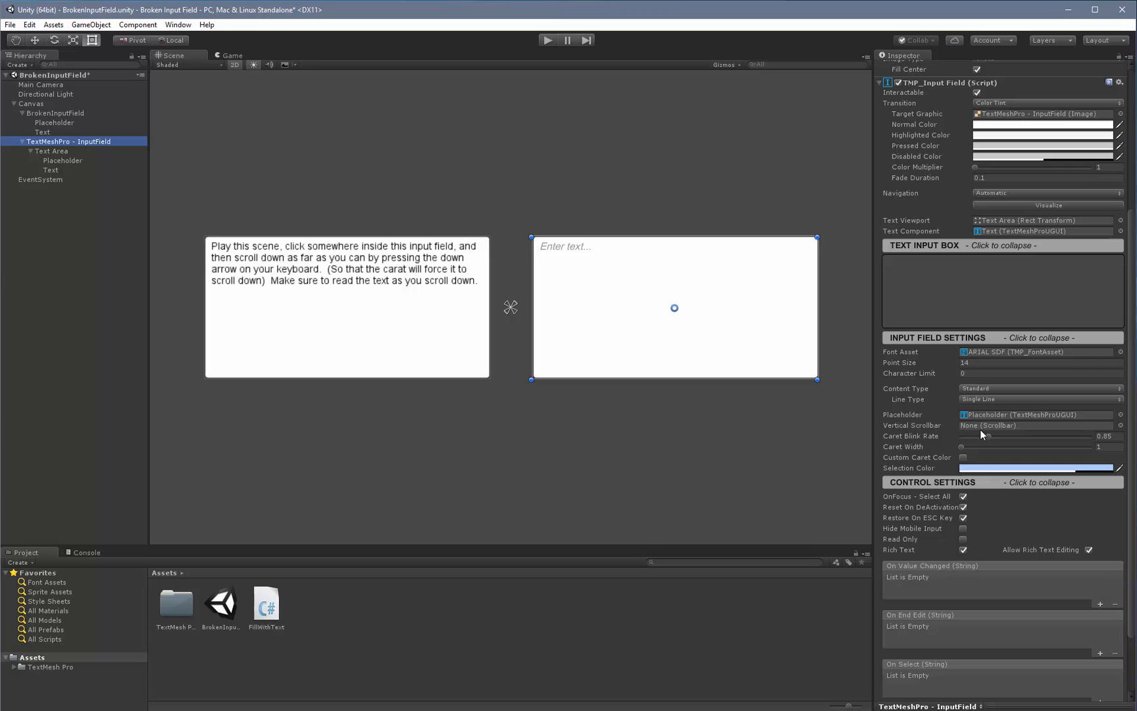
mouse_move(986, 431)
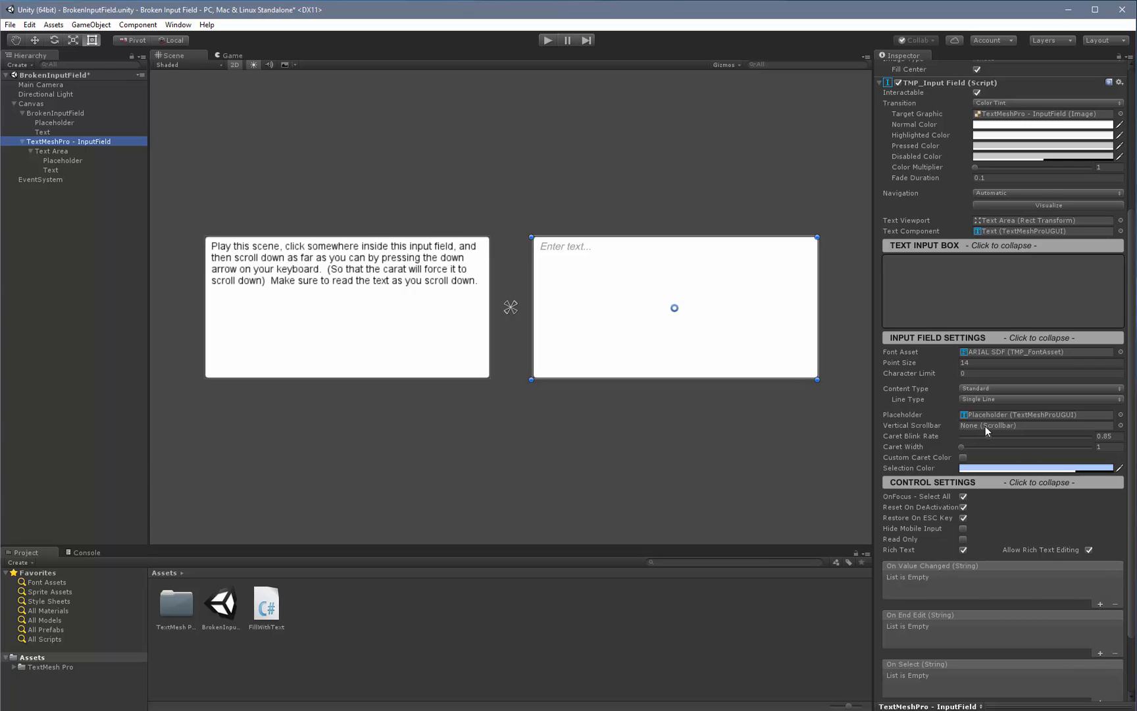
mouse_move(609, 238)
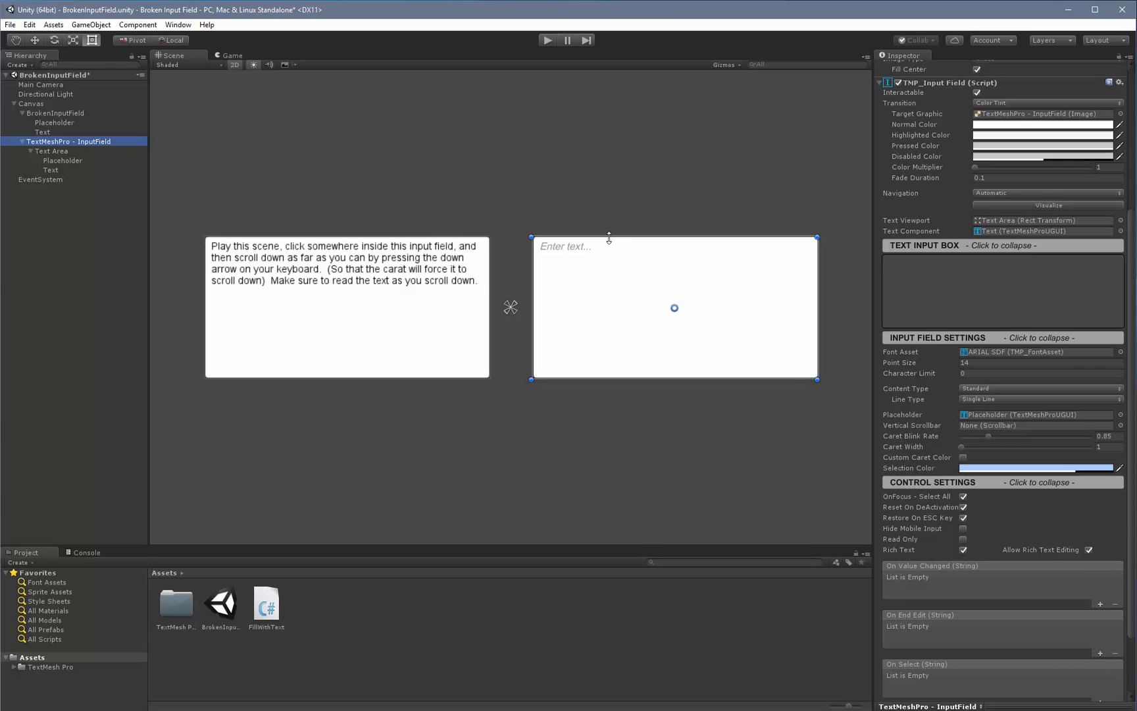
mouse_move(690, 473)
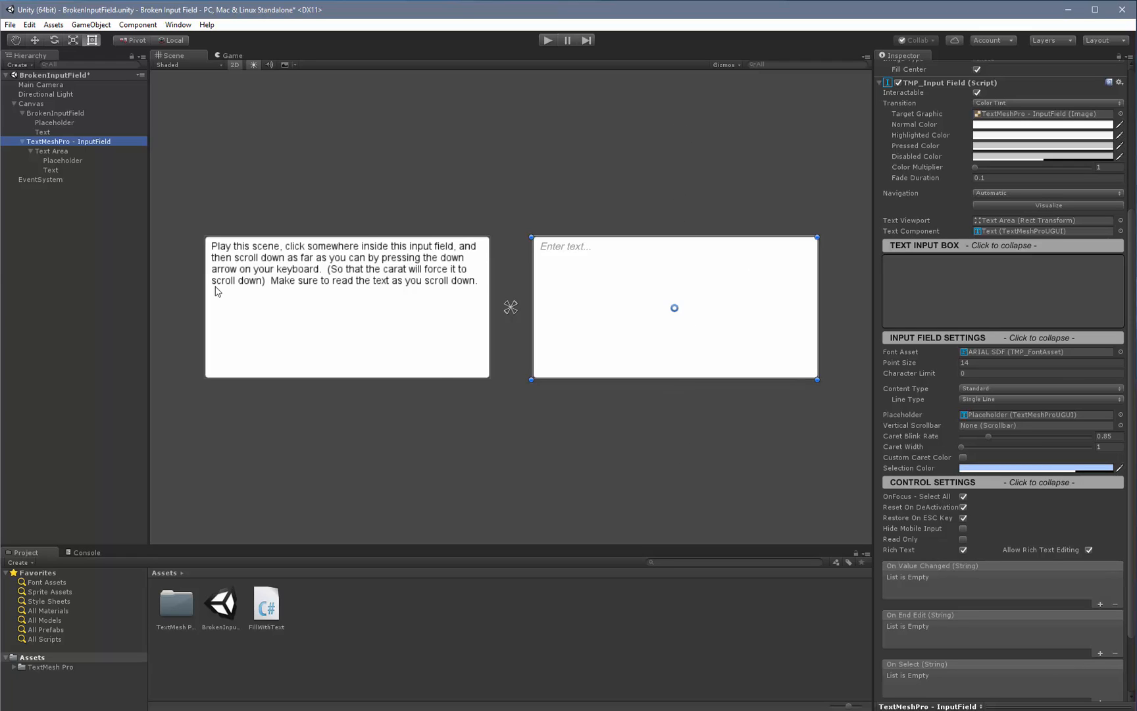
mouse_move(470, 484)
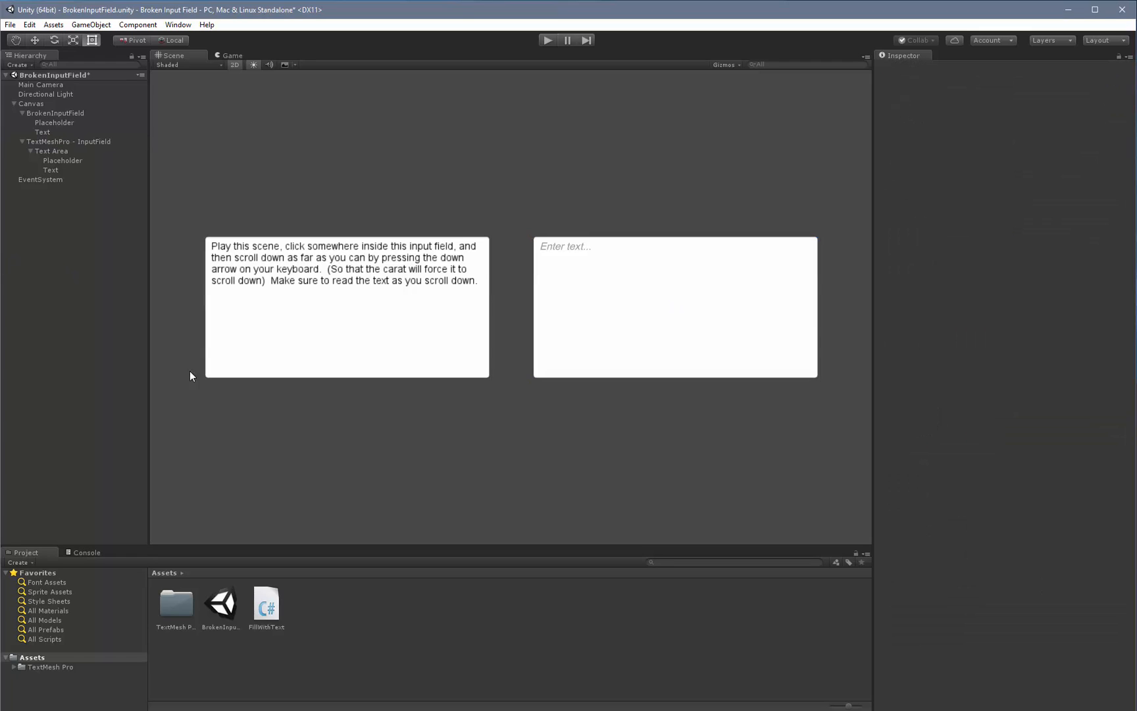
mouse_move(316, 292)
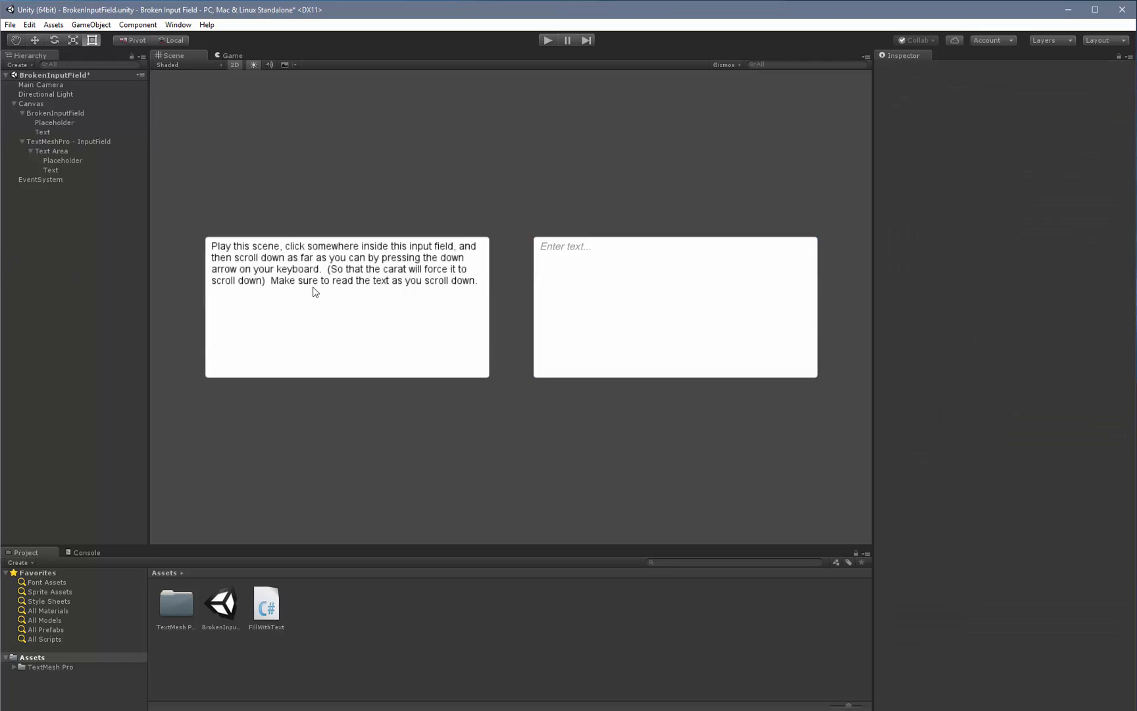
mouse_move(656, 300)
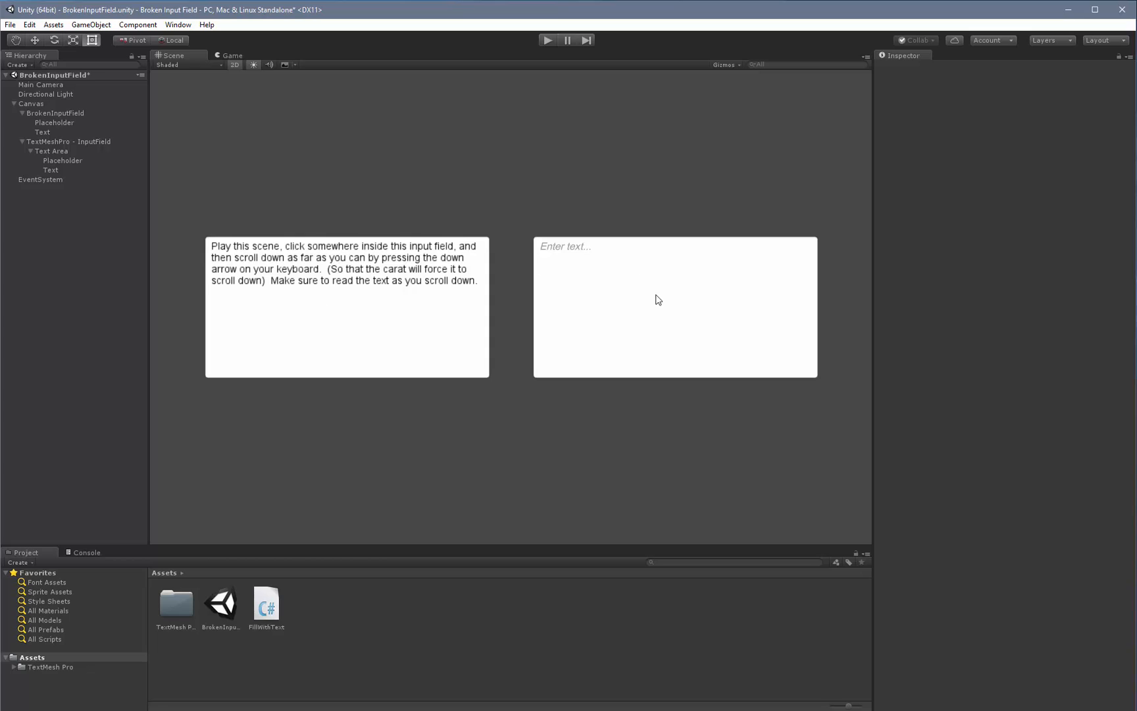
mouse_move(641, 274)
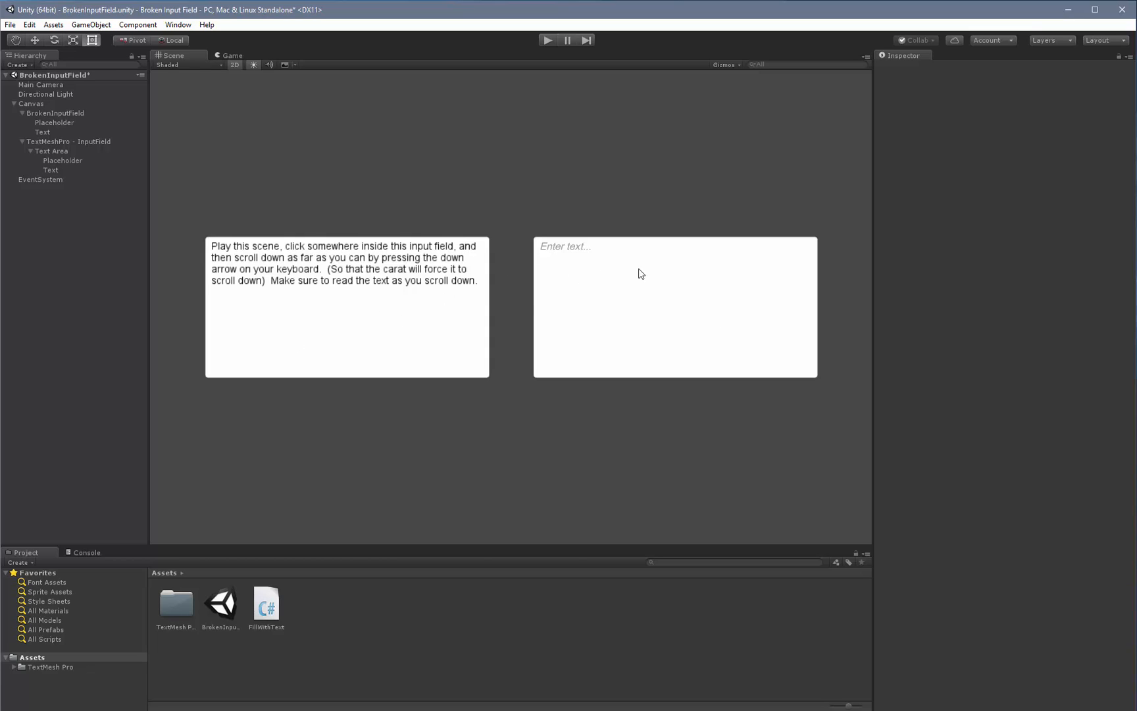
mouse_move(92, 228)
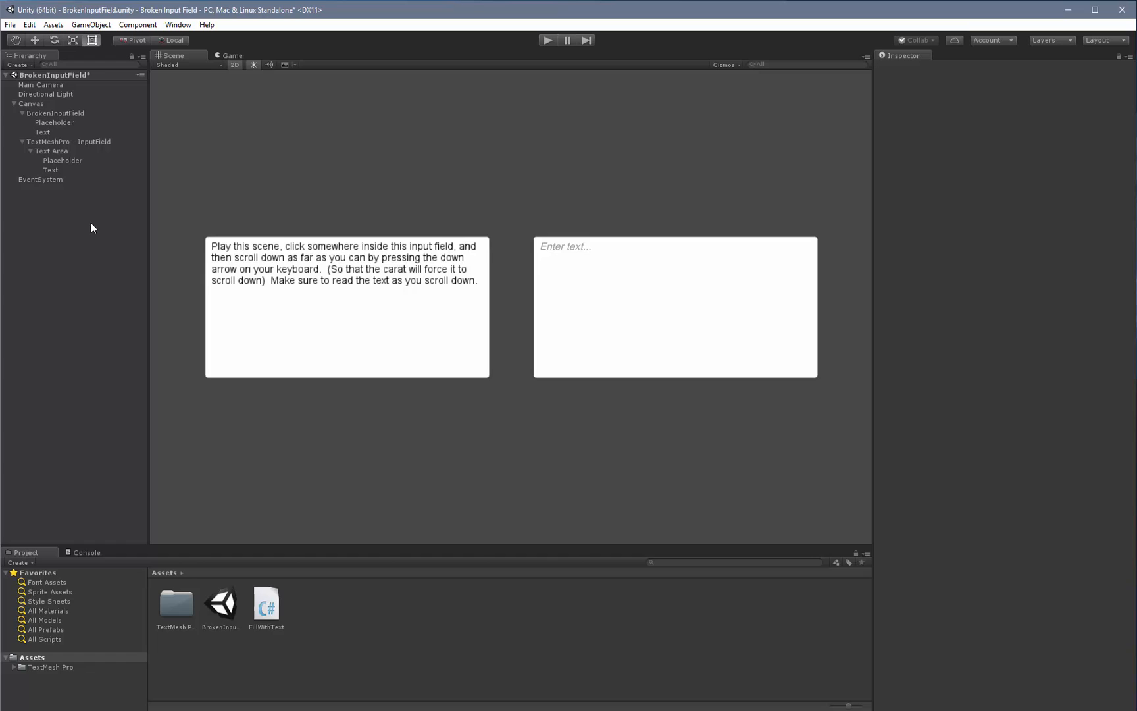
Step: Copy BrokenInputField's placeholder text into the TMP Placeholder and set its colour to 323232
click(54, 113)
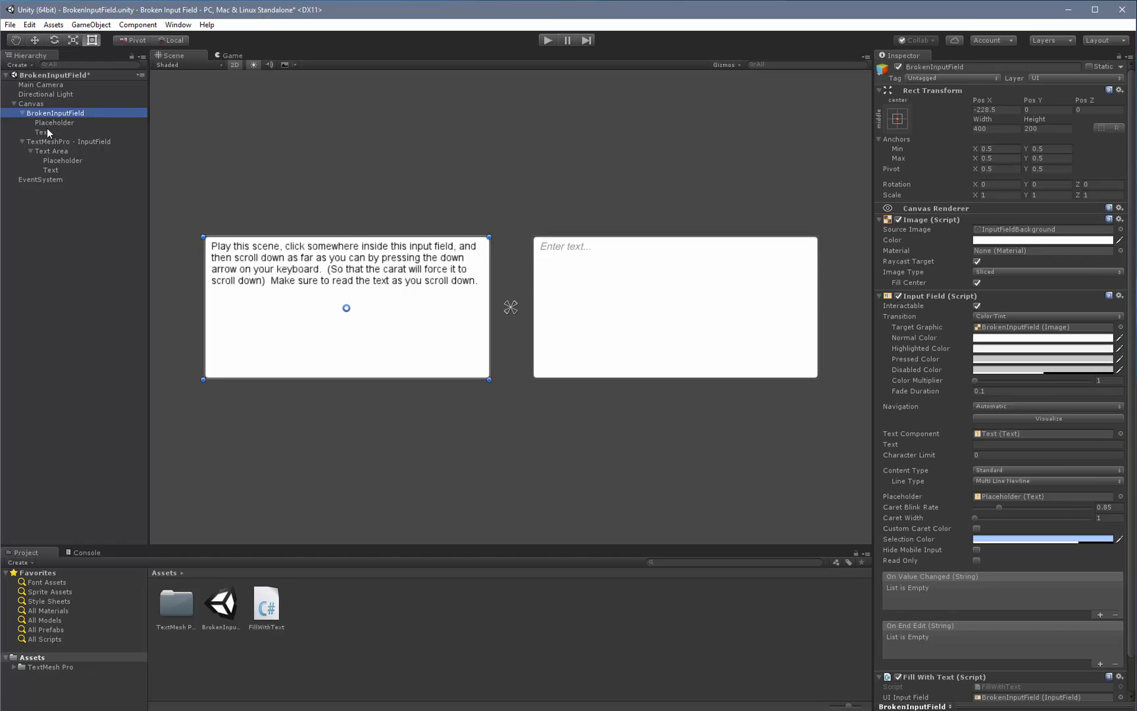
click(54, 122)
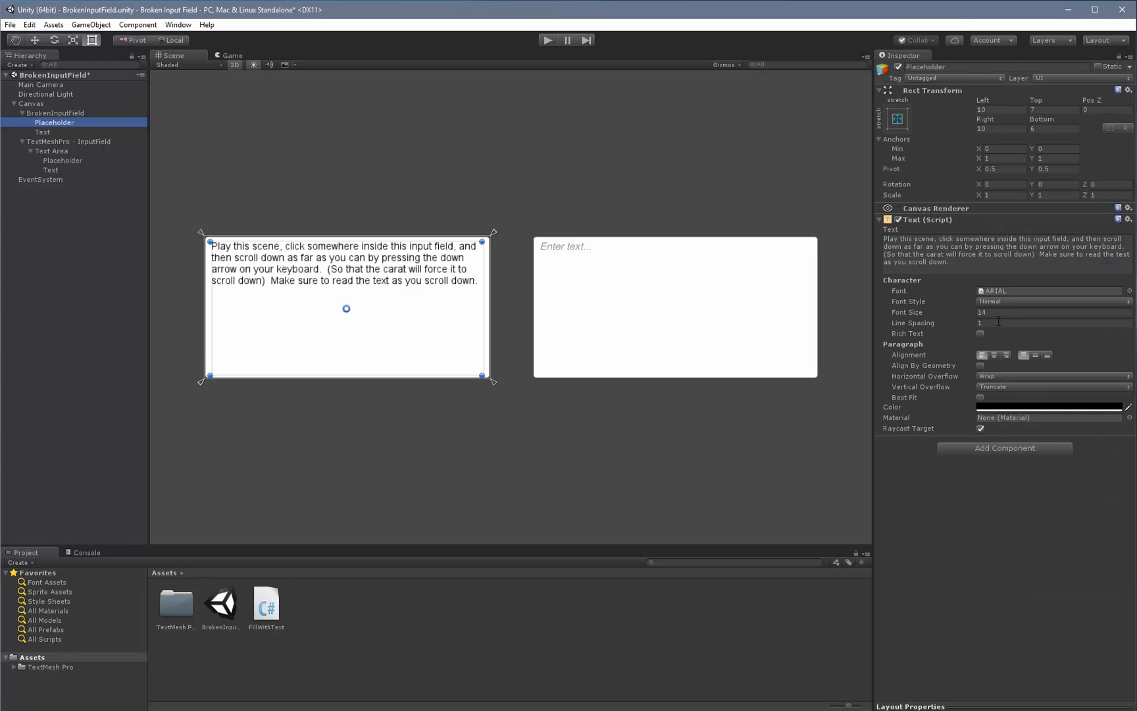
mouse_move(635, 534)
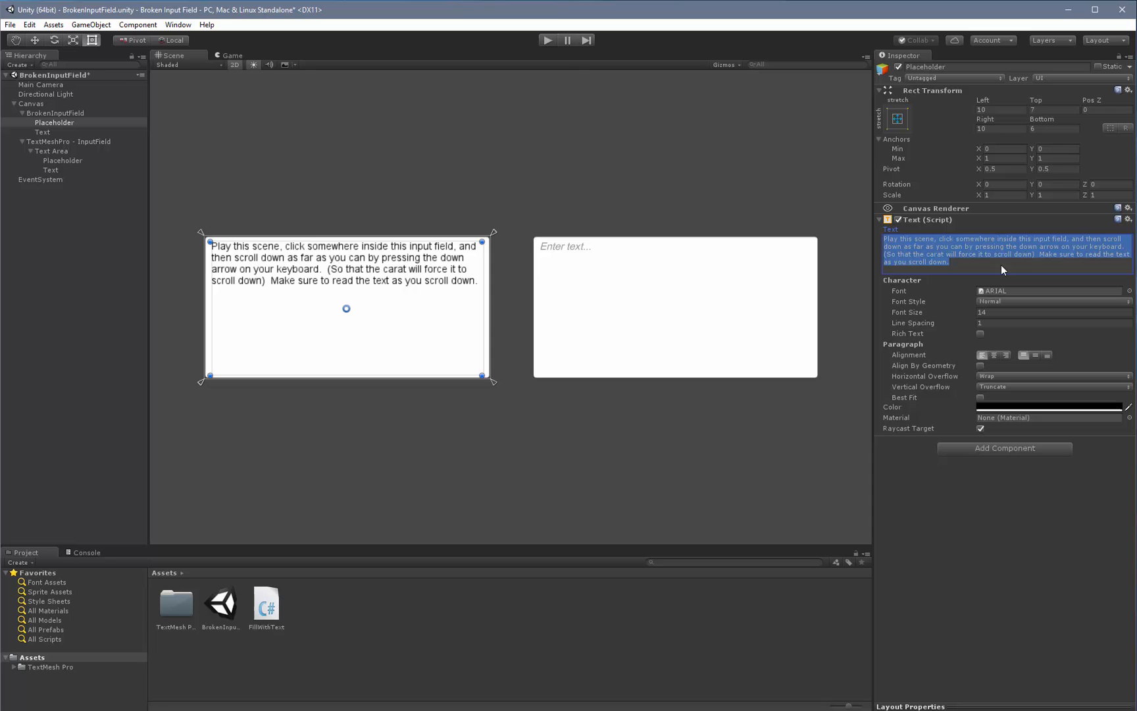
click(62, 161)
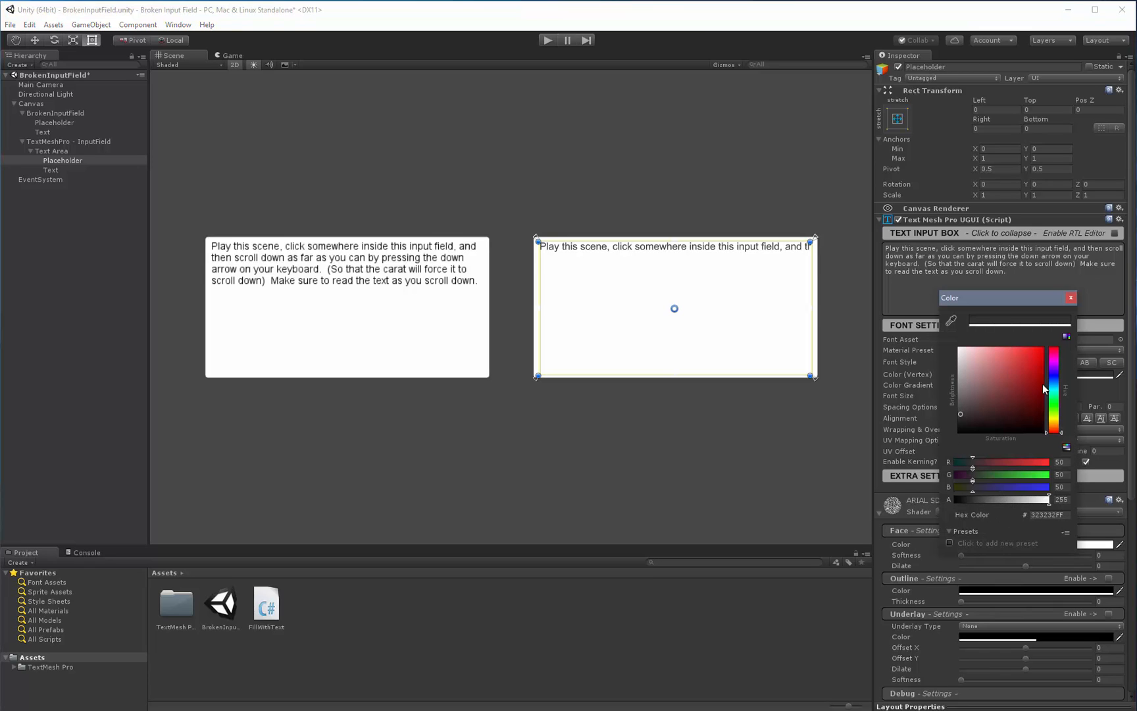
Step: Confirm the dark grey colour and set the TMP Placeholder's Wrapping to Enabled
click(1070, 298)
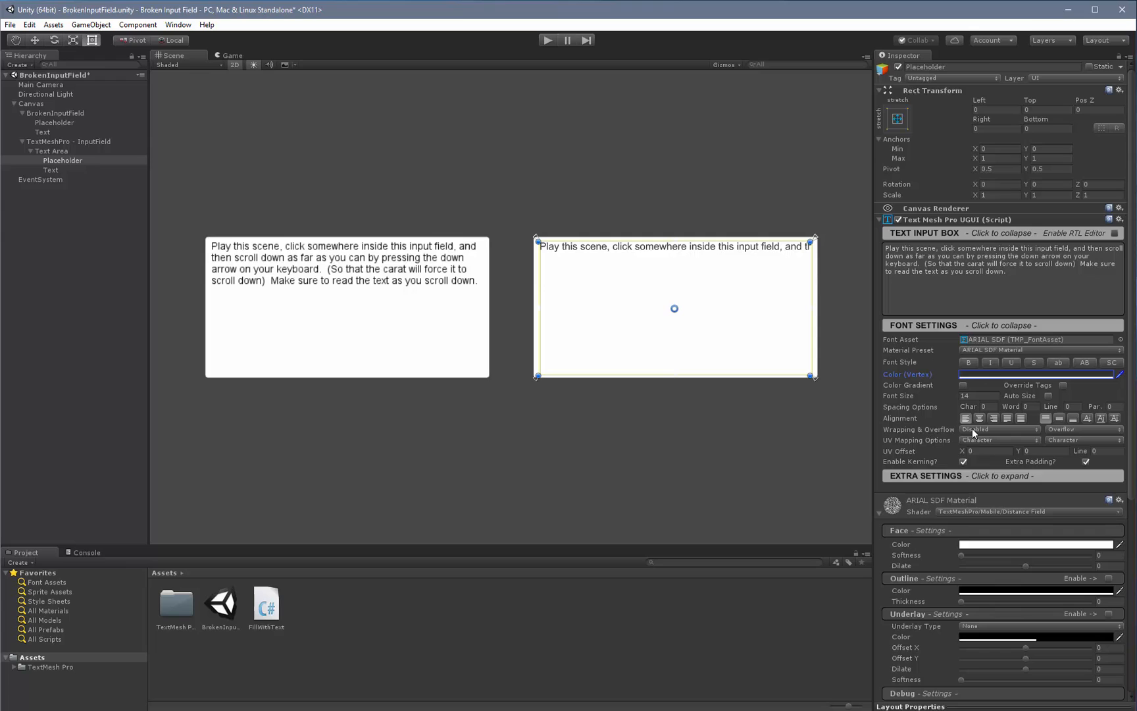
click(999, 429)
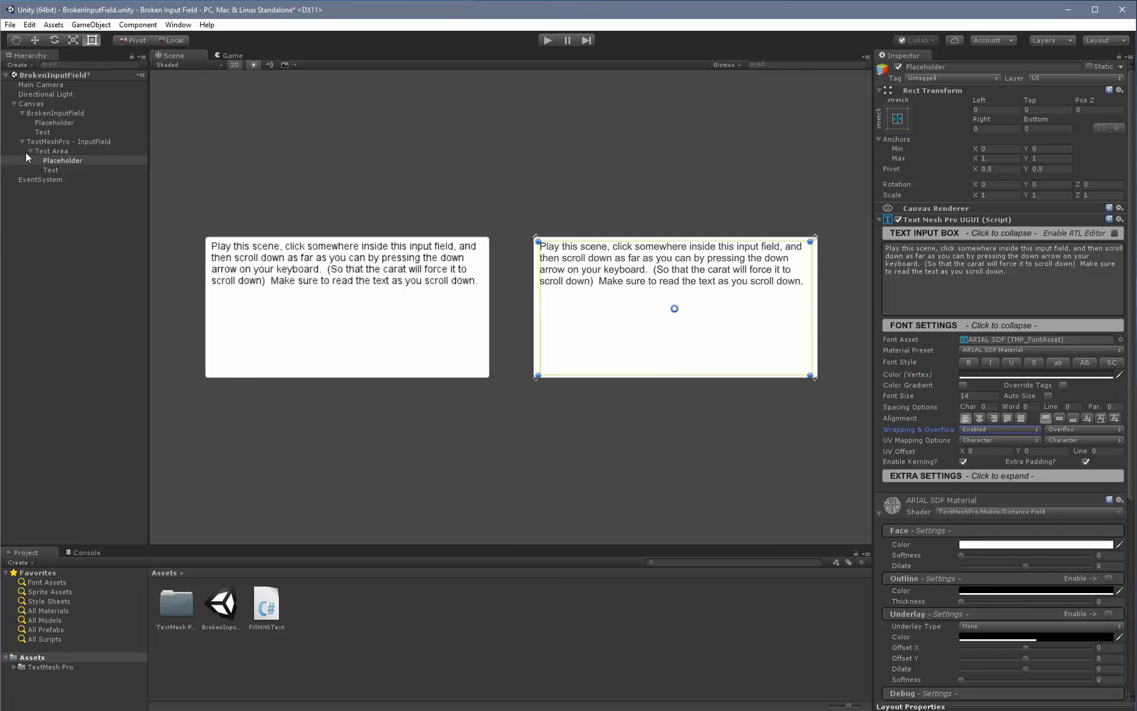
click(70, 141)
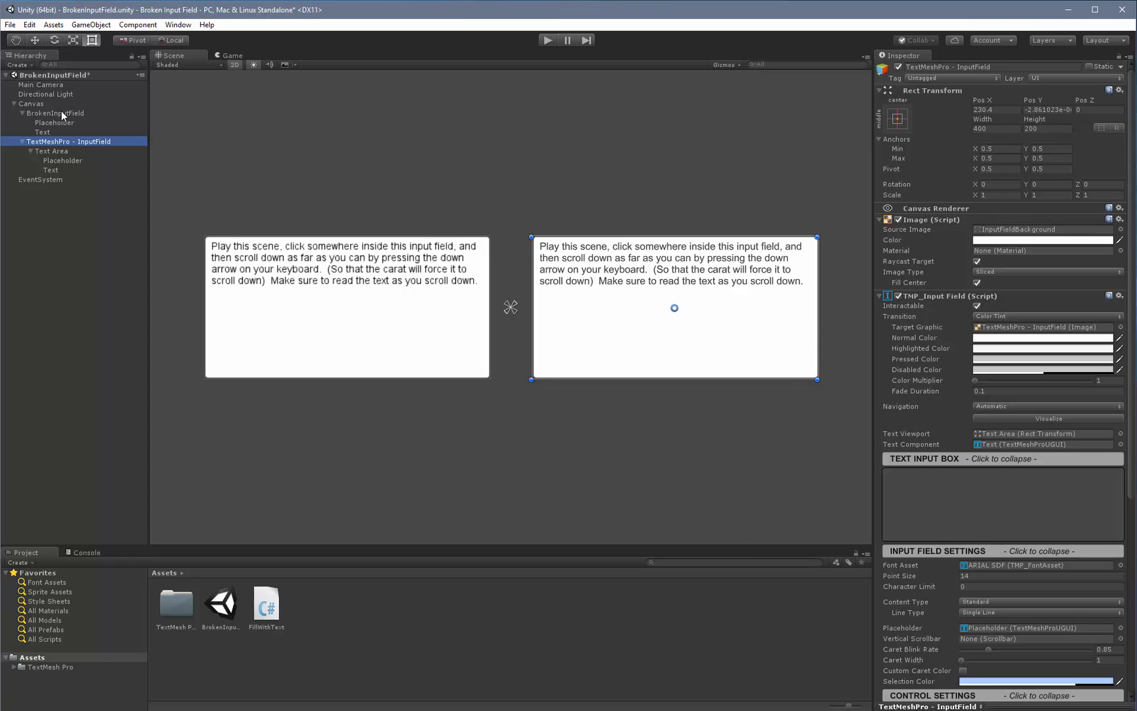
click(54, 111)
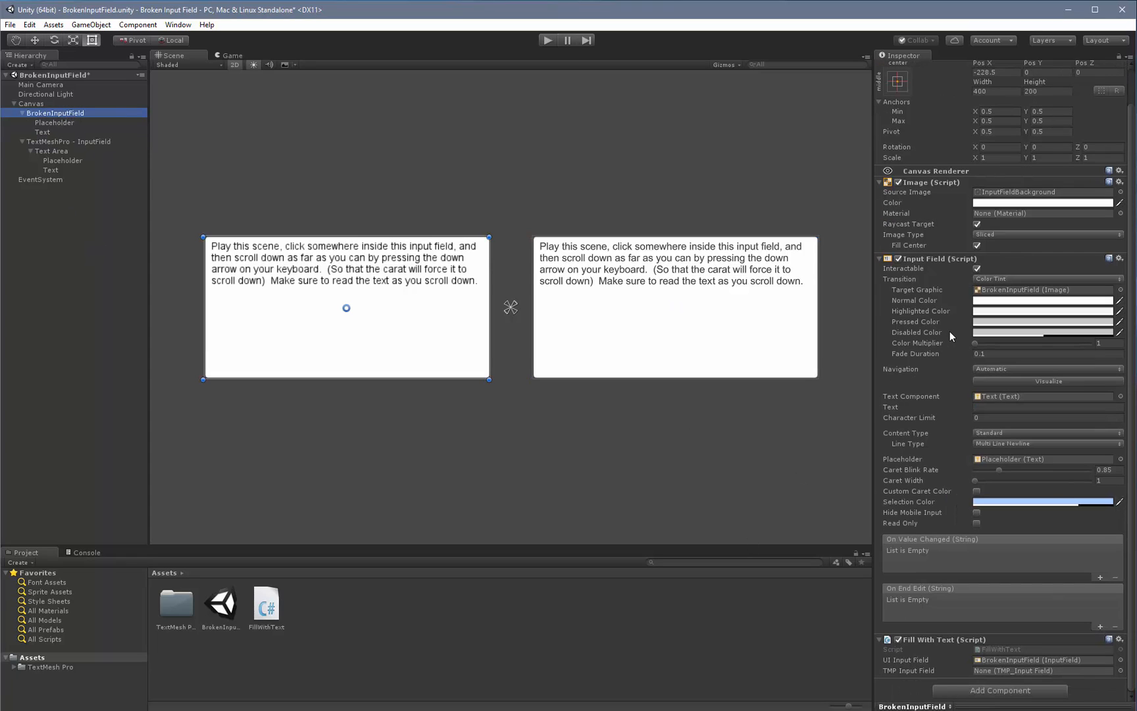
mouse_move(982, 522)
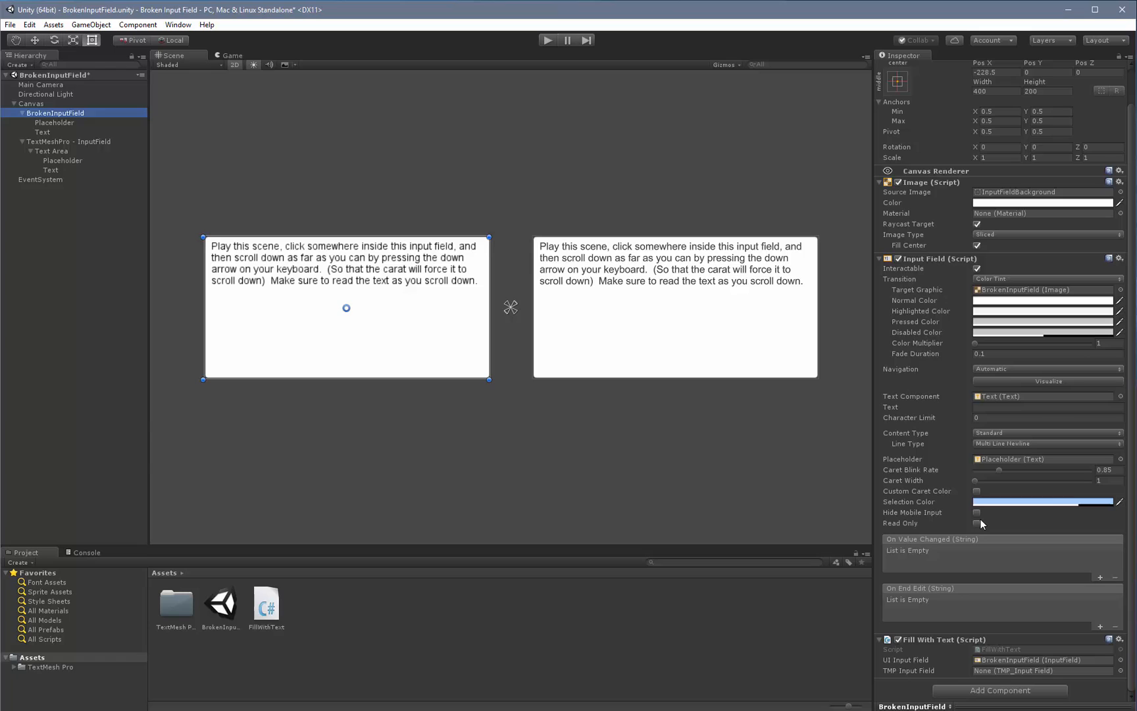
mouse_move(963, 438)
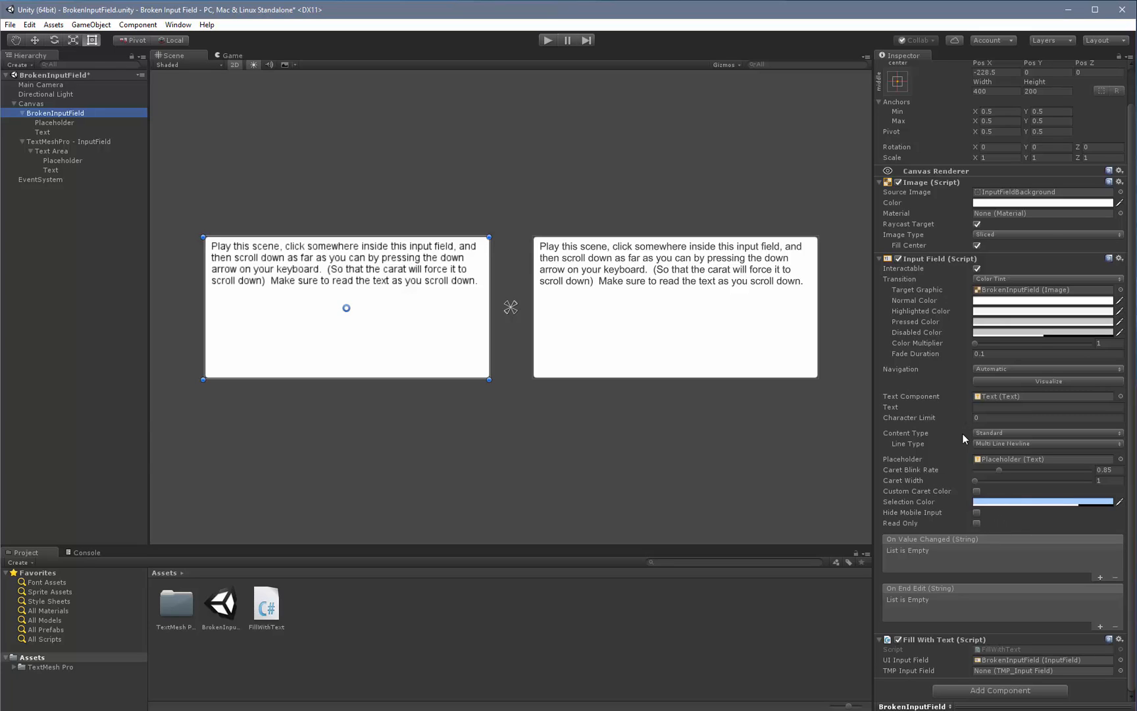
mouse_move(926, 410)
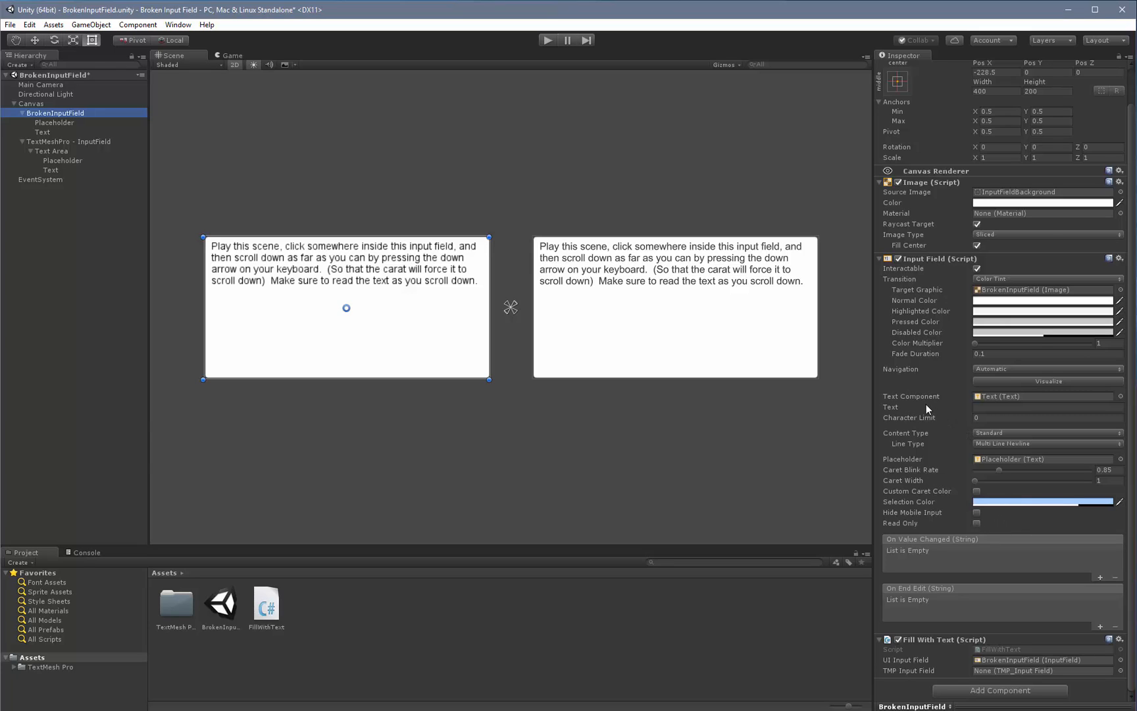
click(1046, 406)
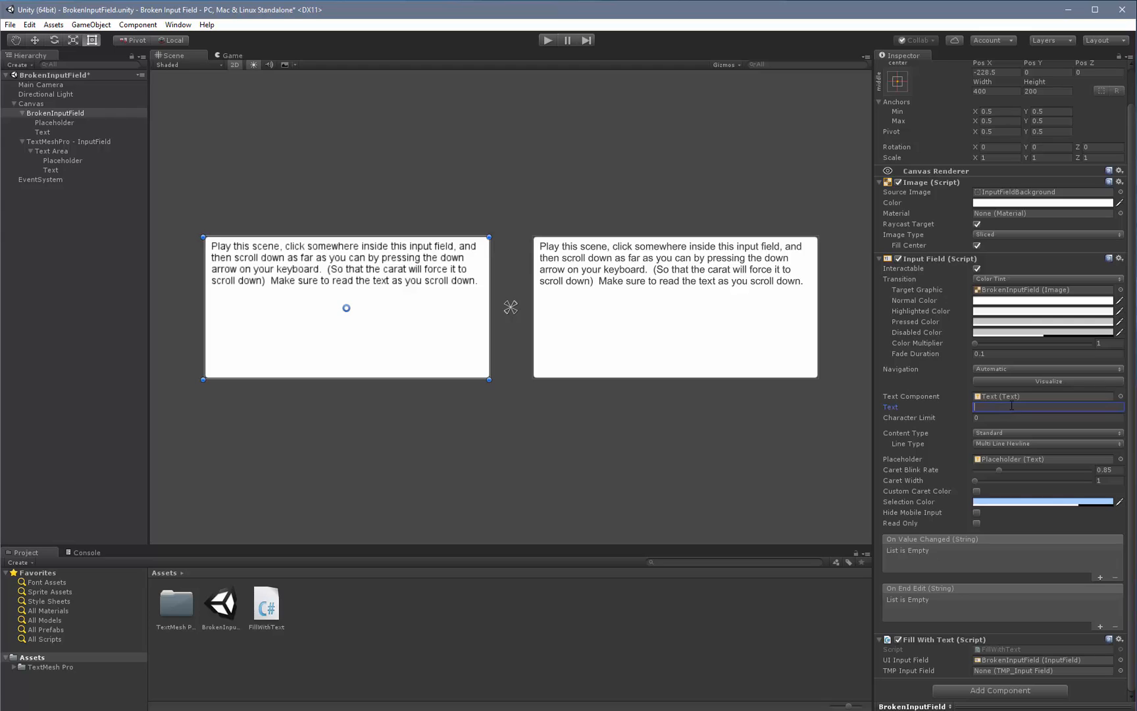
mouse_move(983, 457)
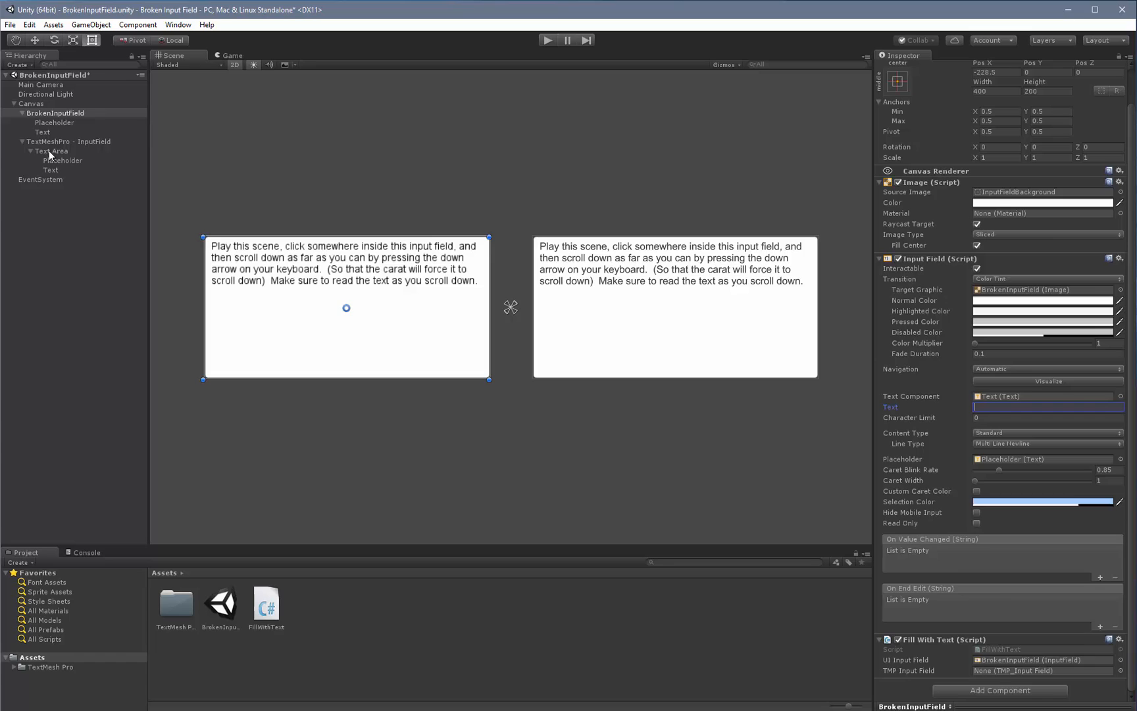
click(72, 141)
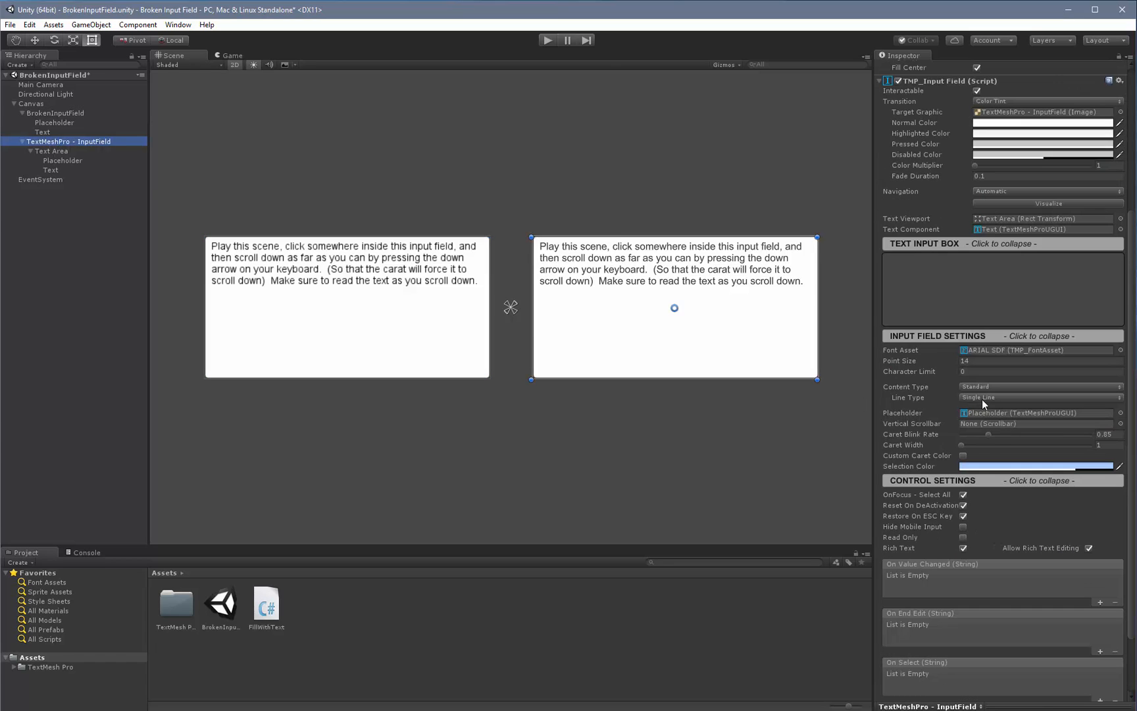
Step: Set the TMP Input Field Line Type to Multi Line Newline and compare placeholders with the Unity field
click(1041, 398)
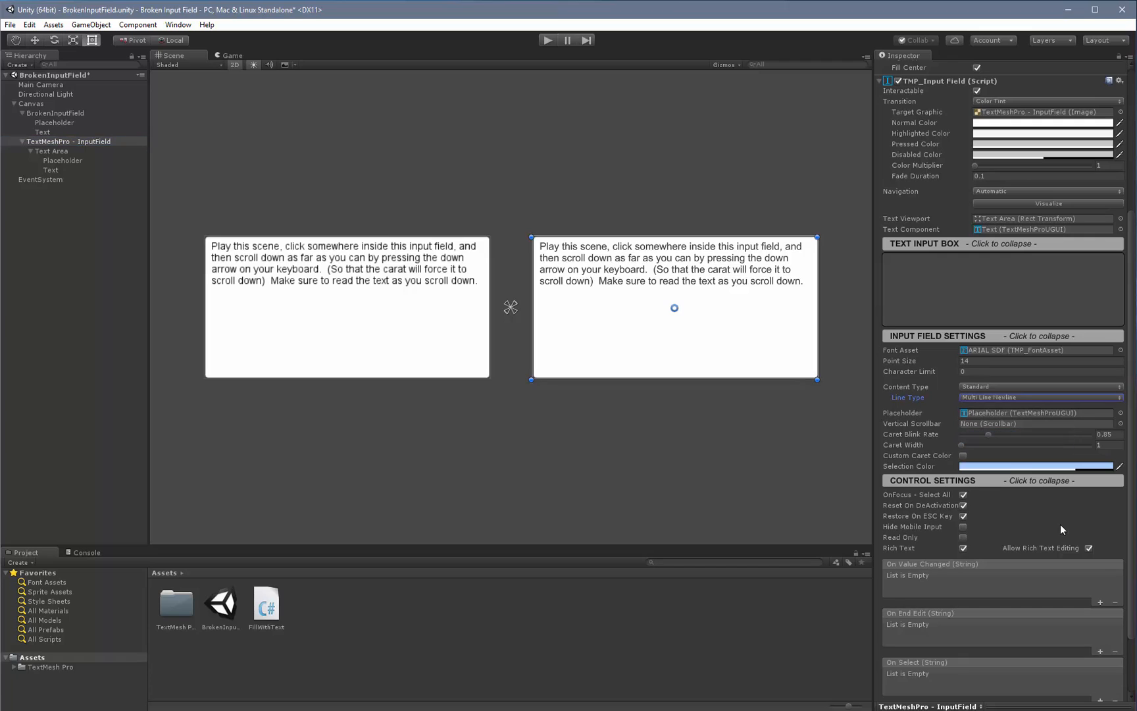
mouse_move(974, 357)
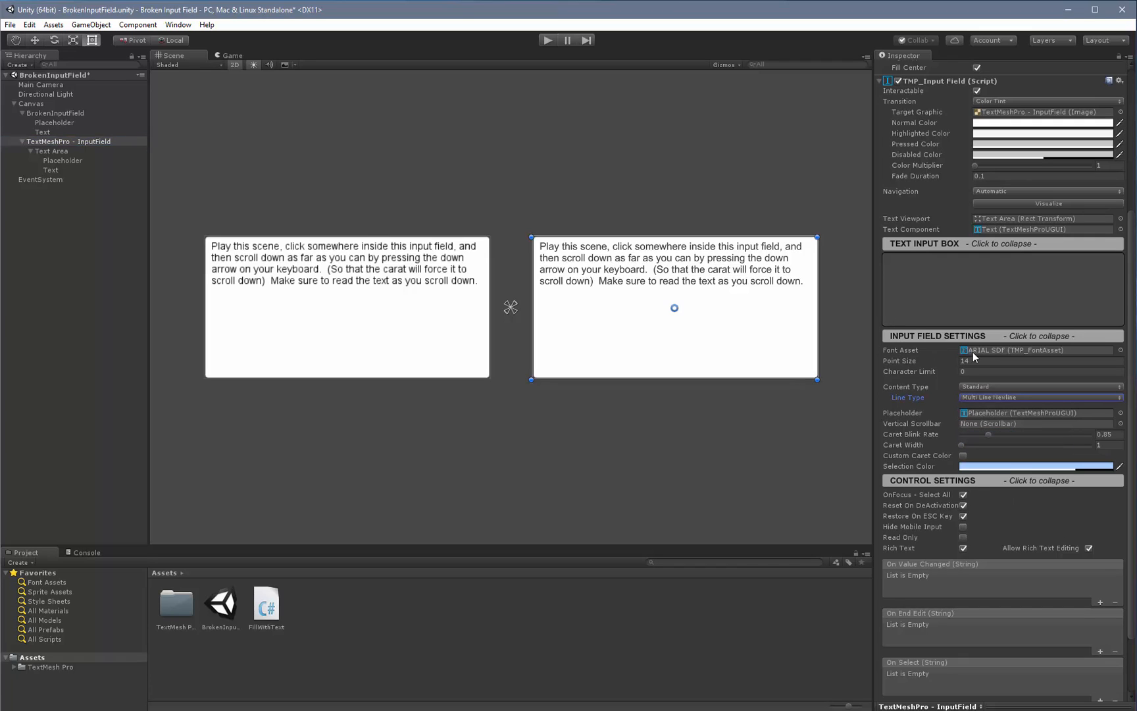
mouse_move(948, 365)
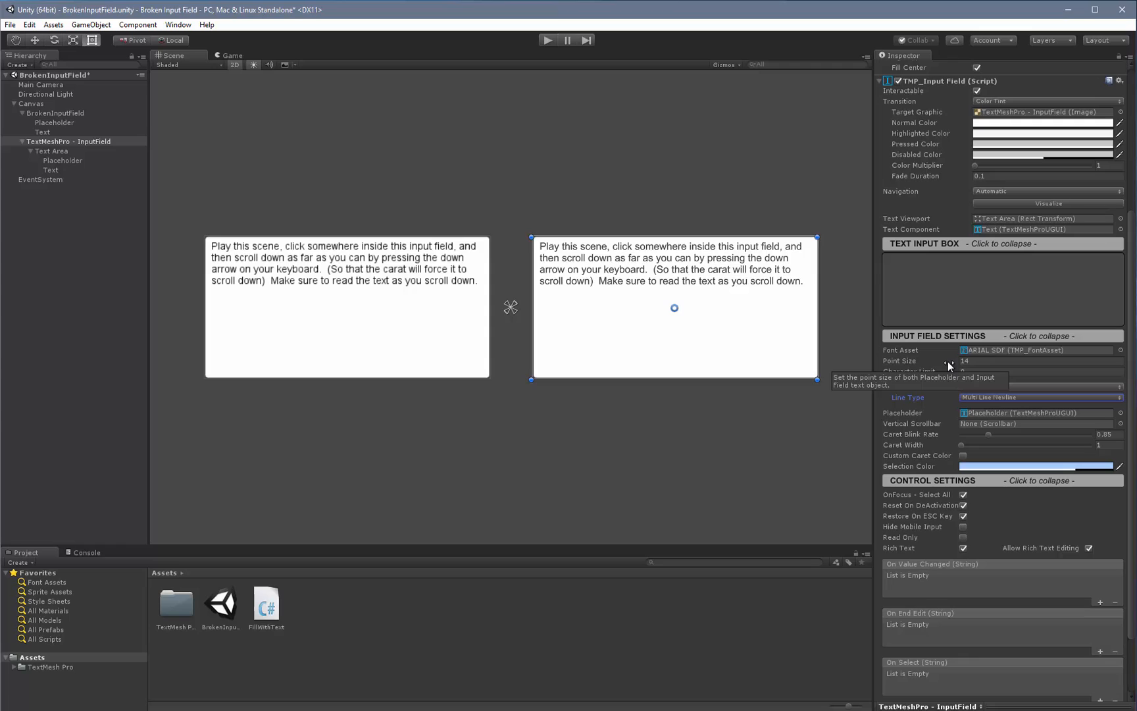
mouse_move(944, 421)
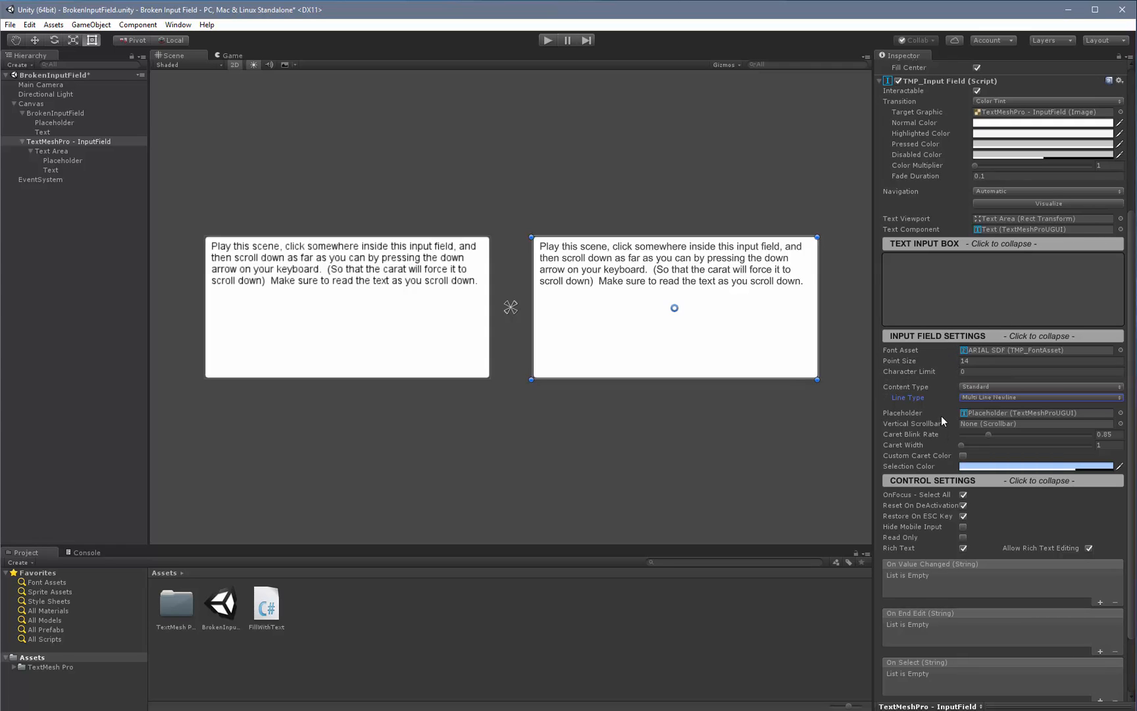
mouse_move(625, 505)
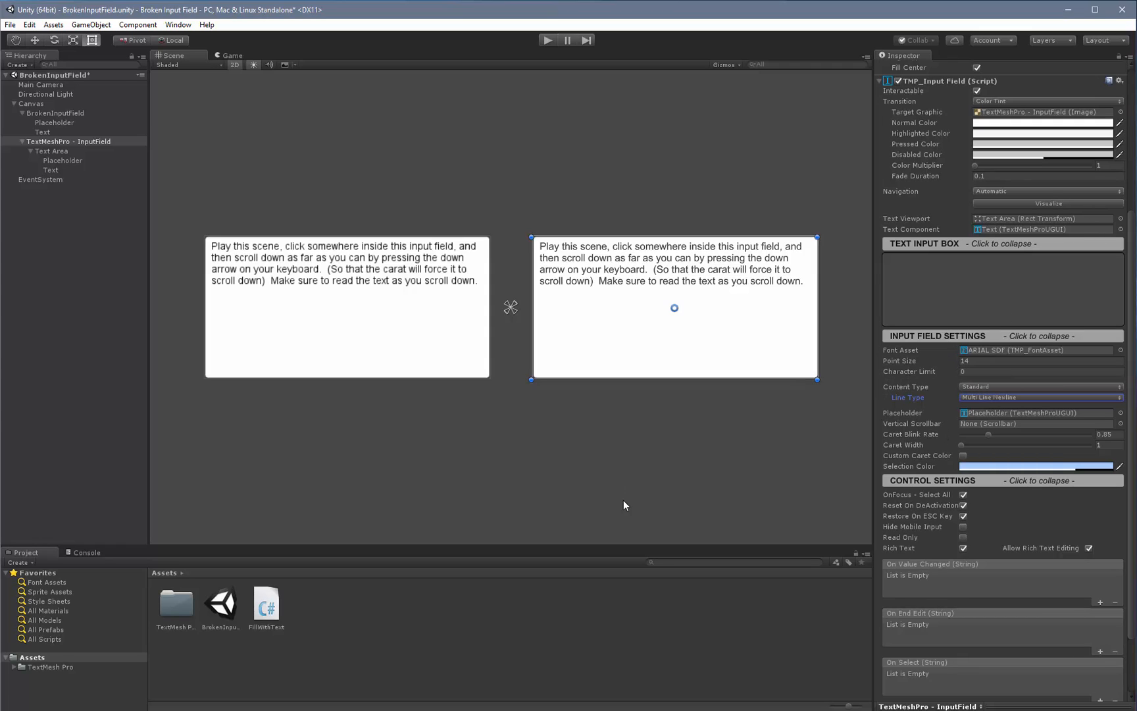
mouse_move(538, 443)
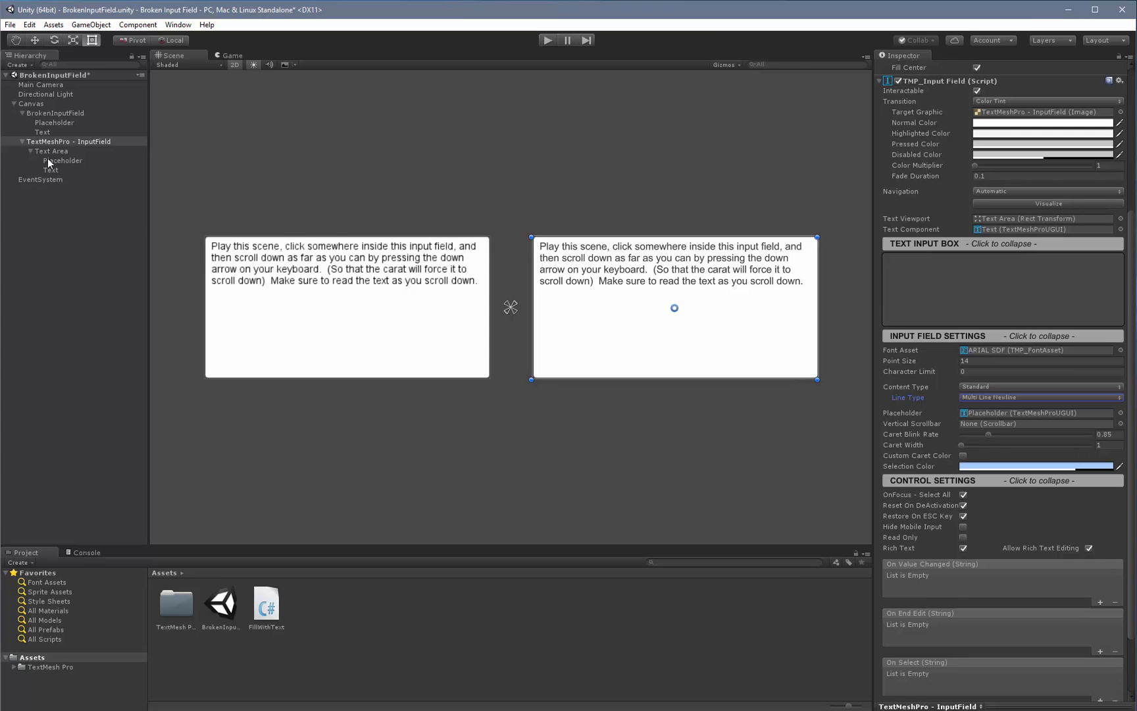
click(62, 161)
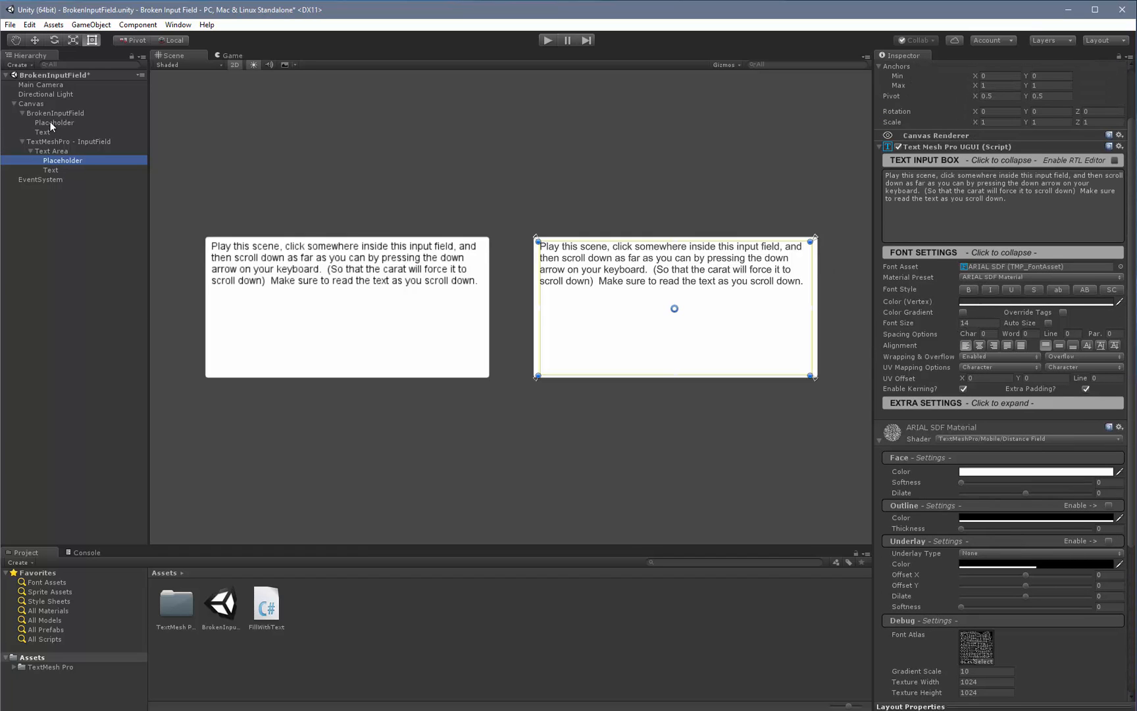
click(55, 122)
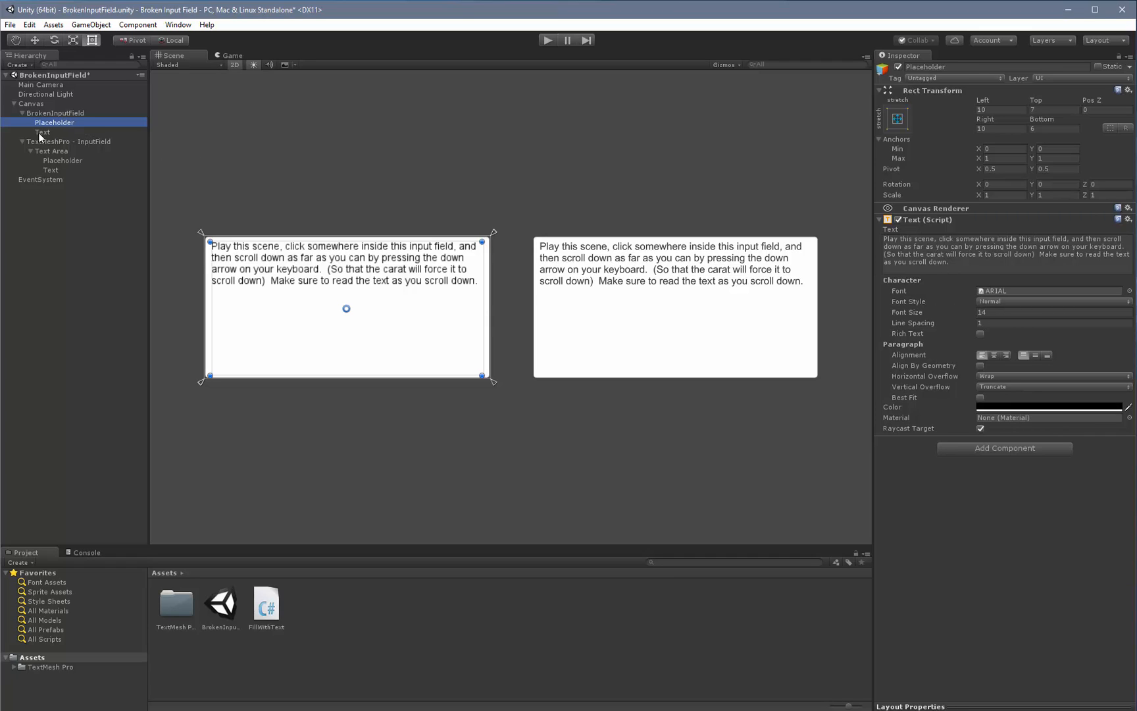
click(42, 132)
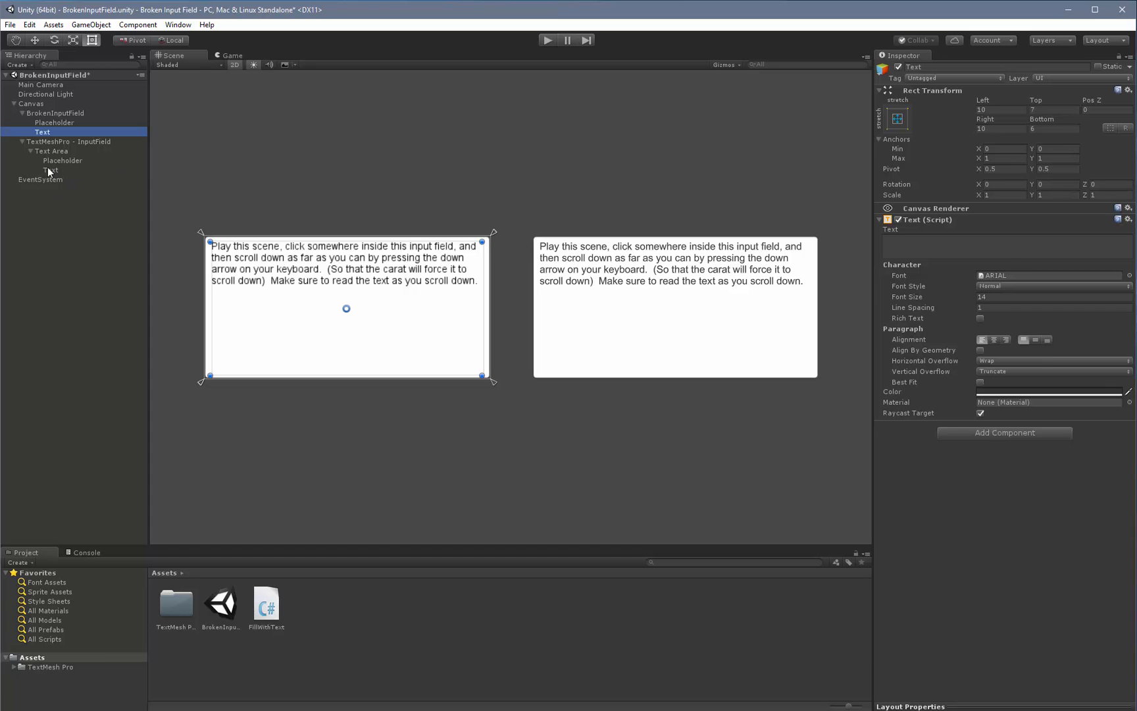
click(70, 141)
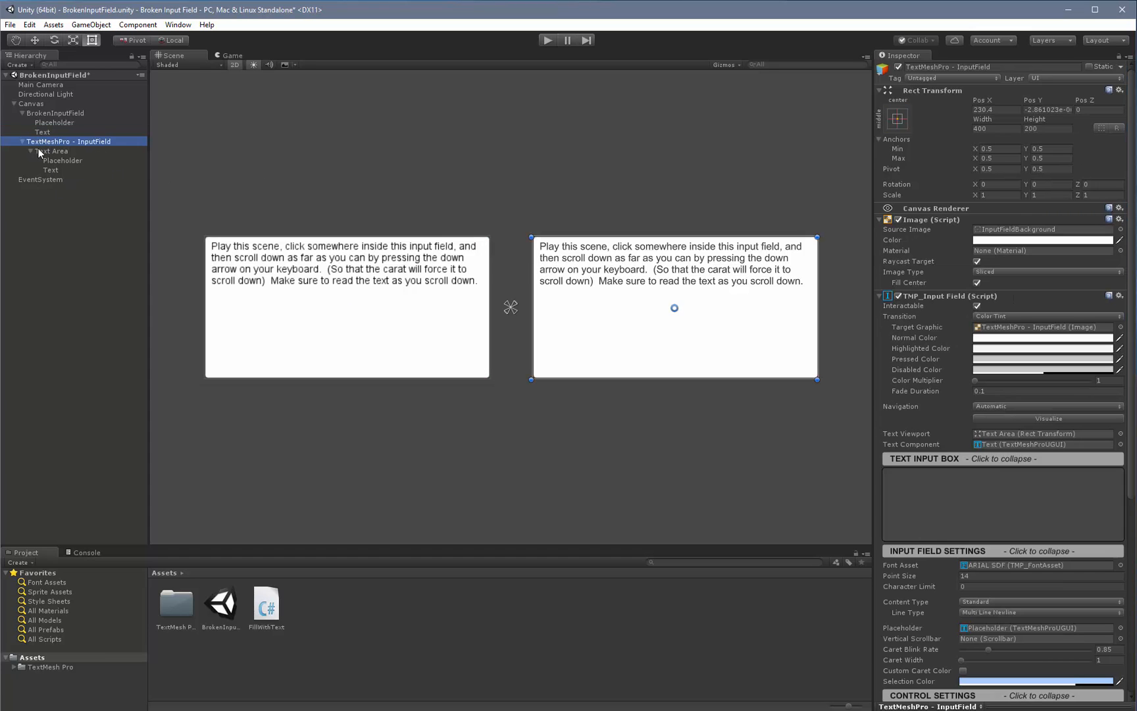
Step: Preview the Avalon Bold SDF font asset, then revert the field to ARIAL SDF
scroll(down, 3)
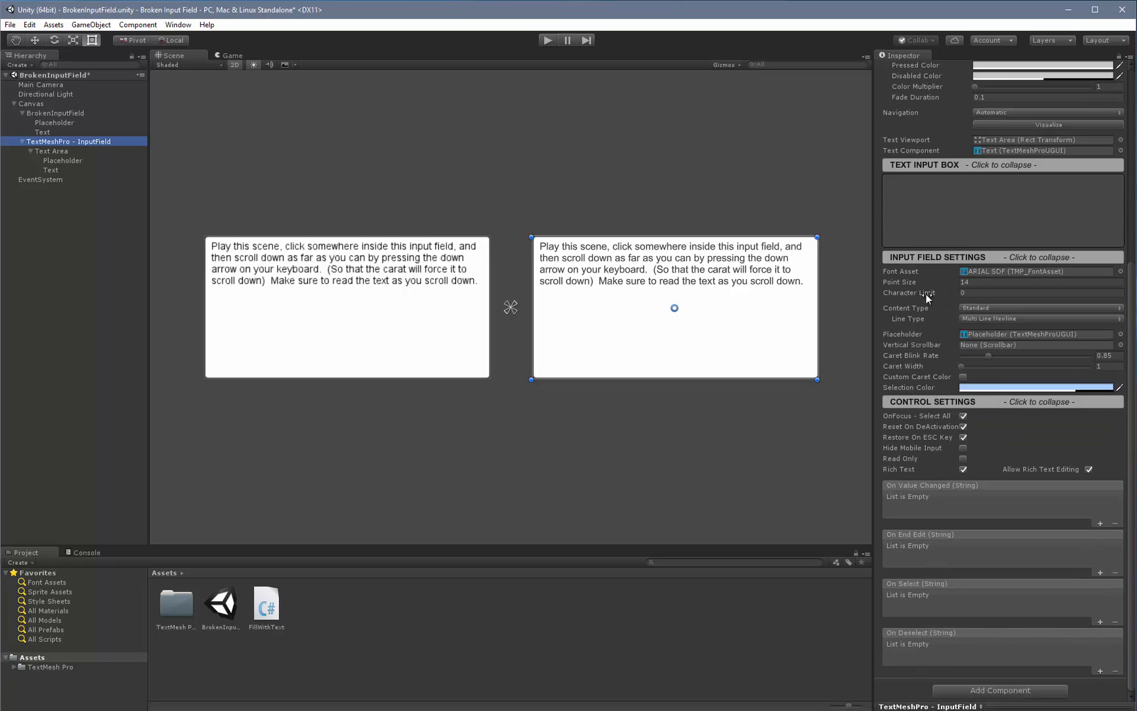
click(1118, 271)
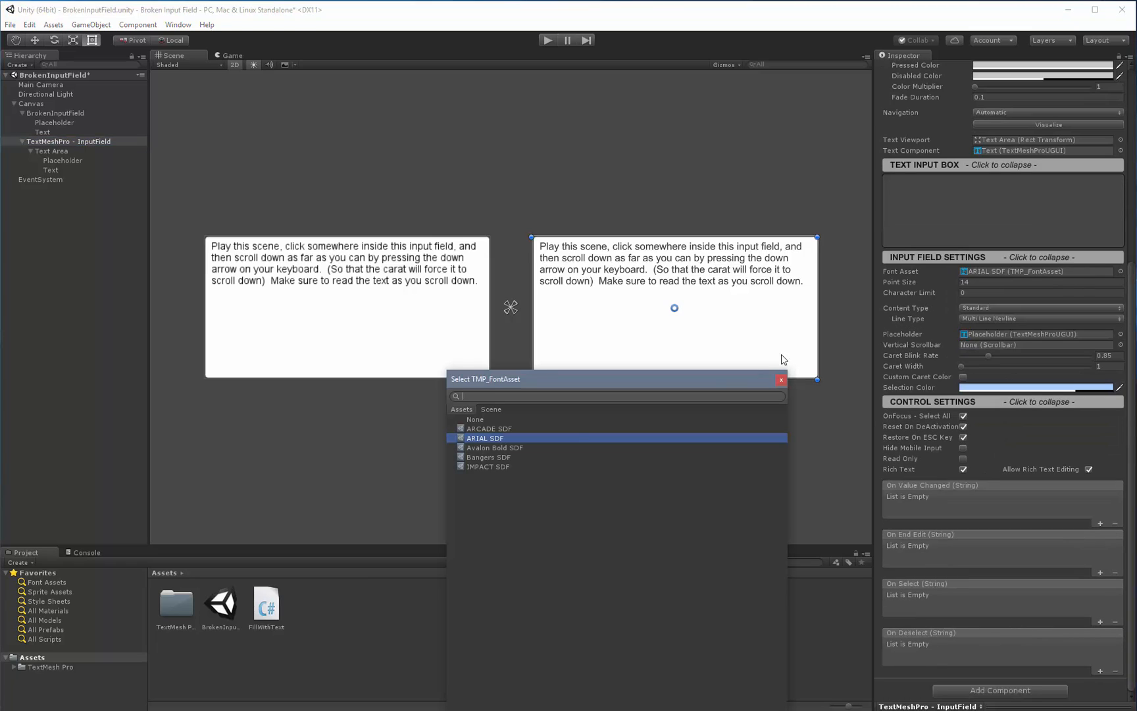
click(496, 447)
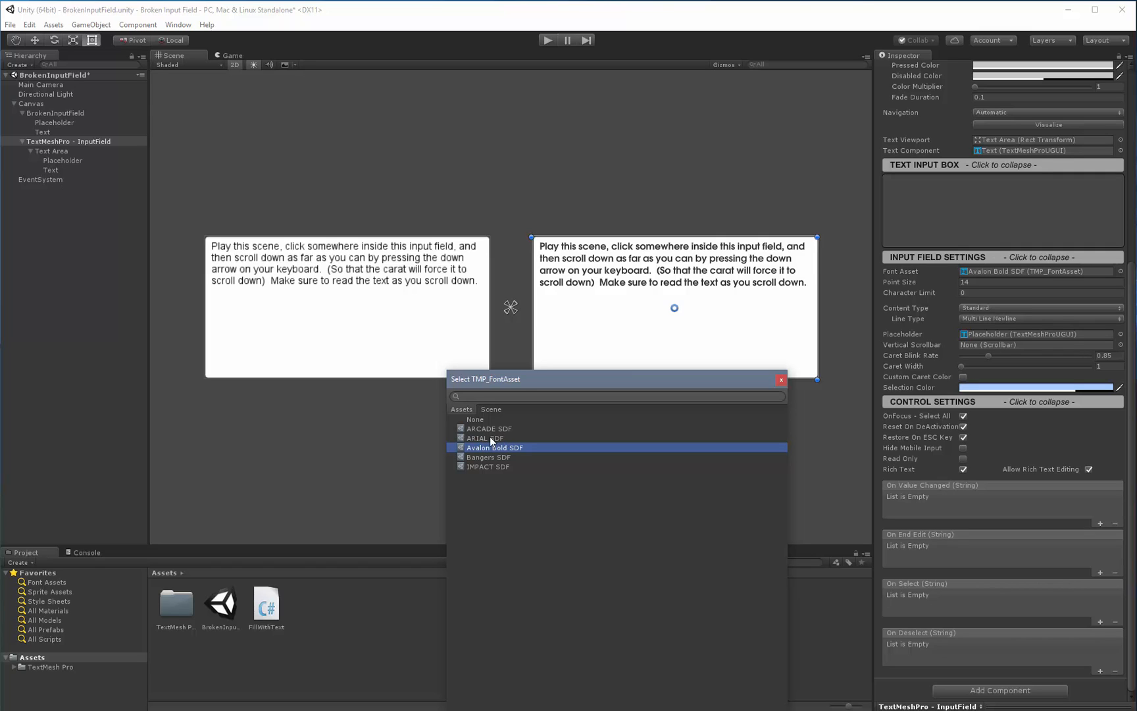
click(484, 438)
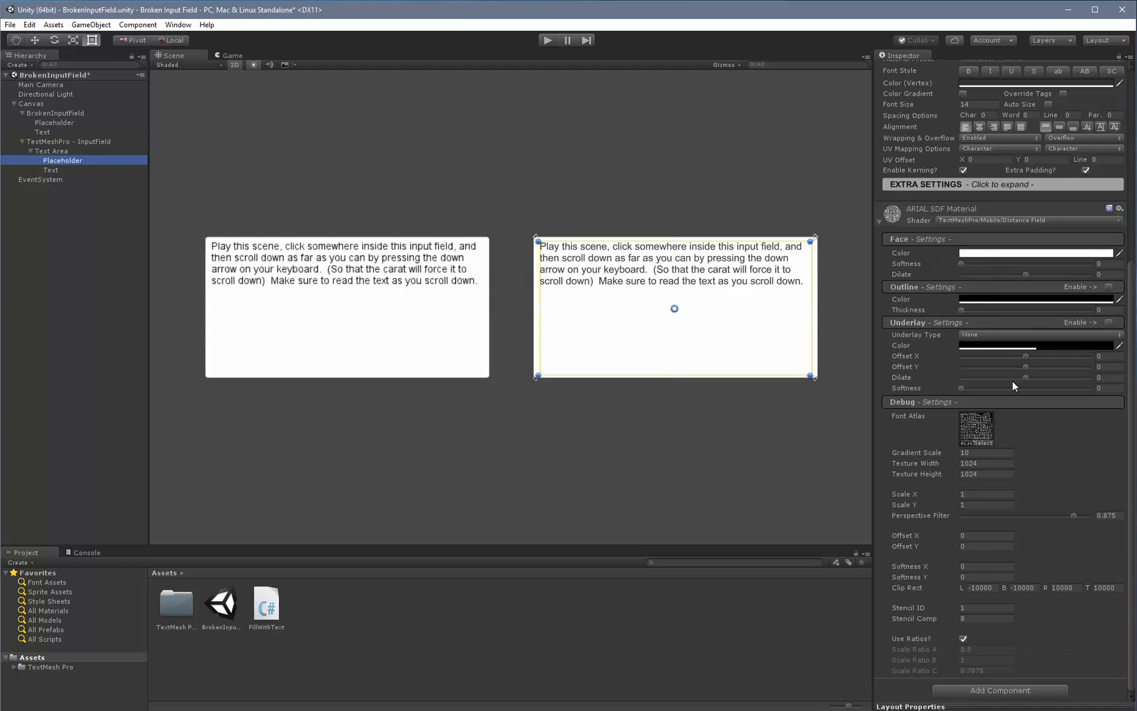
scroll(up, 3)
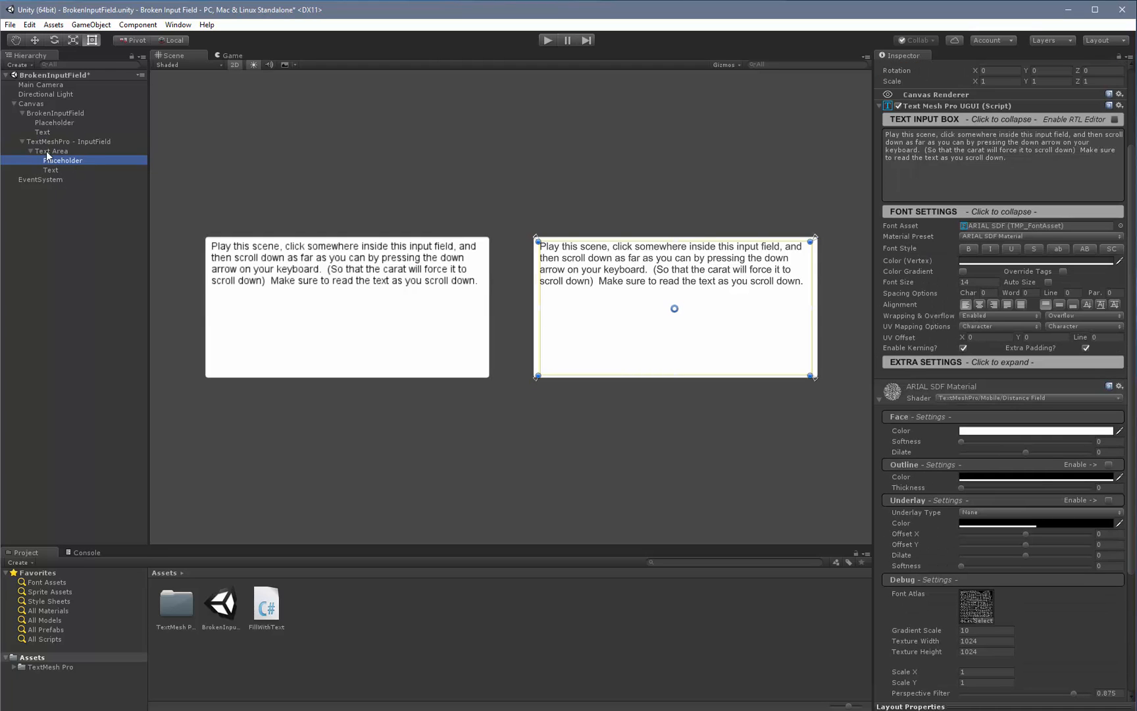
click(51, 151)
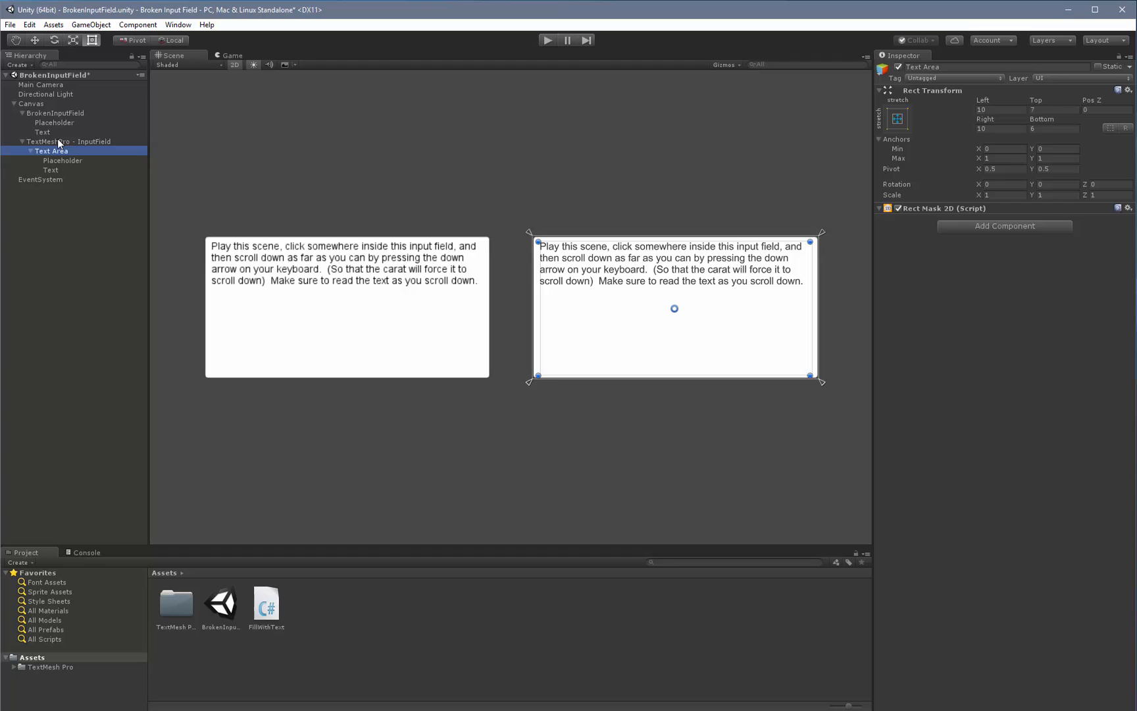
click(73, 141)
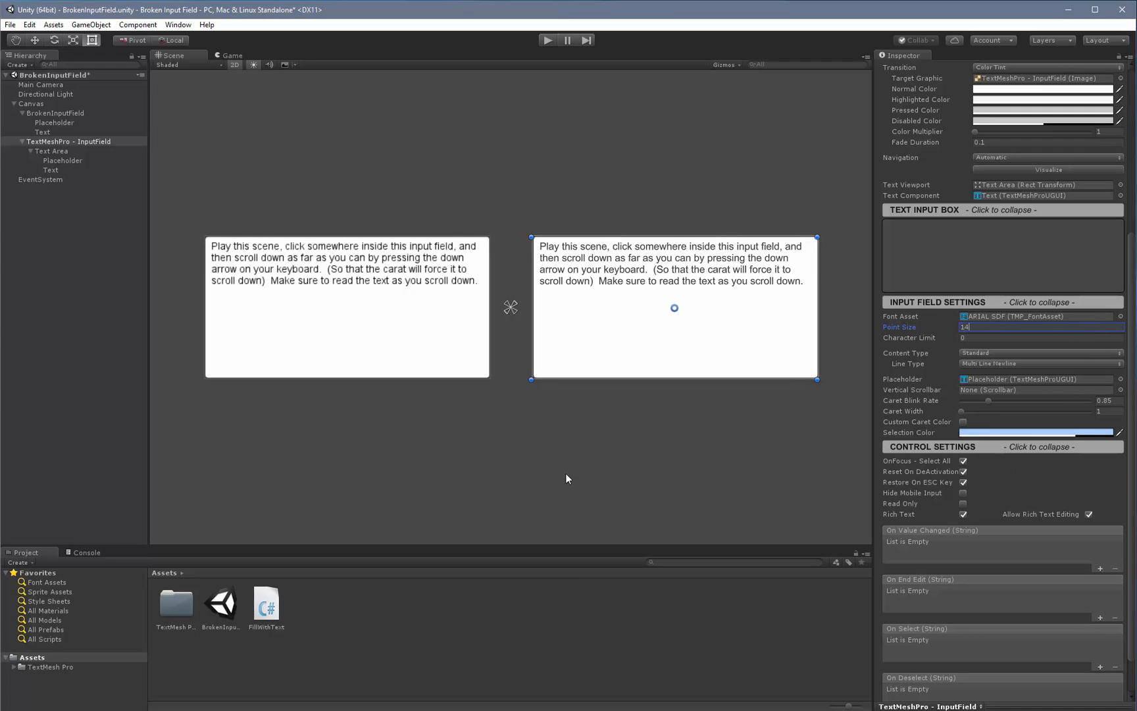
mouse_move(573, 436)
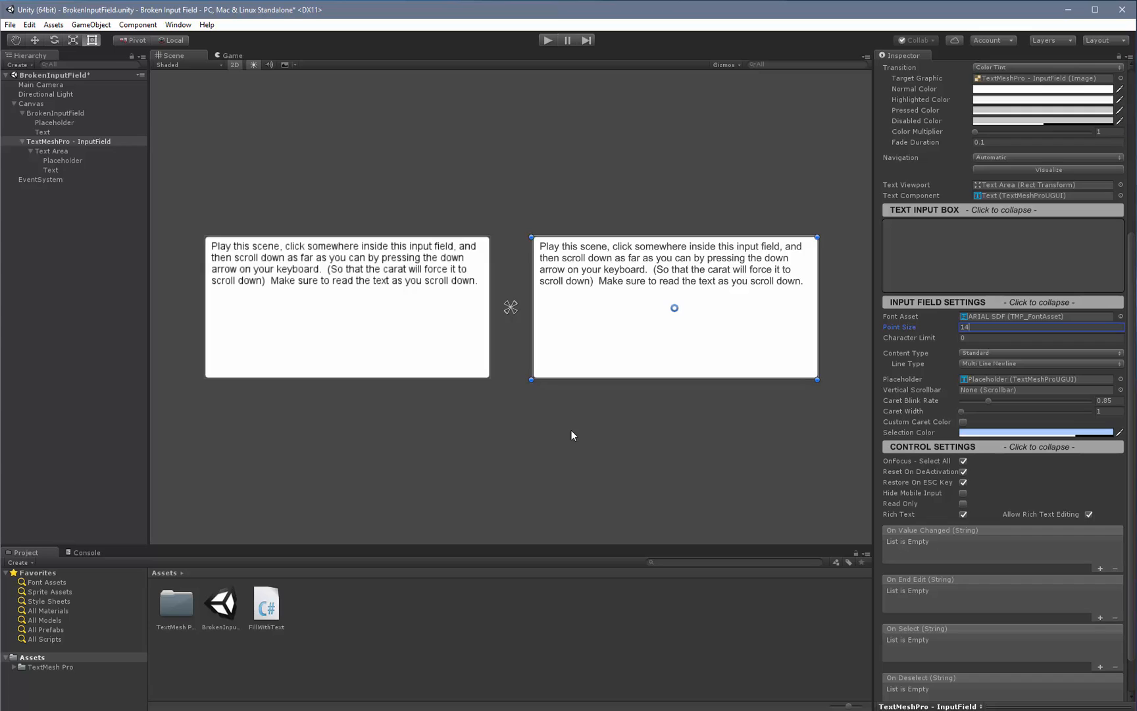
mouse_move(497, 620)
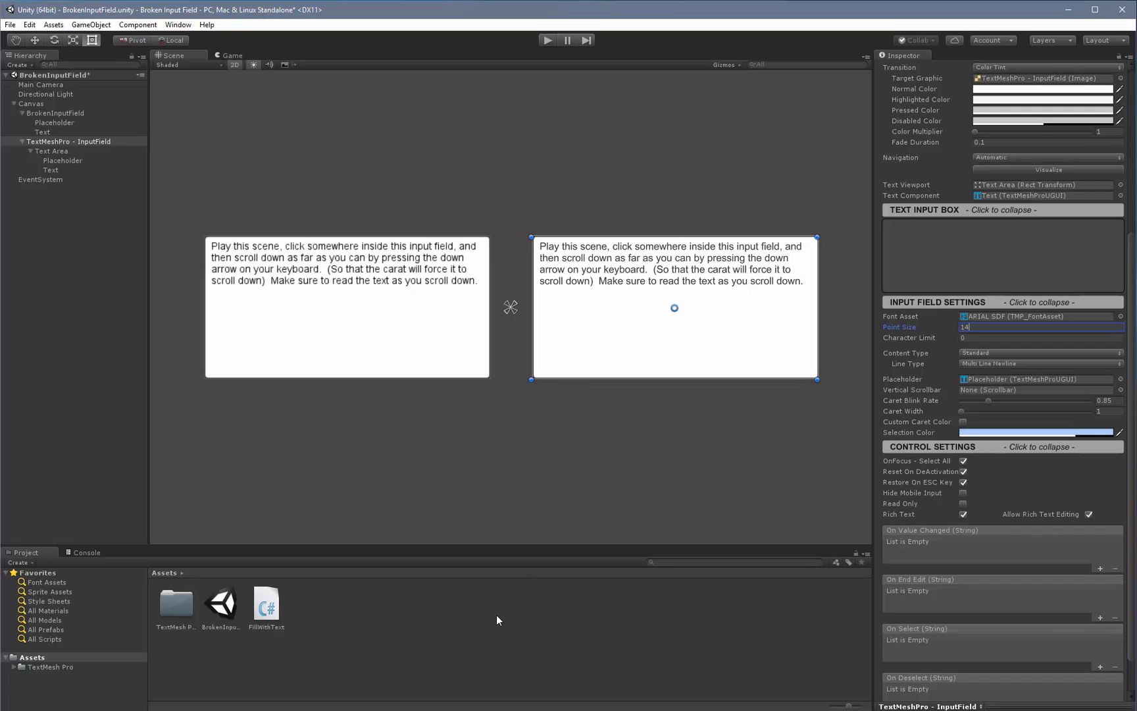
mouse_move(329, 349)
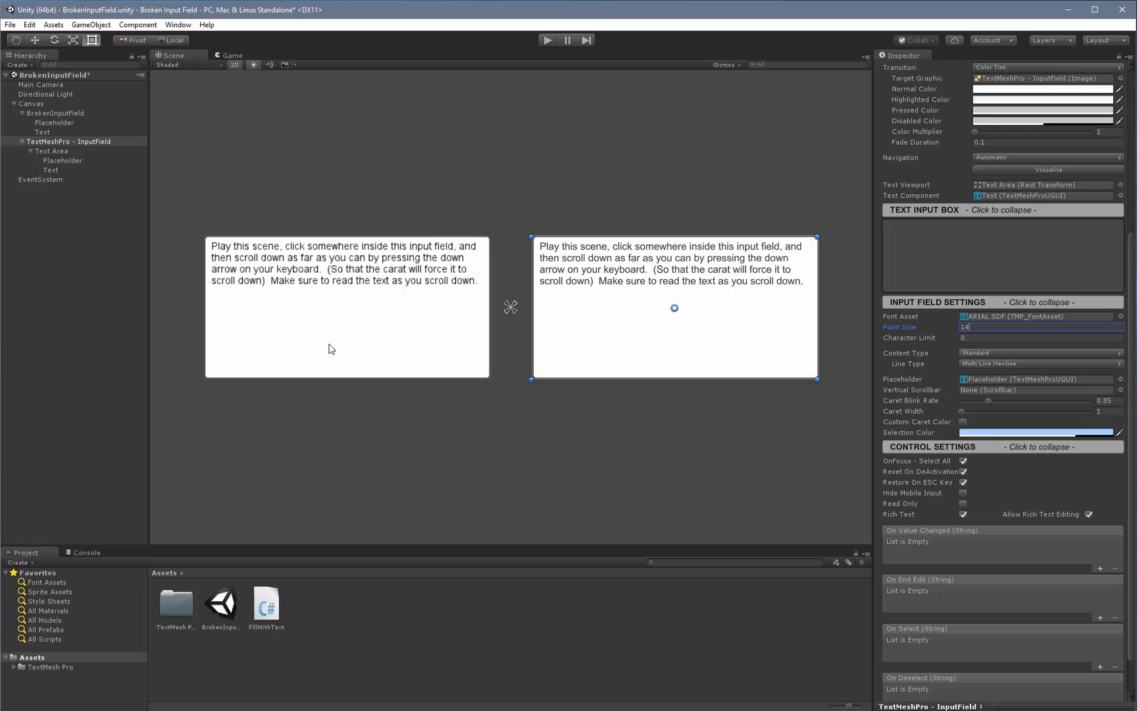
mouse_move(451, 593)
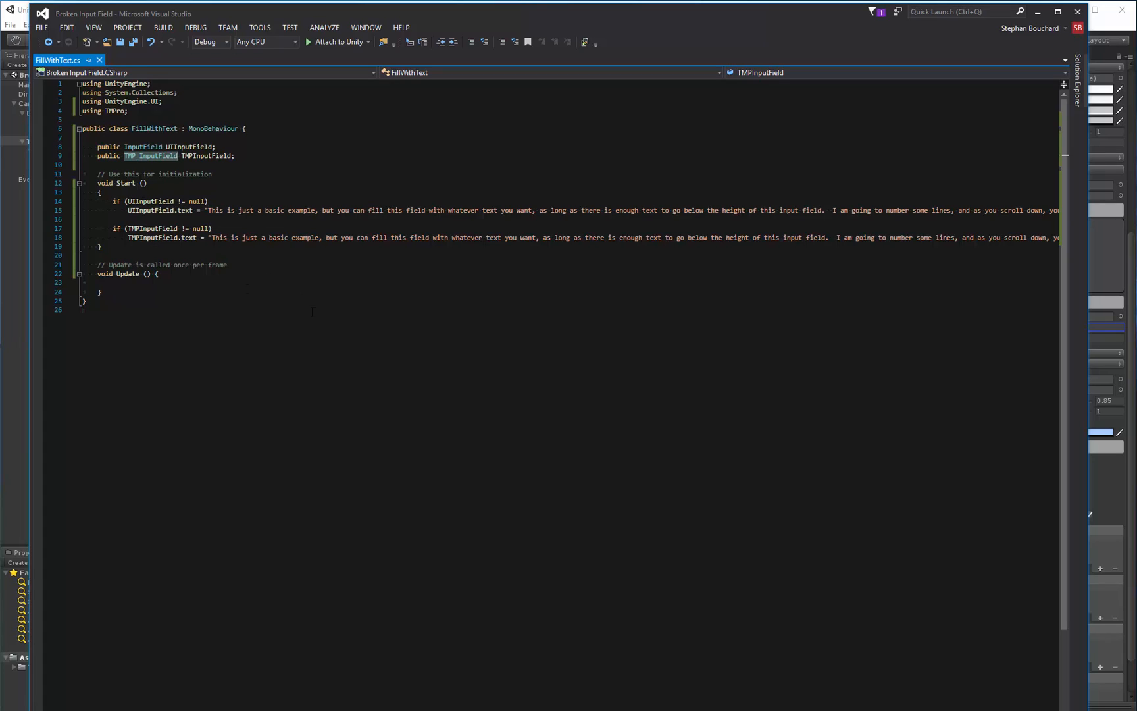
mouse_move(147, 210)
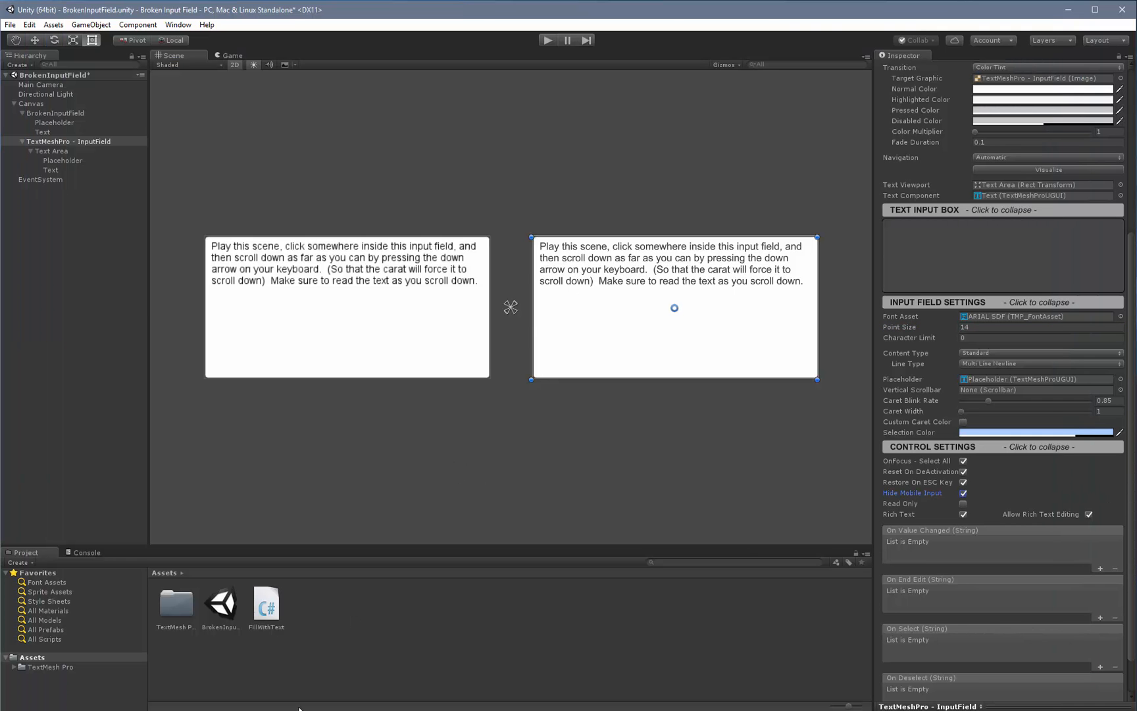
Step: Add FillWithText to TextMeshPro - InputField with its TMP Input Field slot referencing itself
scroll(down, 3)
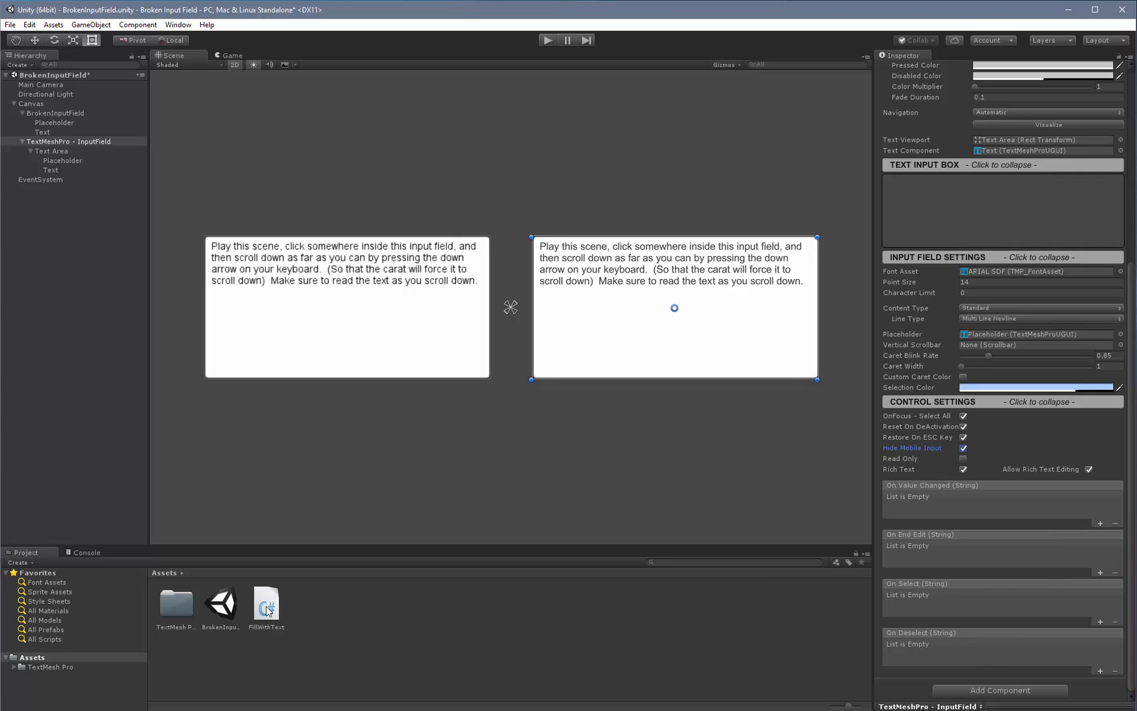
click(68, 141)
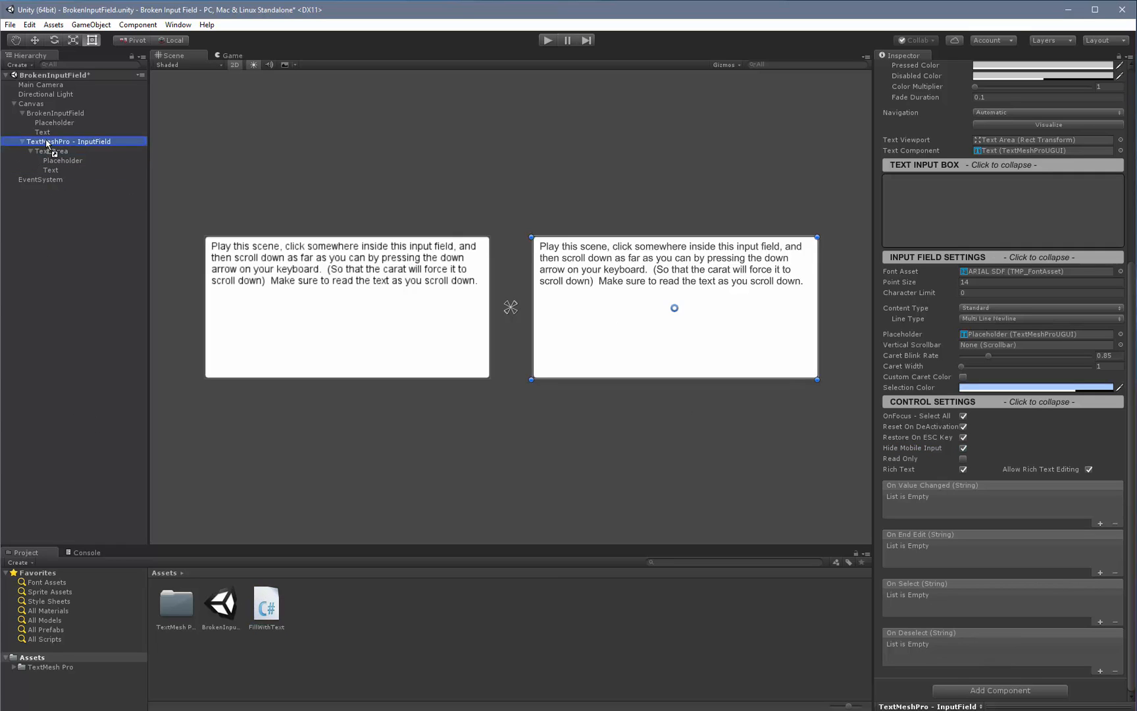
scroll(down, 3)
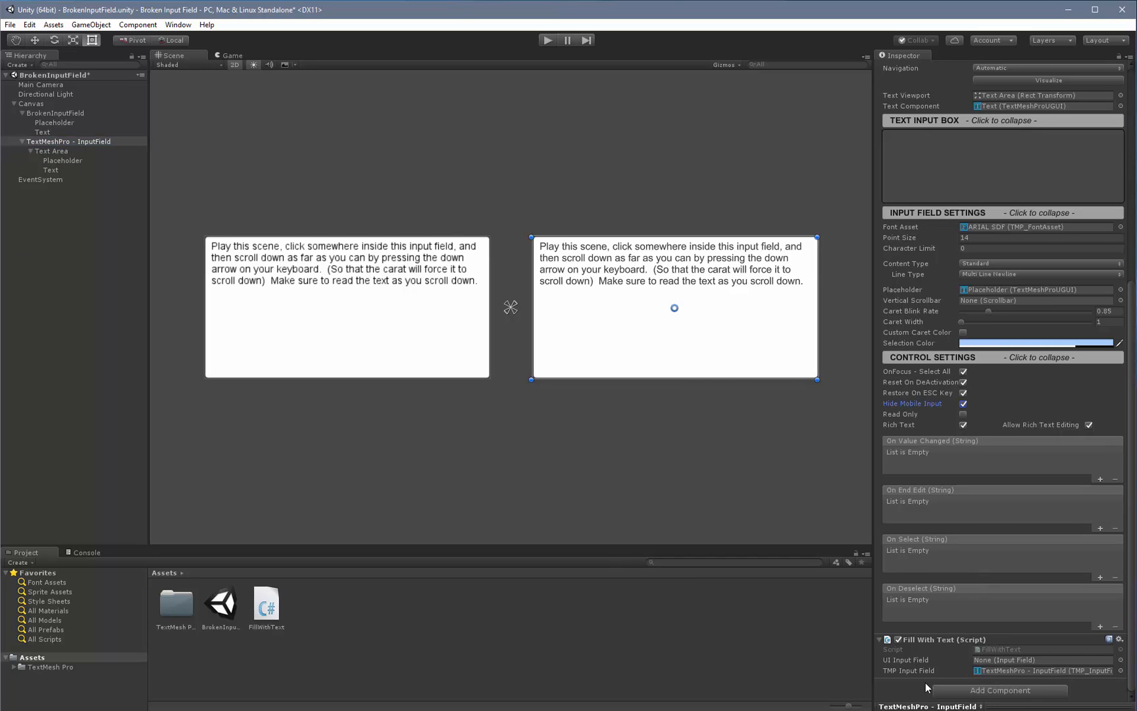
mouse_move(425, 108)
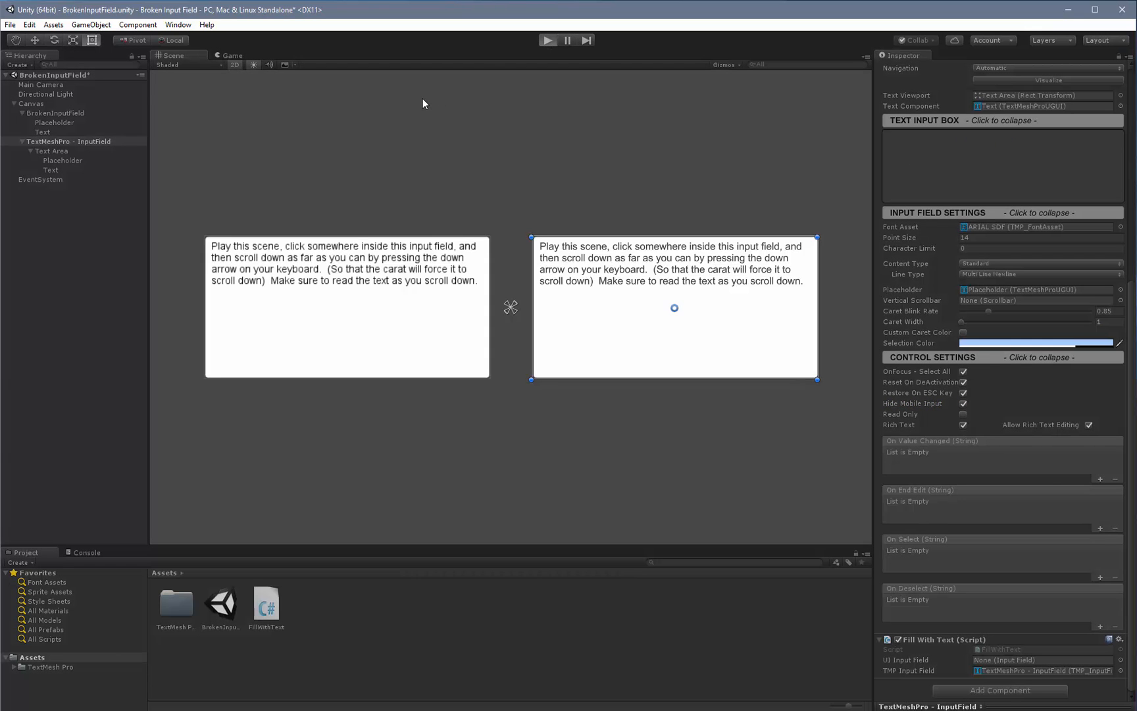
Step: Play the scene and scroll the TextMeshPro field down to line #10
click(546, 40)
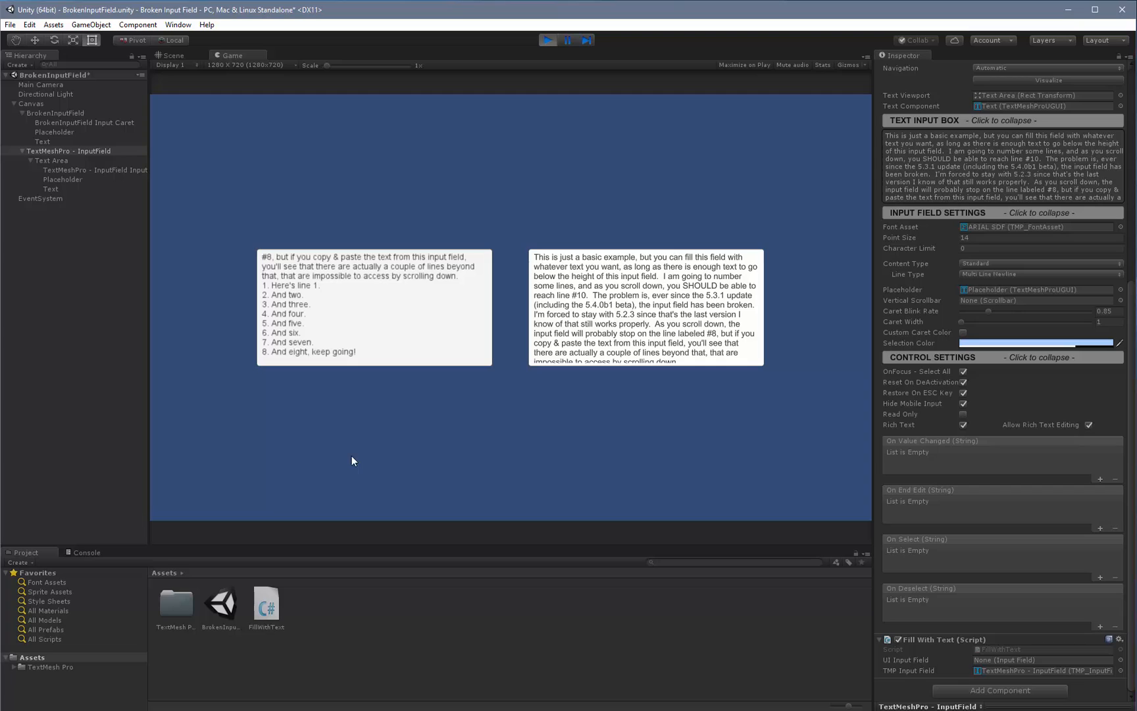
click(355, 352)
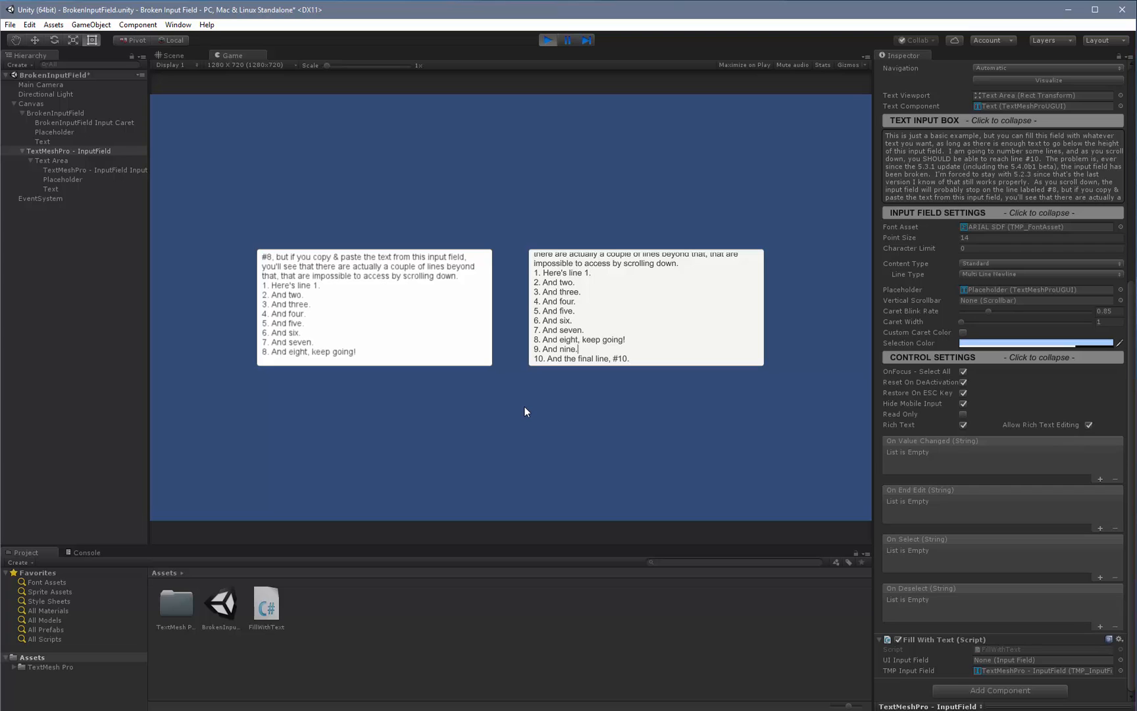
scroll(up, 3)
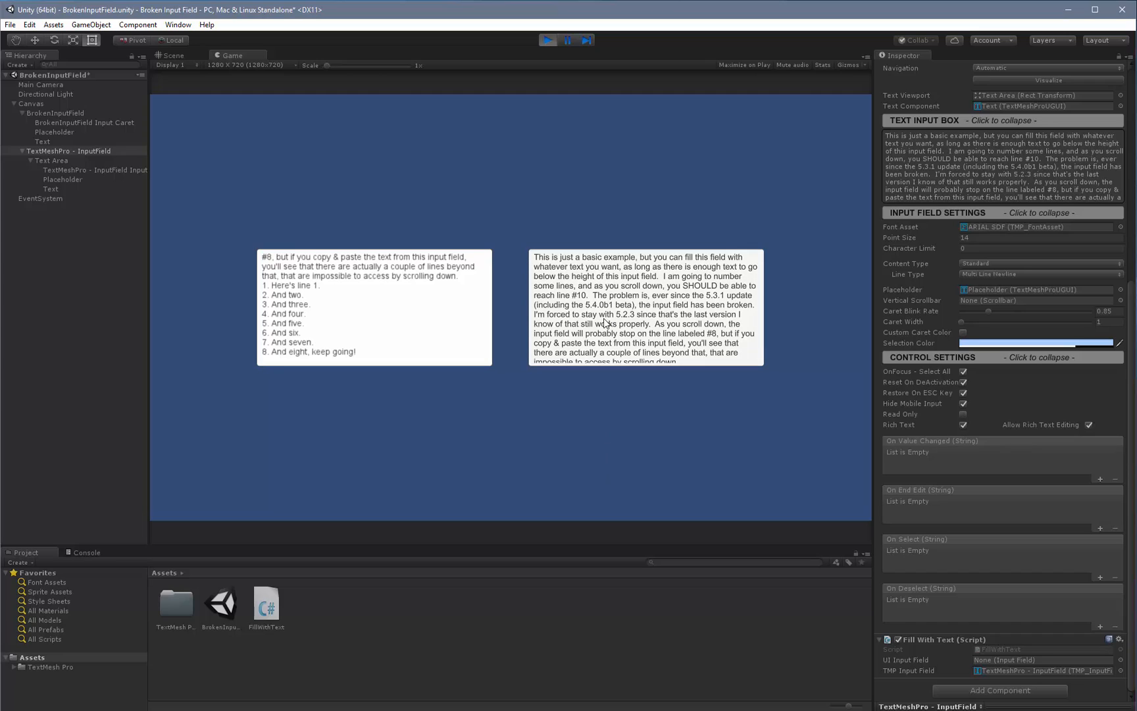
mouse_move(643, 398)
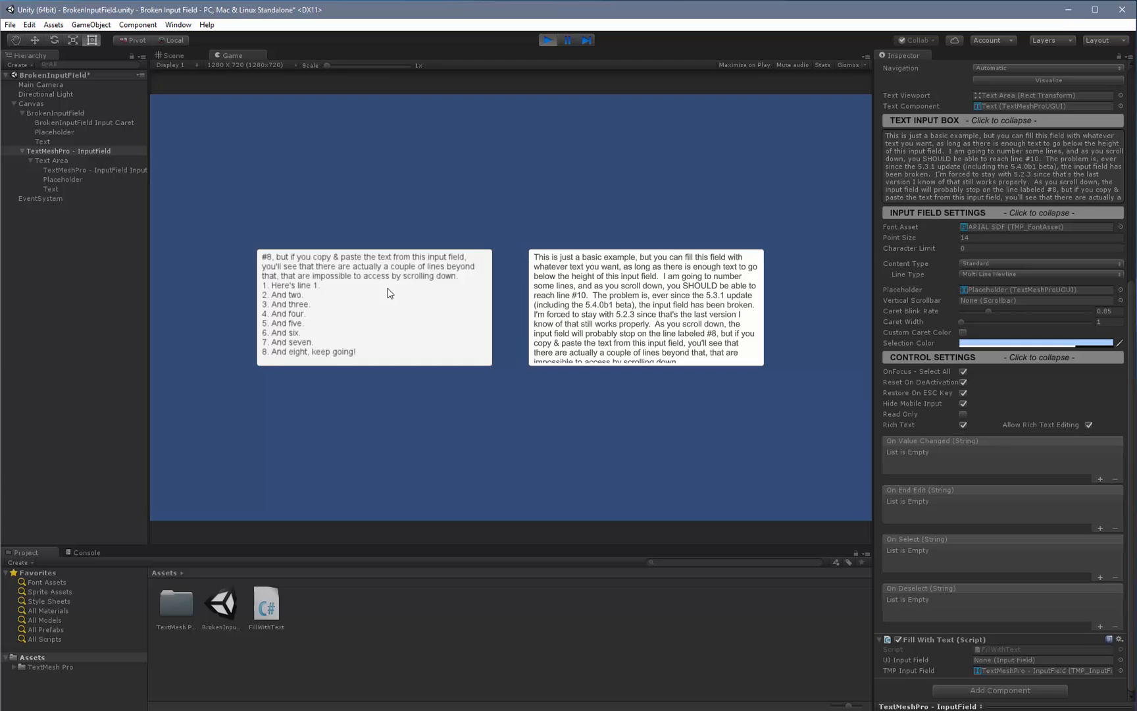
click(373, 304)
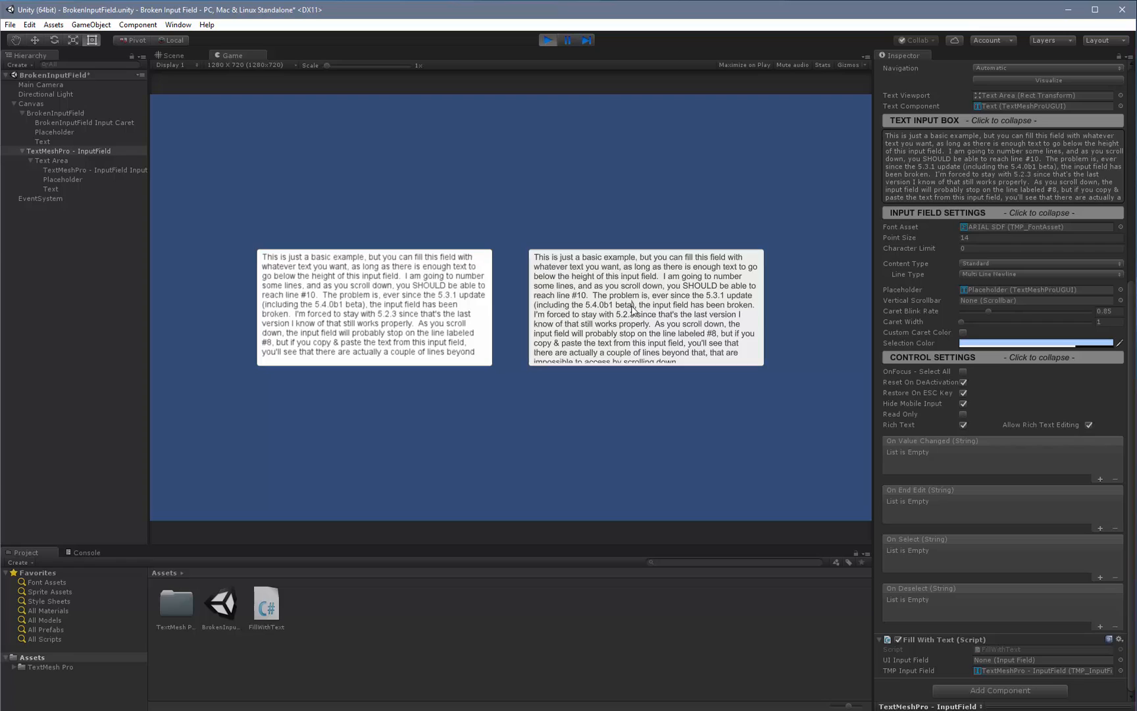
mouse_move(883, 387)
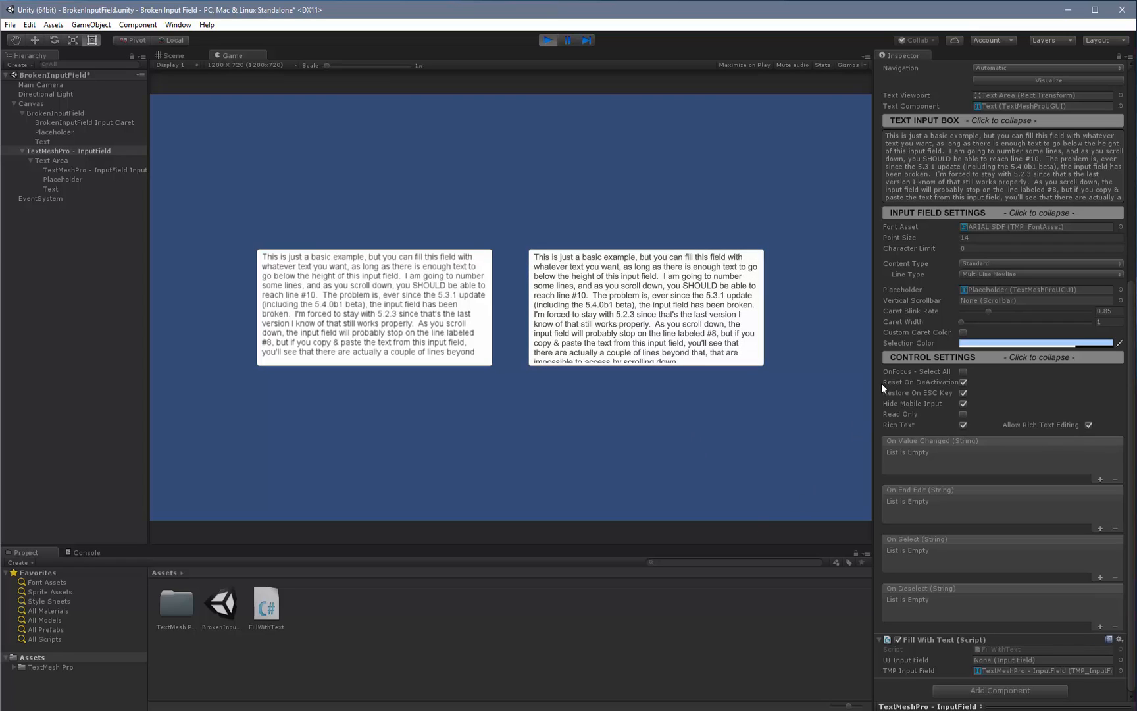
mouse_move(1038, 467)
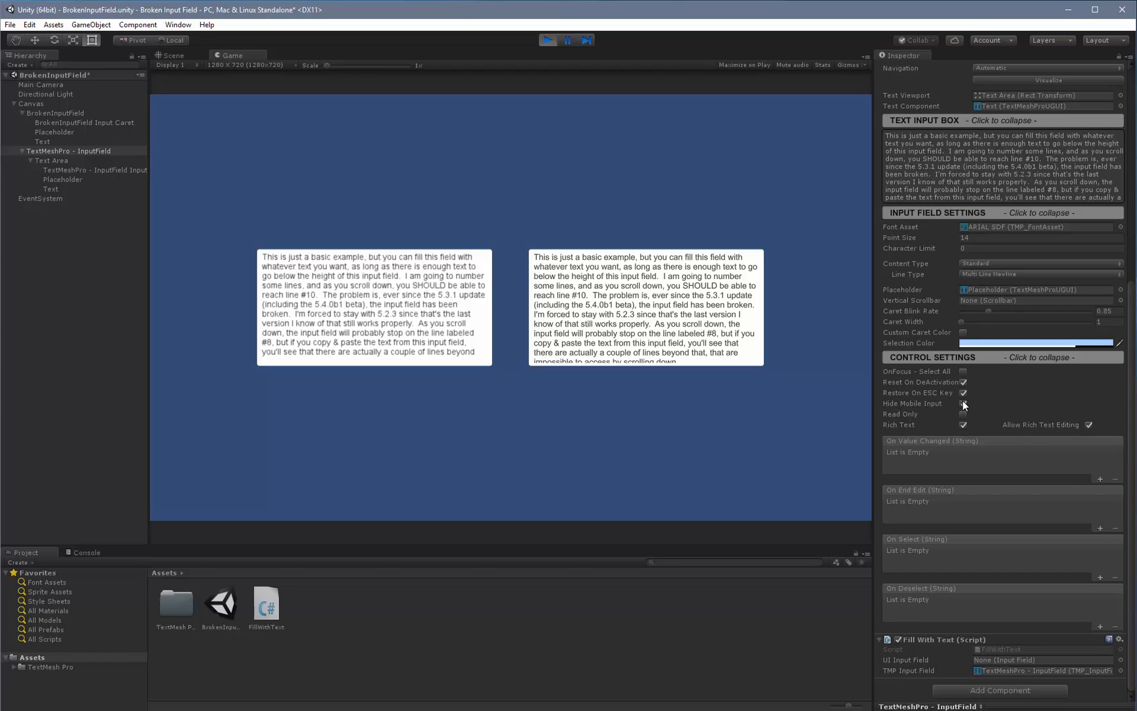
click(963, 403)
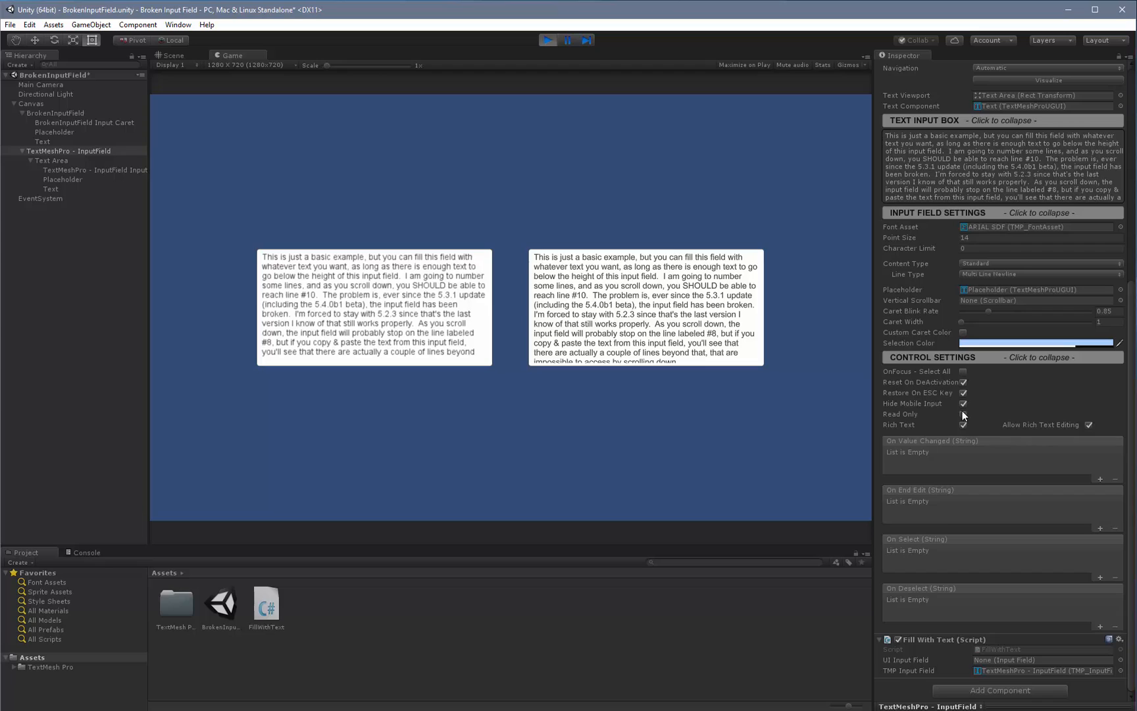
mouse_move(1102, 415)
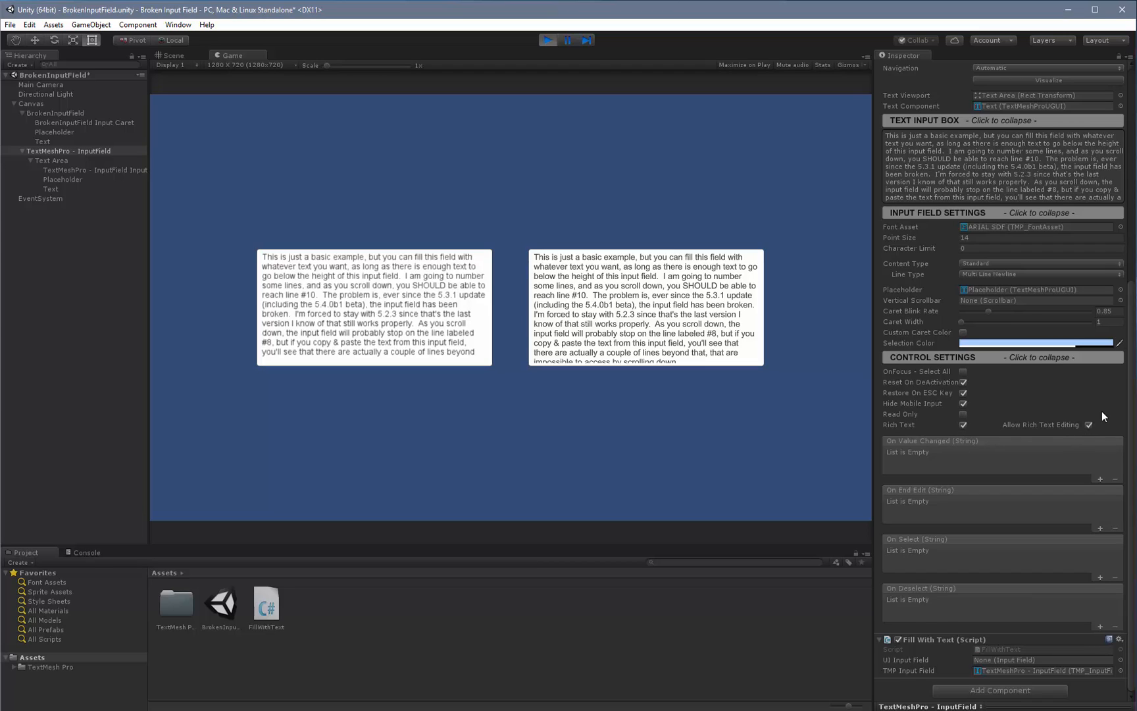
mouse_move(1103, 415)
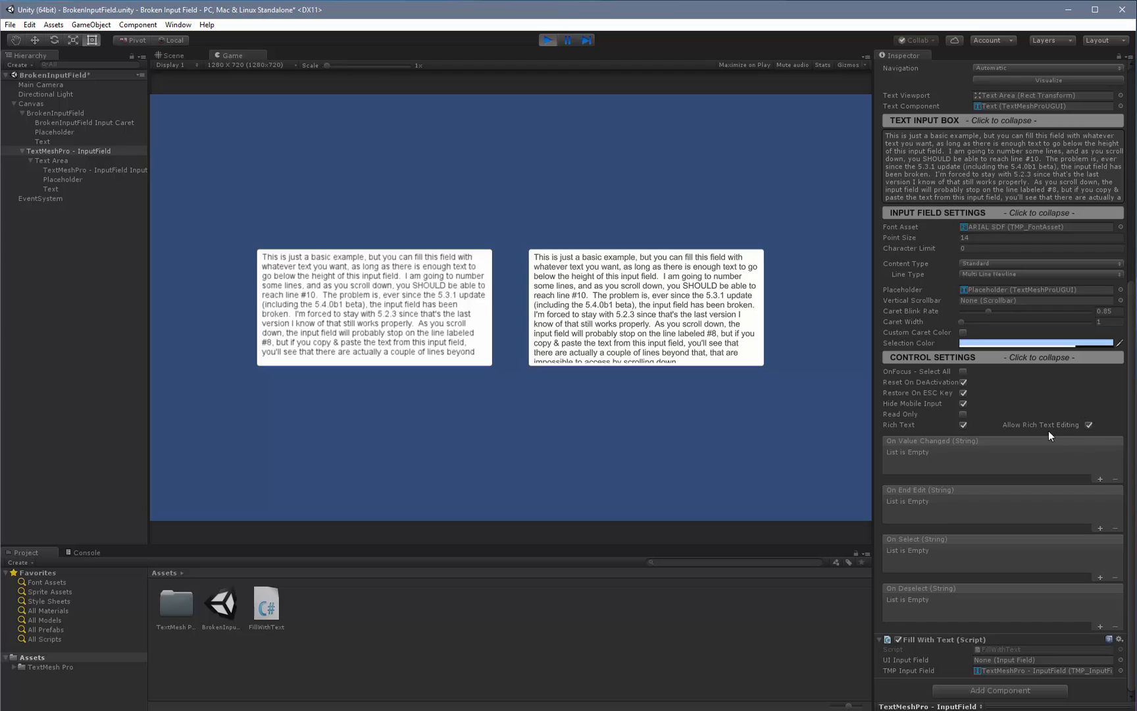
mouse_move(916, 457)
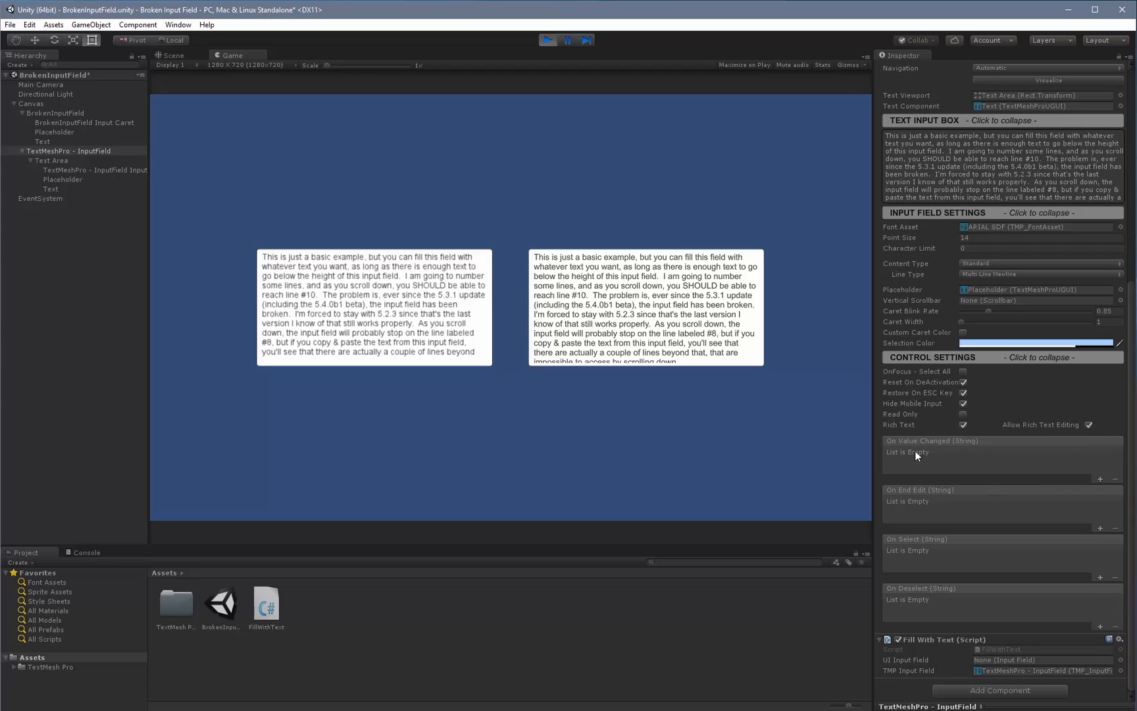
mouse_move(943, 551)
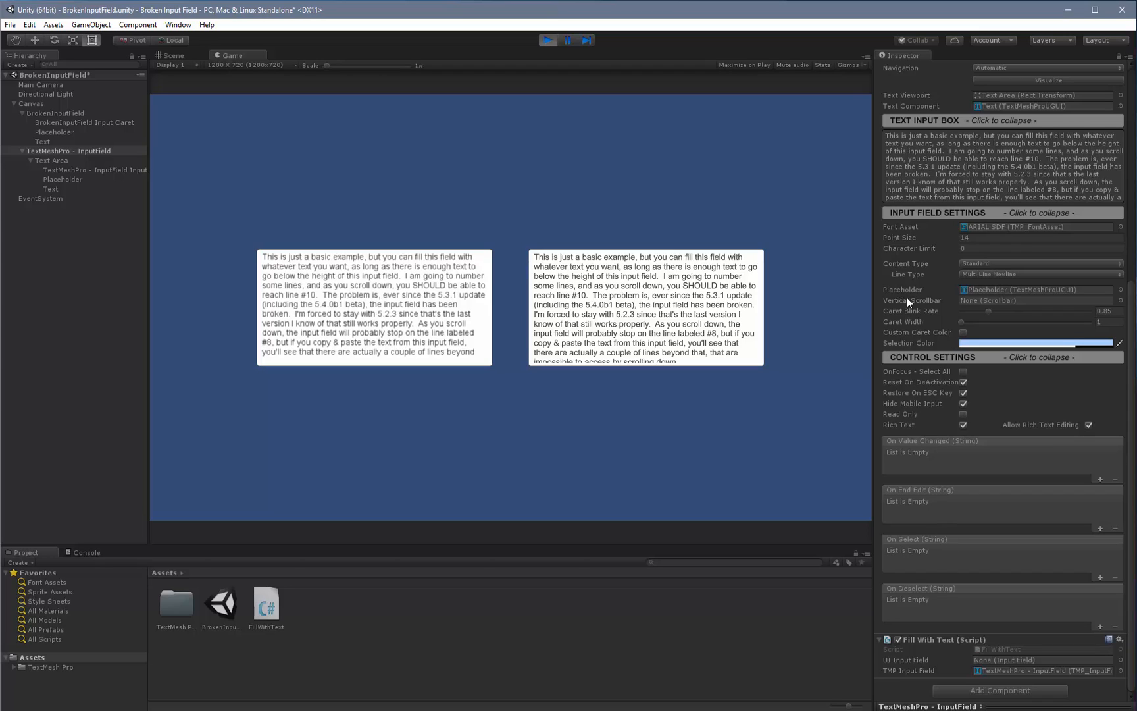
mouse_move(955, 307)
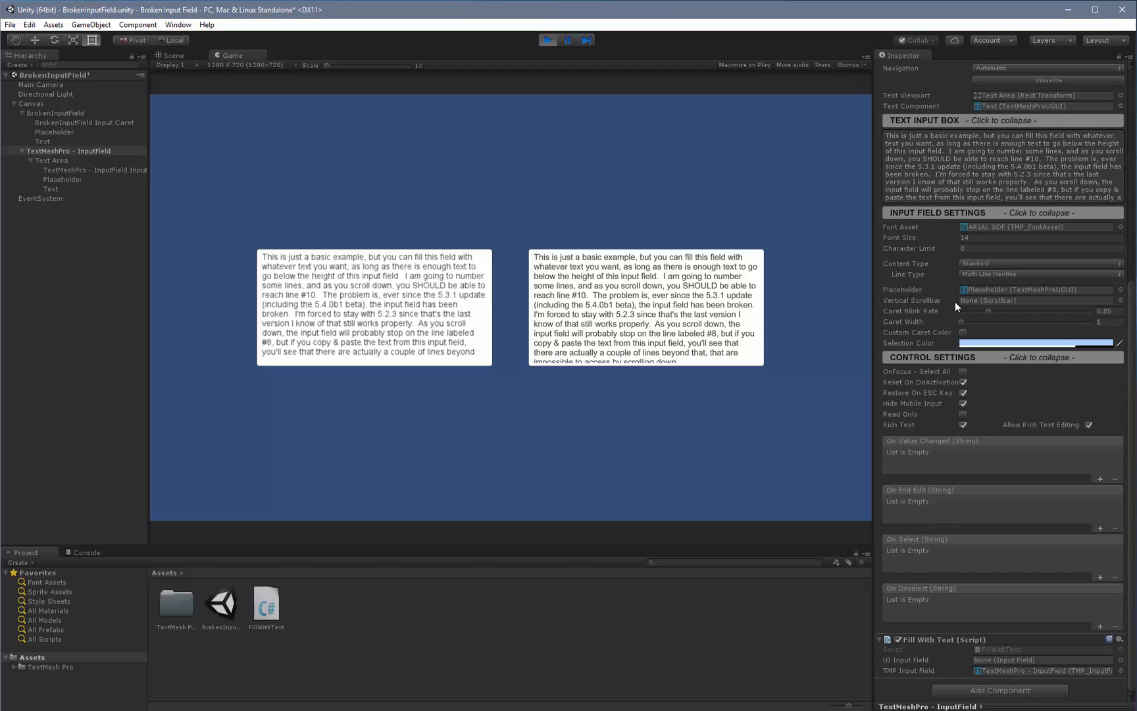
mouse_move(692, 439)
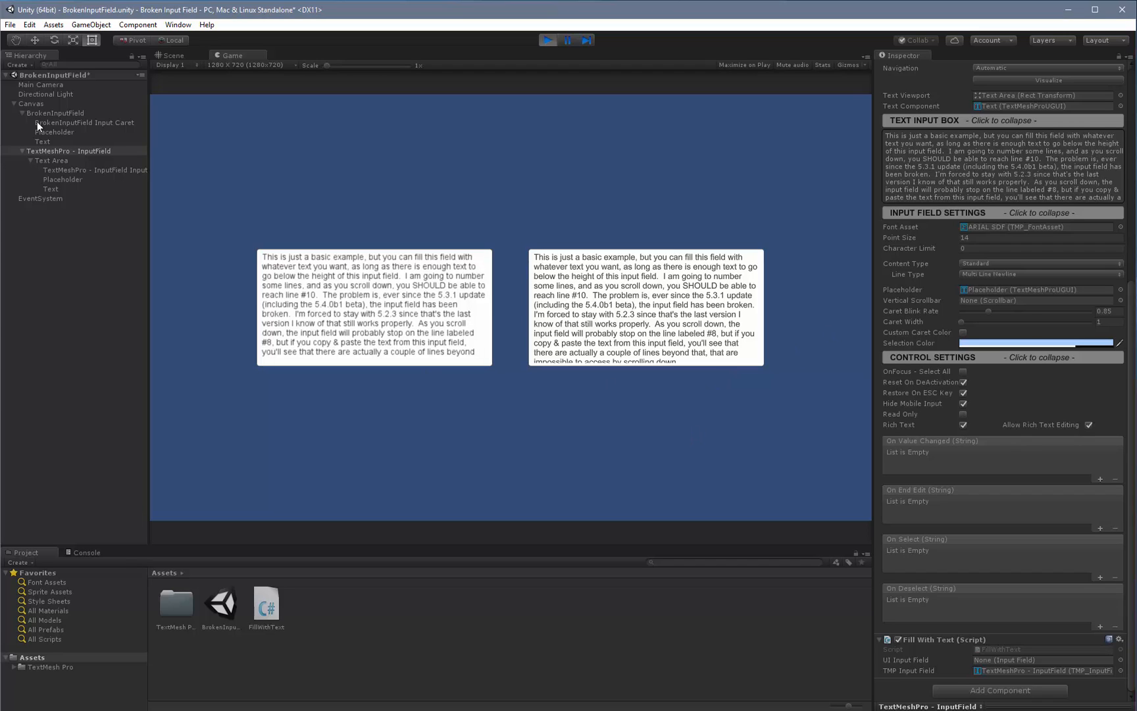
mouse_move(81, 279)
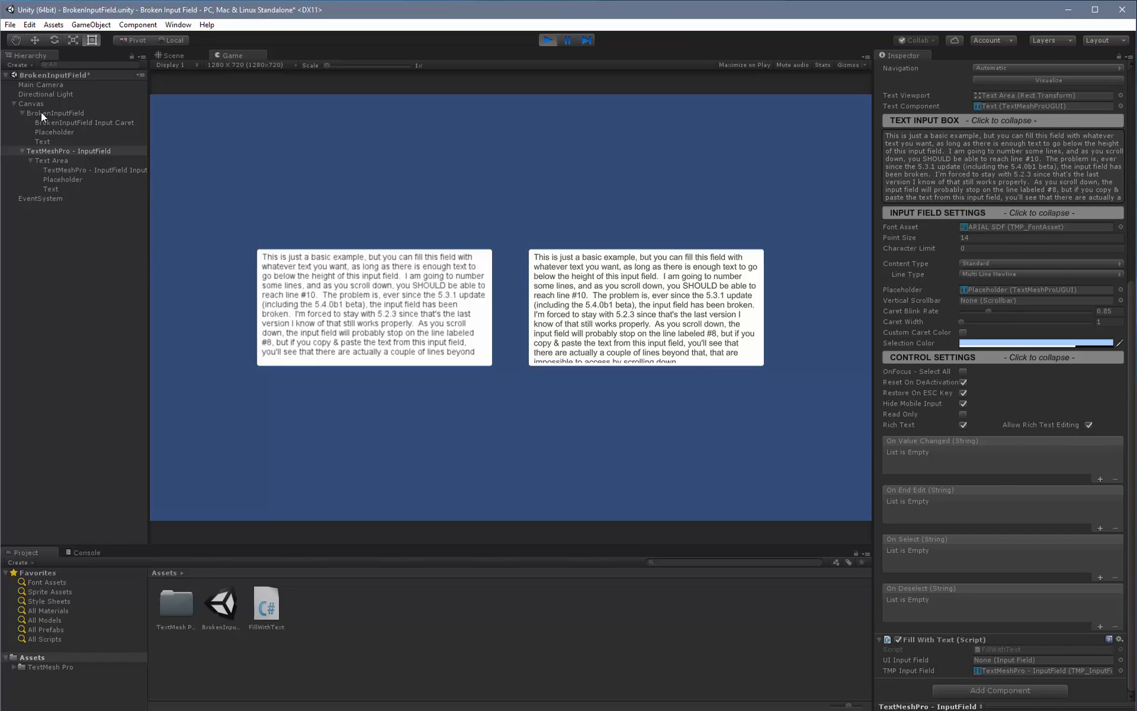
click(55, 112)
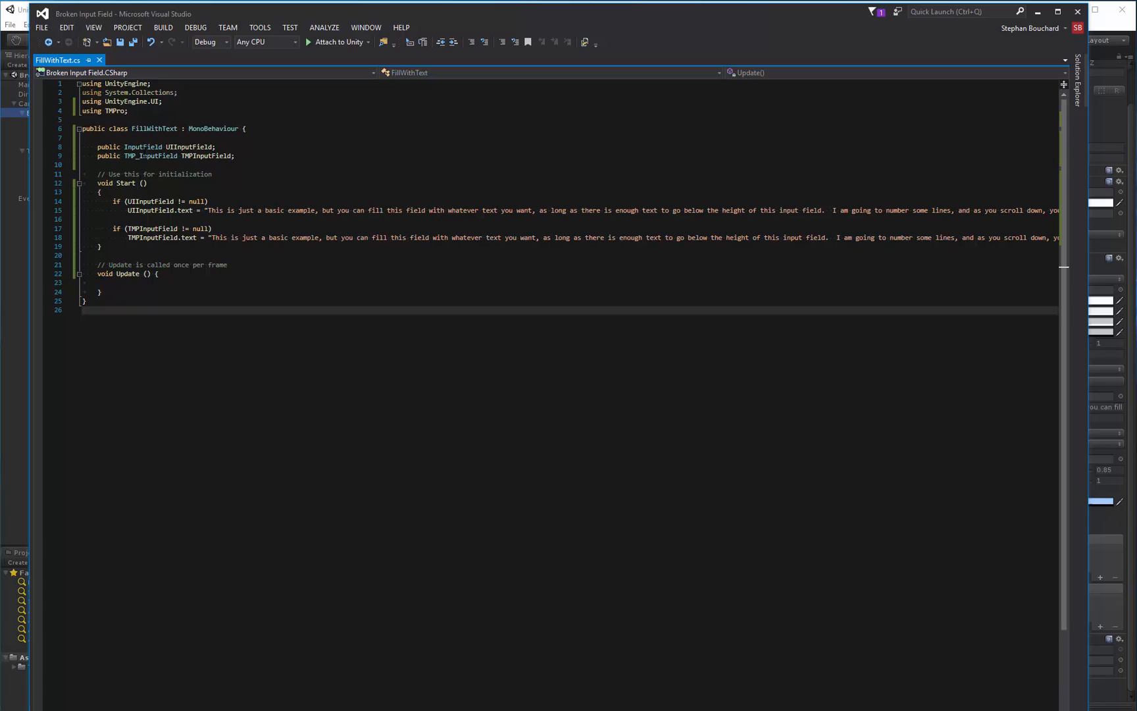
mouse_move(142, 146)
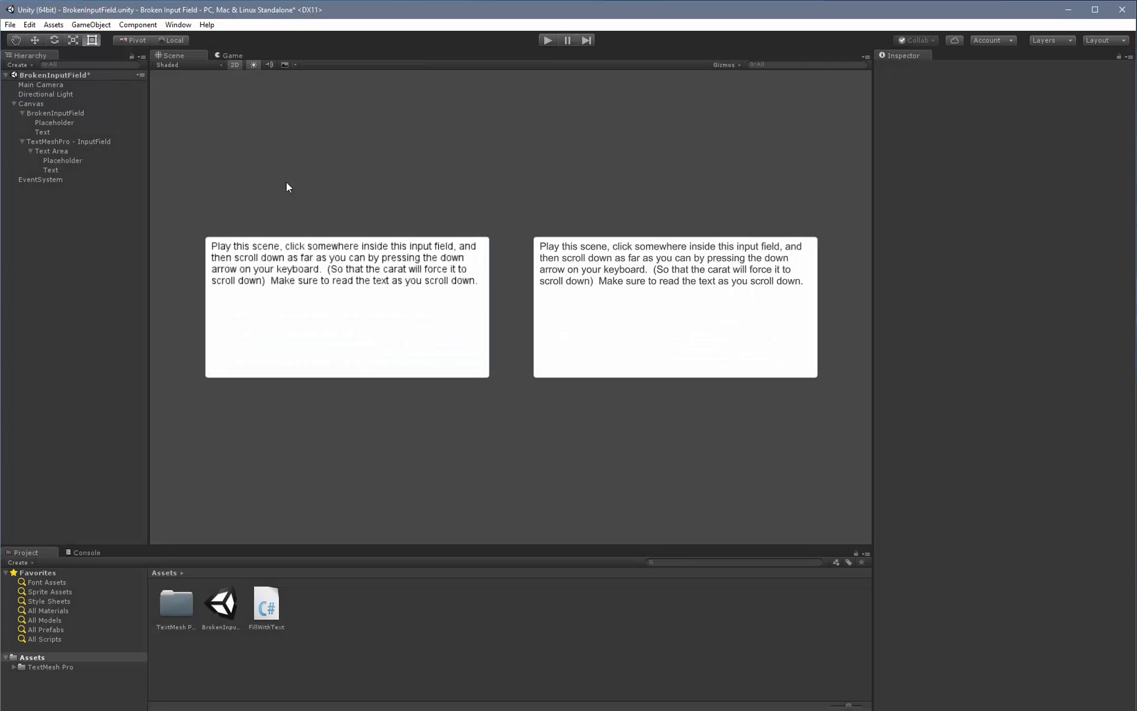
Step: Check BrokenInputField's FillWithText, then inspect and frame the TextMeshPro - InputField
click(54, 112)
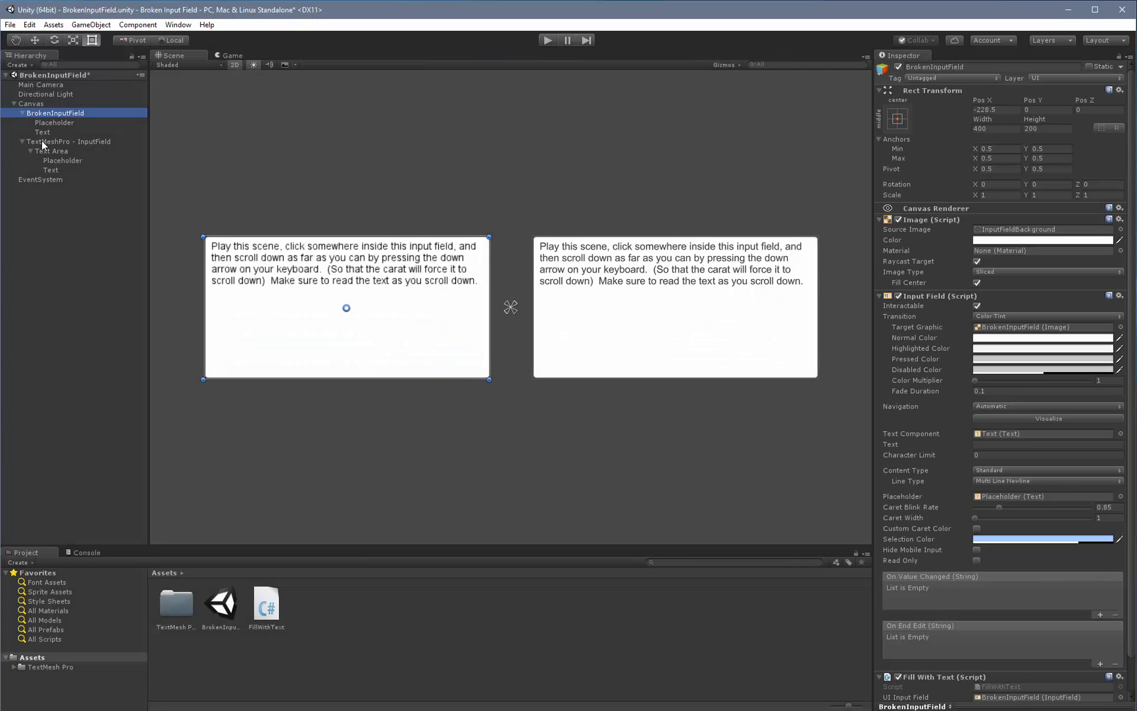
click(69, 141)
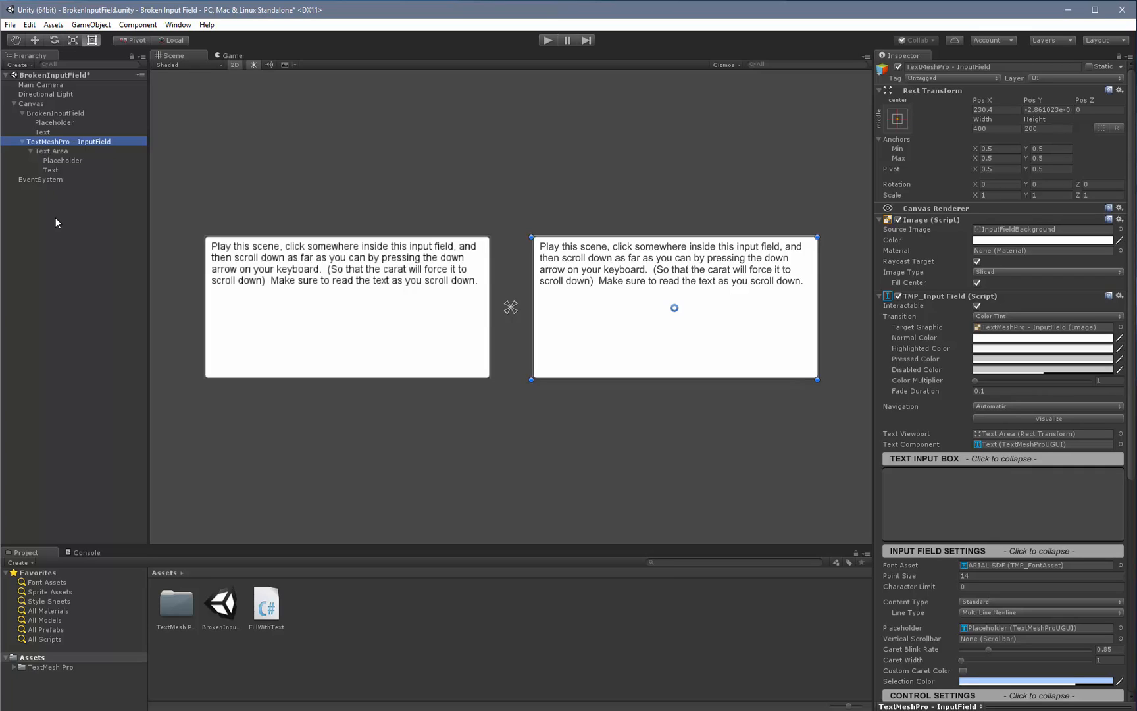
mouse_move(637, 509)
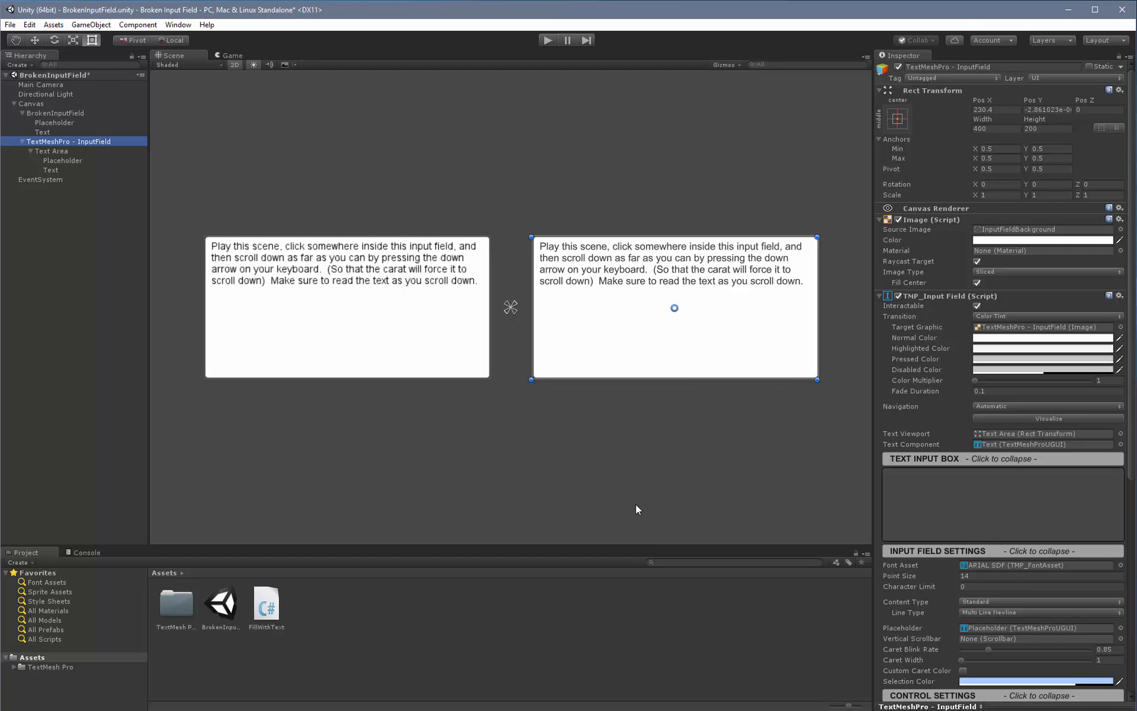
scroll(up, 3)
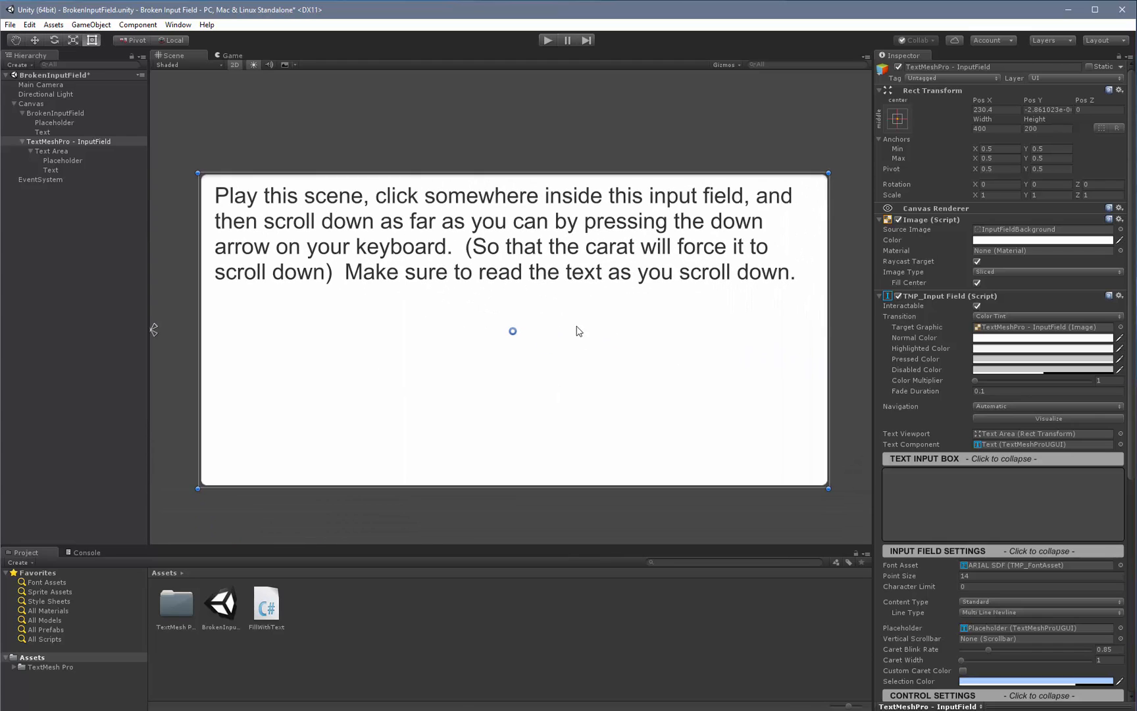
mouse_move(602, 381)
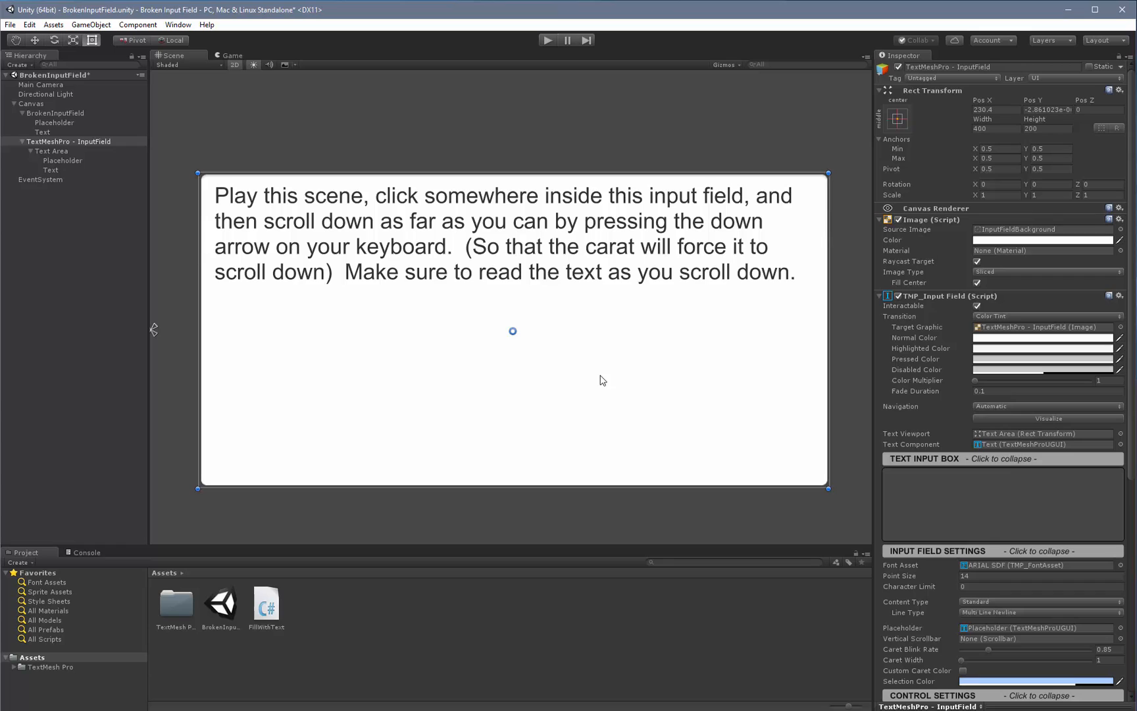
mouse_move(559, 330)
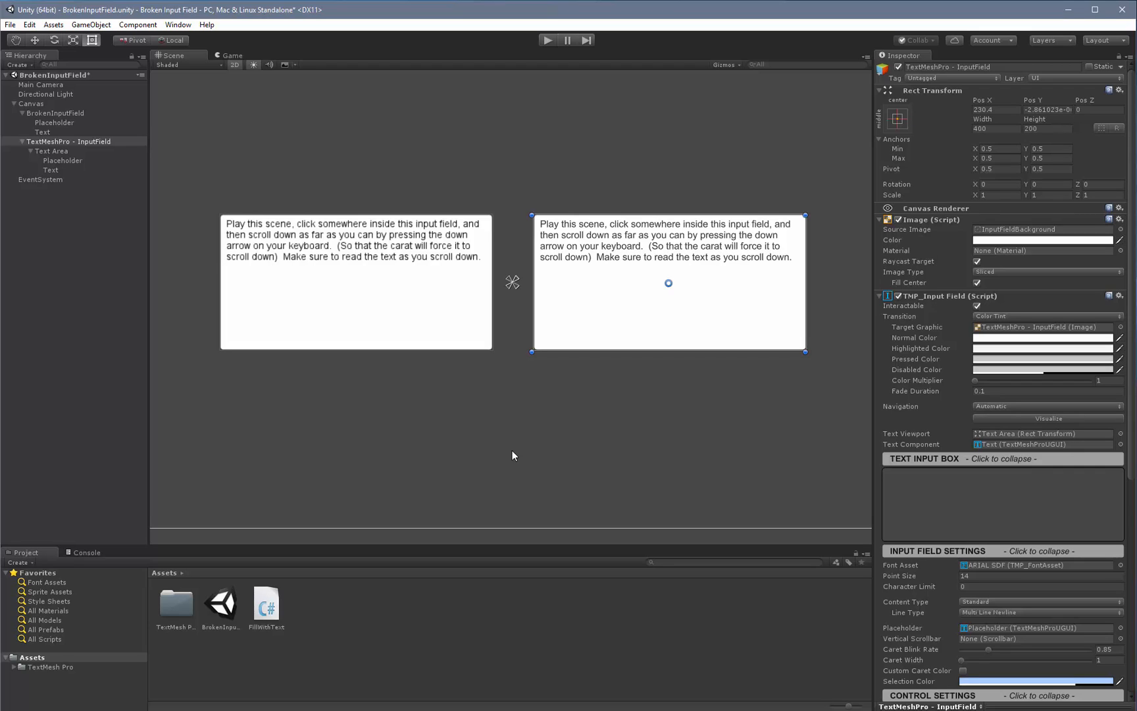
mouse_move(598, 478)
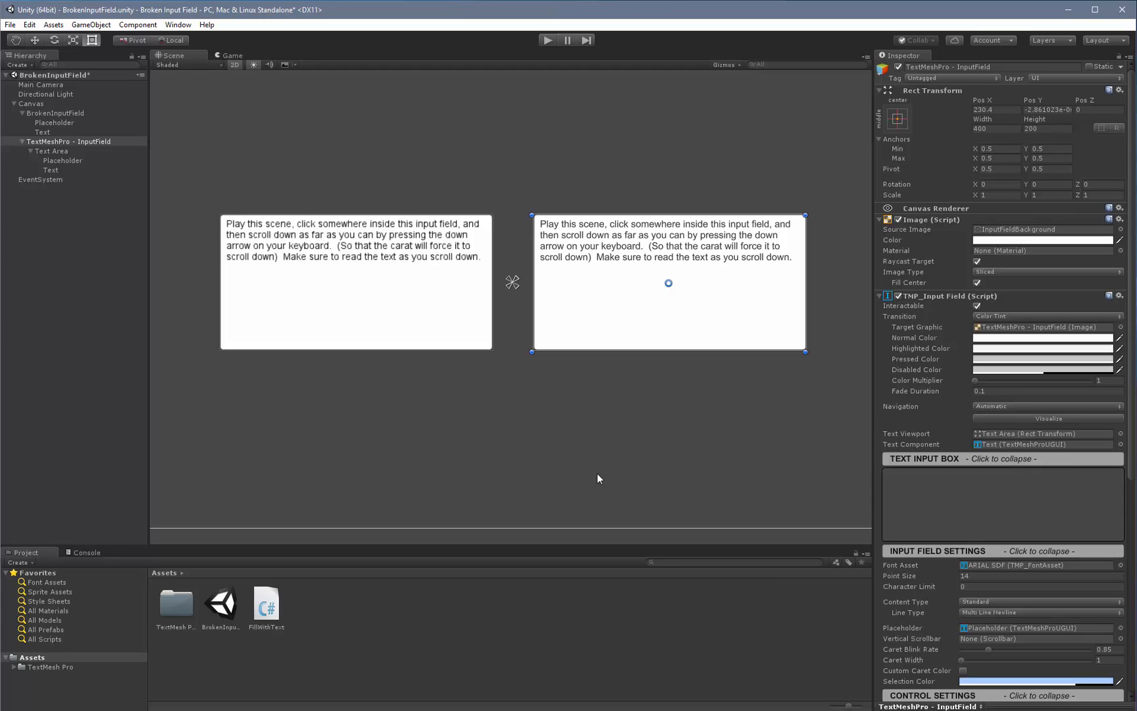
mouse_move(496, 466)
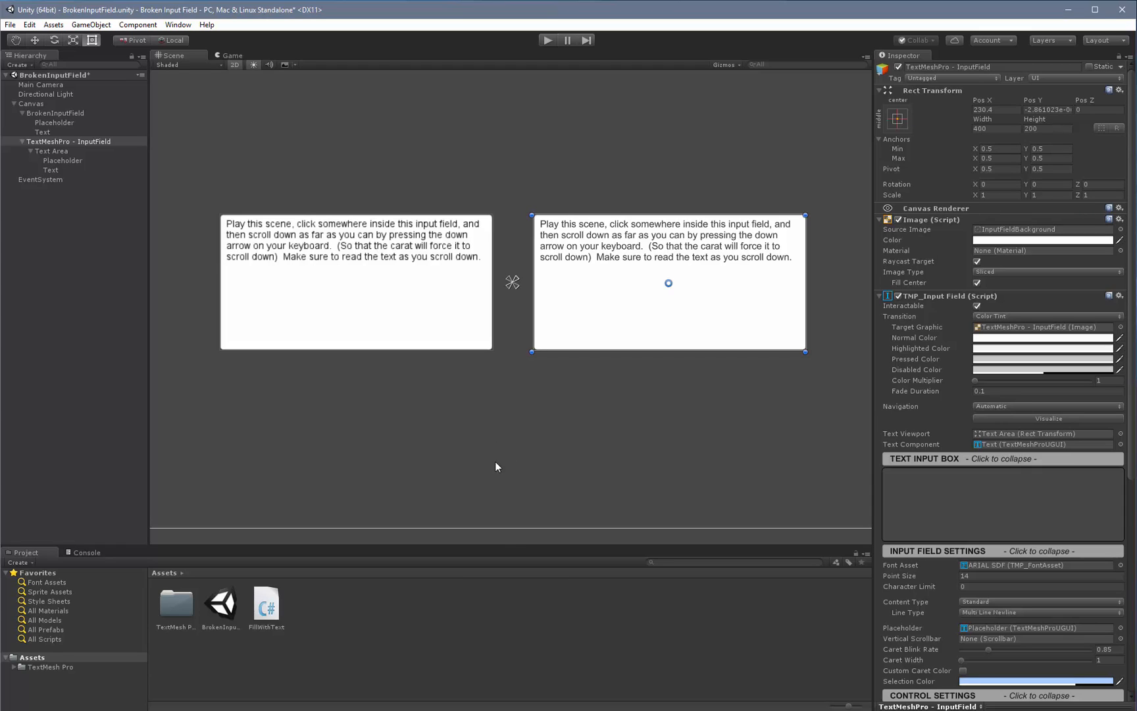